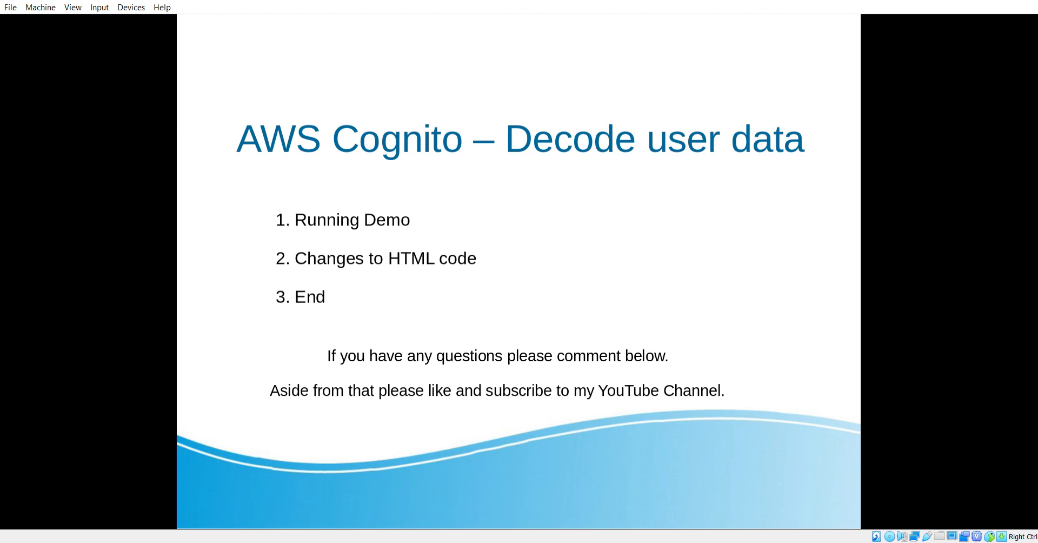
{"action": "mouse_move", "coordinate": [223, 322]}
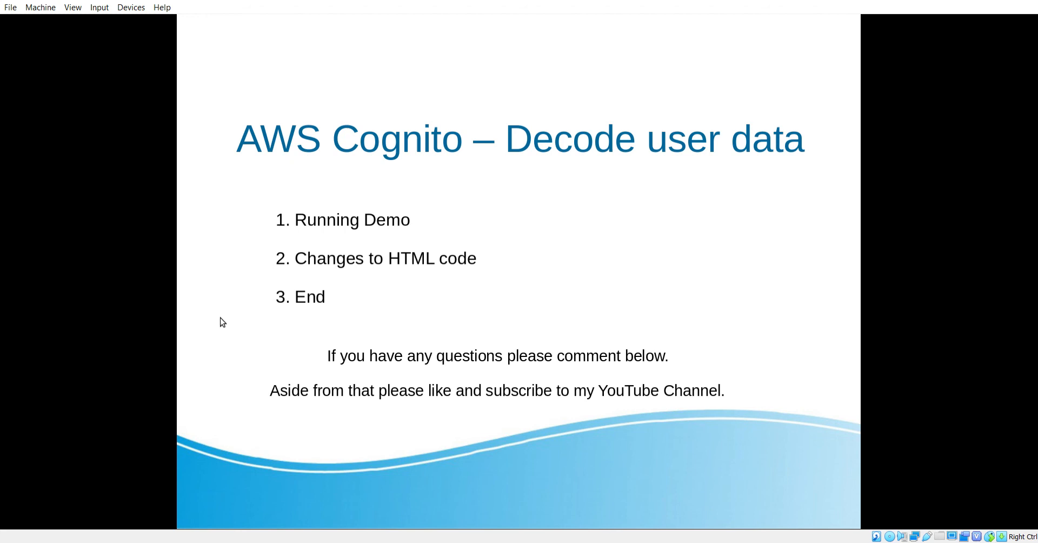
{"action": "mouse_move", "coordinate": [213, 318]}
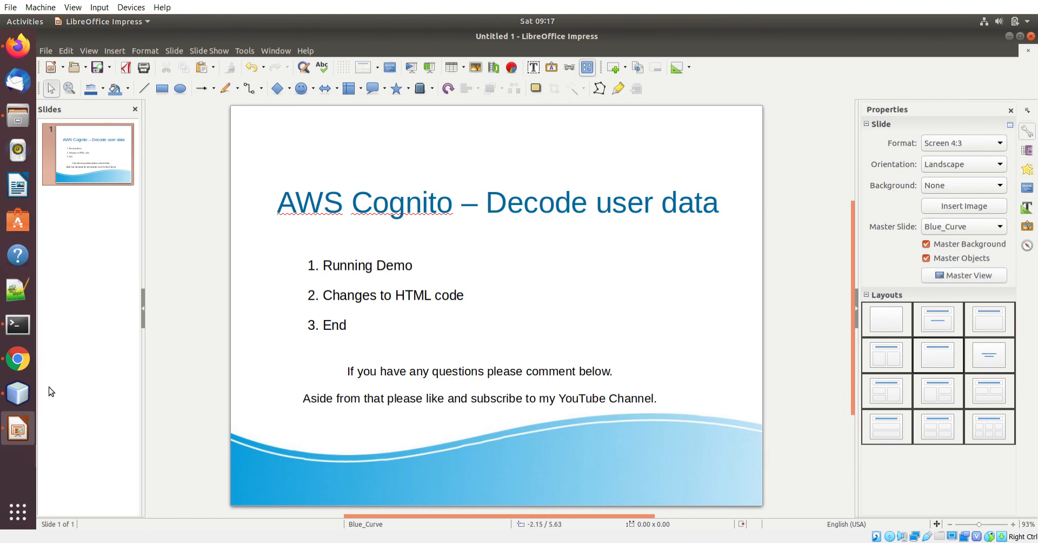
Step: Reload localhost:8000 in Chrome to see it can't be reached, then bring up Terminal
{"action": "left_click", "coordinate": [17, 358]}
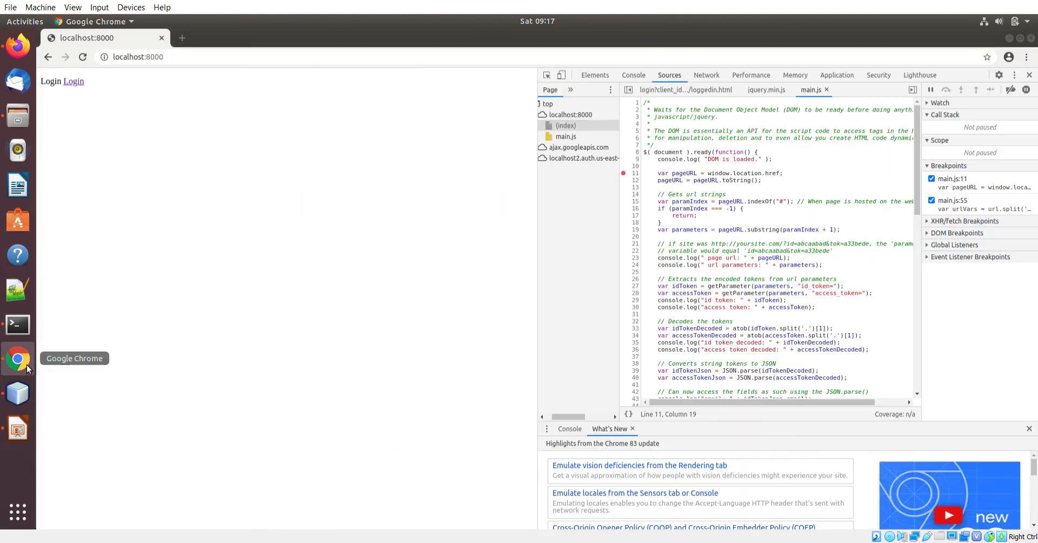
{"action": "mouse_move", "coordinate": [1029, 75]}
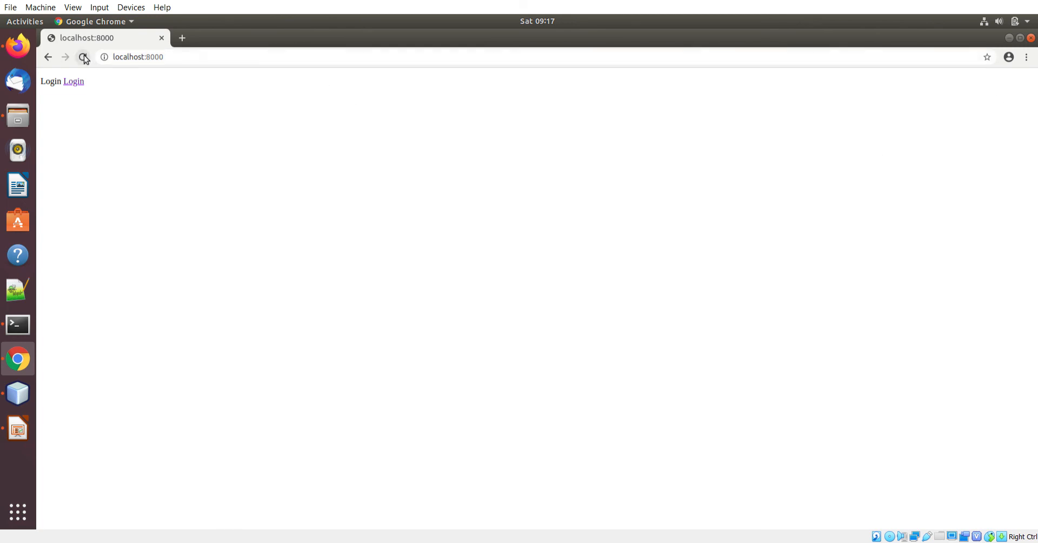
{"action": "left_click", "coordinate": [83, 58]}
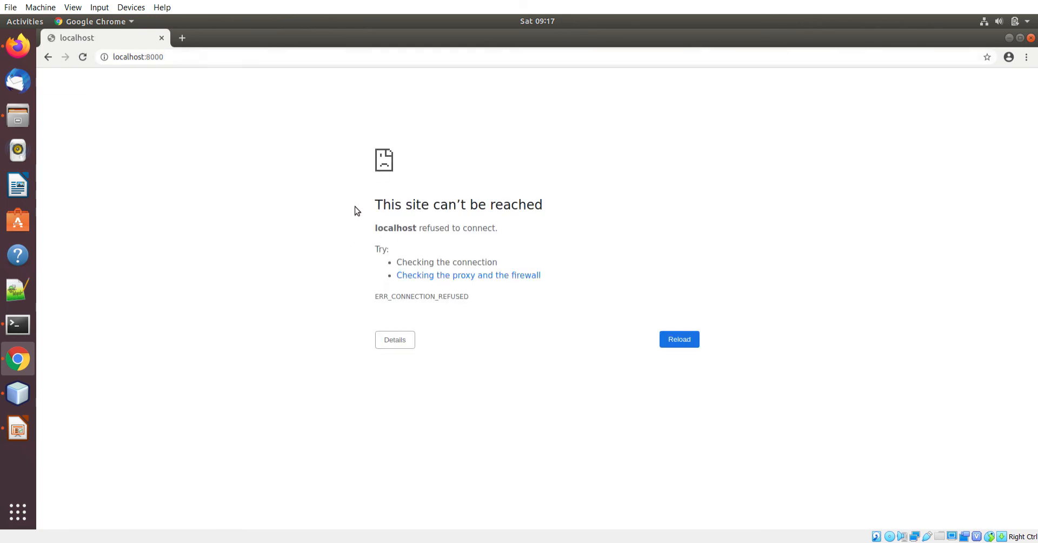
{"action": "mouse_move", "coordinate": [16, 324]}
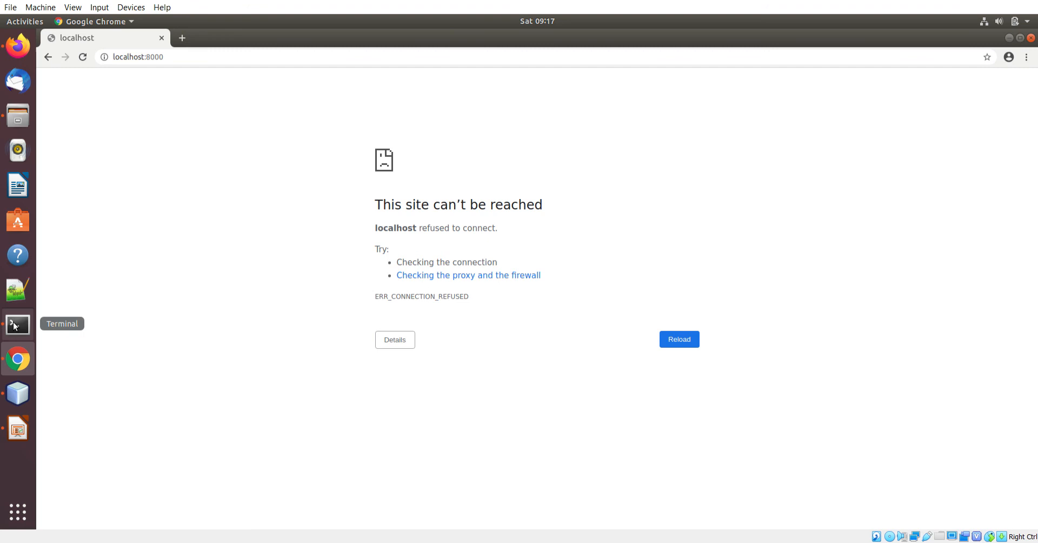
{"action": "left_click", "coordinate": [17, 324]}
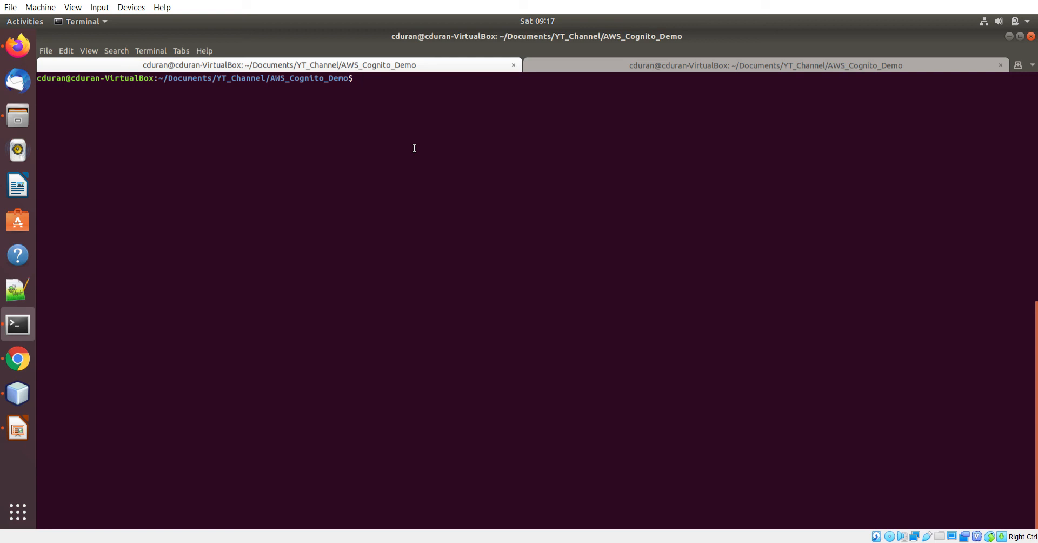
Step: Run python3 -m http.server in the AWS_Cognito_Demo folder to serve on port 8000
{"action": "type", "text": "python3 -m http.server"}
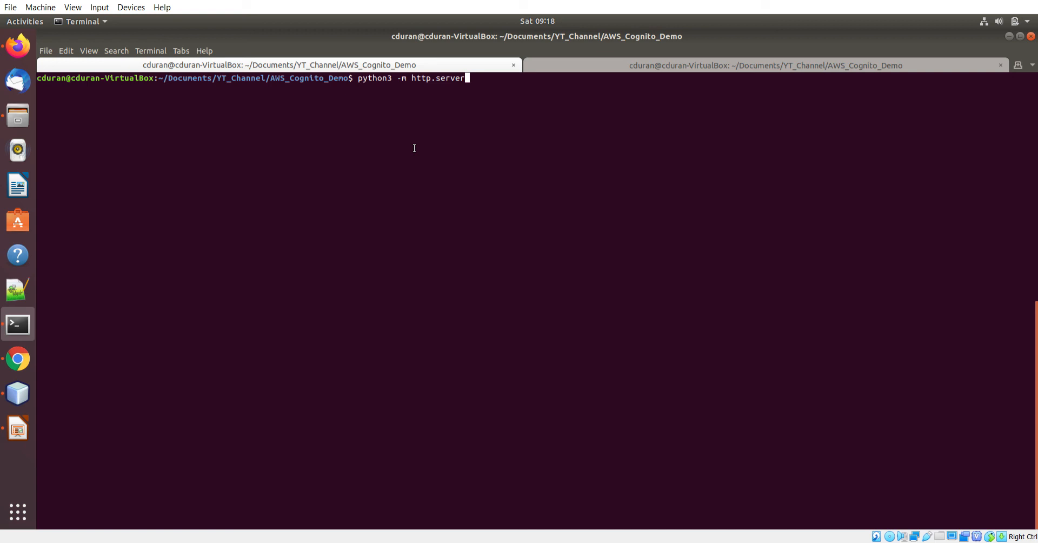
{"action": "key", "text": "Return"}
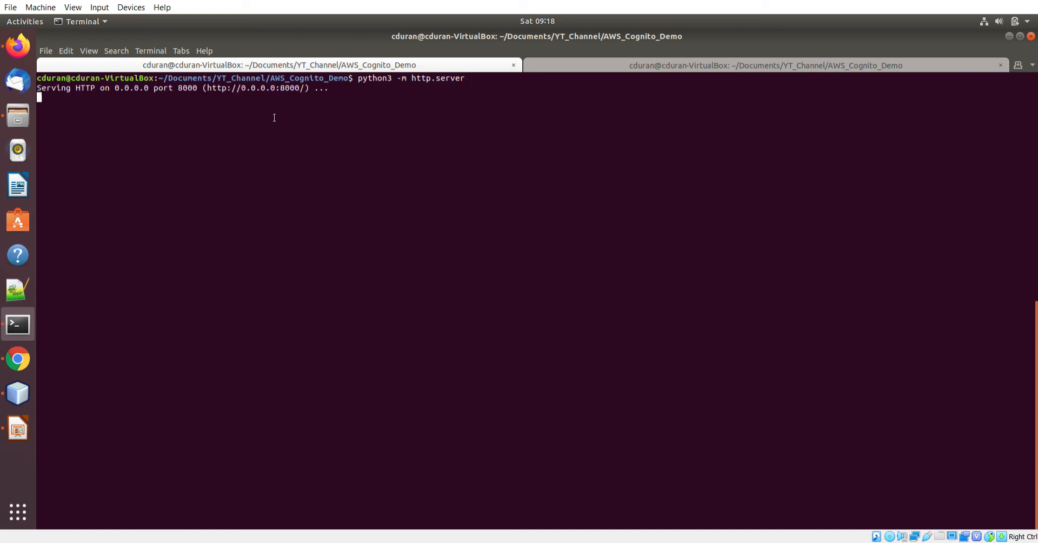
{"action": "mouse_move", "coordinate": [74, 344]}
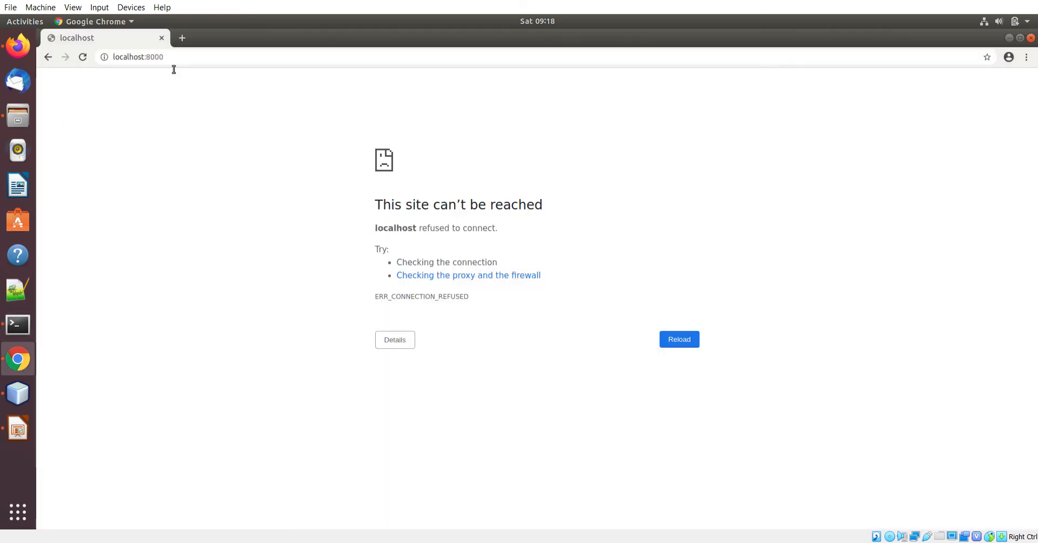
Step: Reload the Login page and inspect it, viewing the Console's DOM-loaded message and main.js in Sources
{"action": "left_click", "coordinate": [679, 338]}
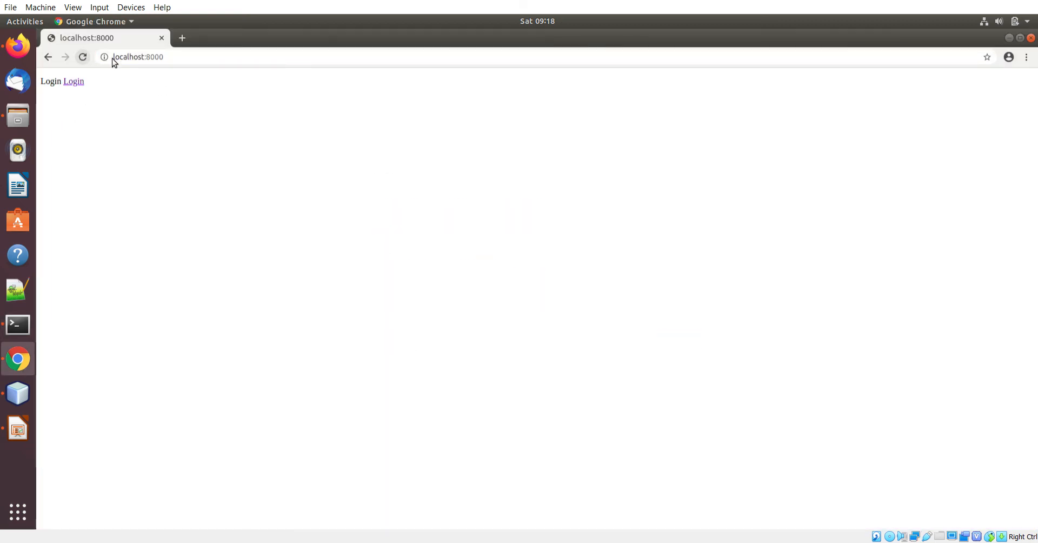
{"action": "mouse_move", "coordinate": [112, 139]}
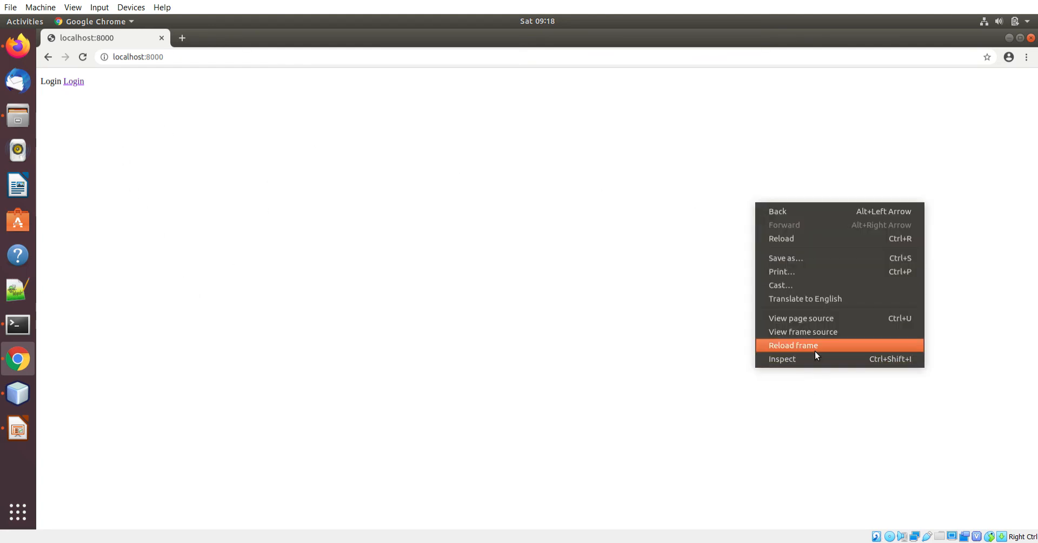
{"action": "left_click", "coordinate": [782, 359]}
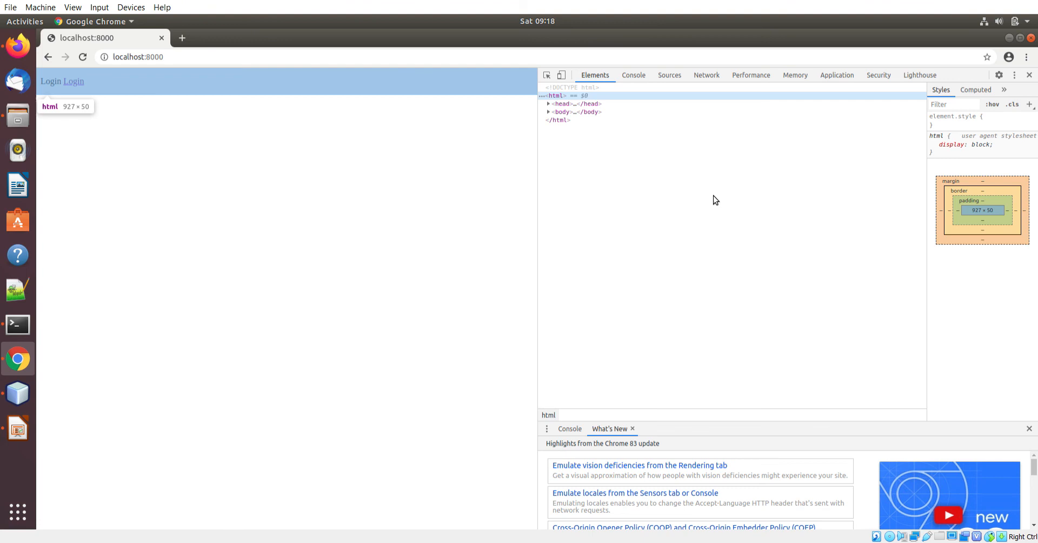
{"action": "right_click", "coordinate": [443, 243]}
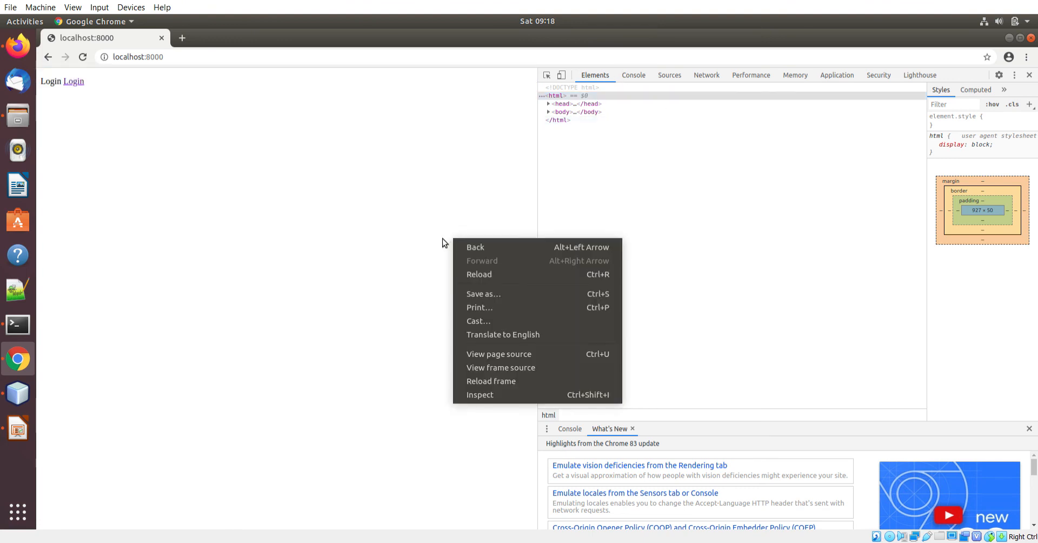
{"action": "mouse_move", "coordinate": [479, 395]}
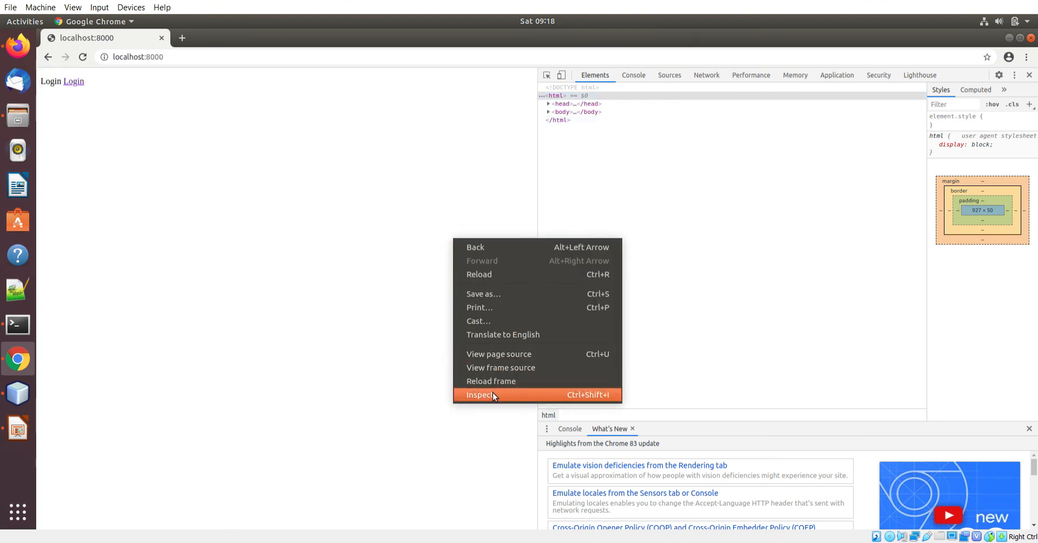
{"action": "left_click", "coordinate": [480, 395]}
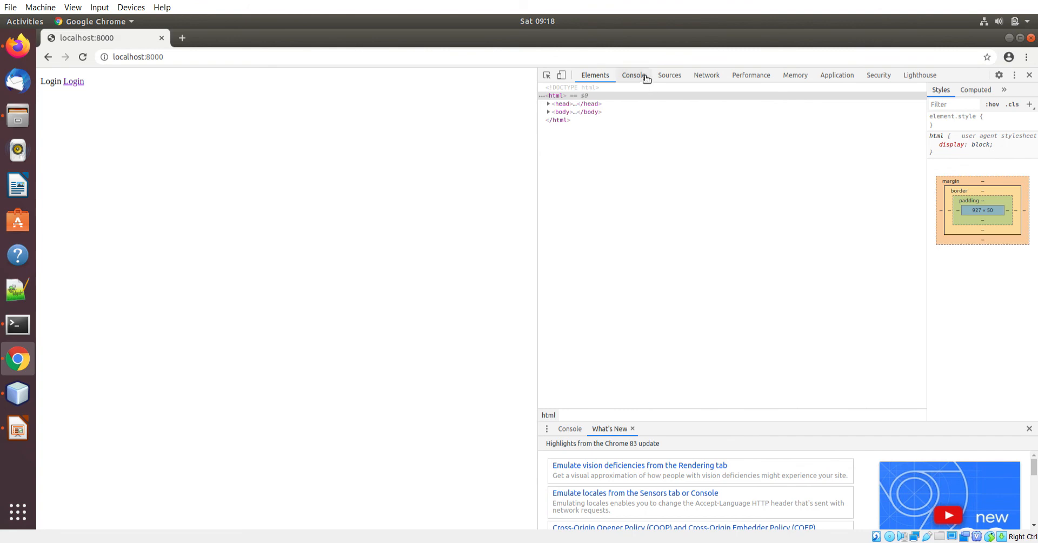
{"action": "left_click", "coordinate": [633, 74]}
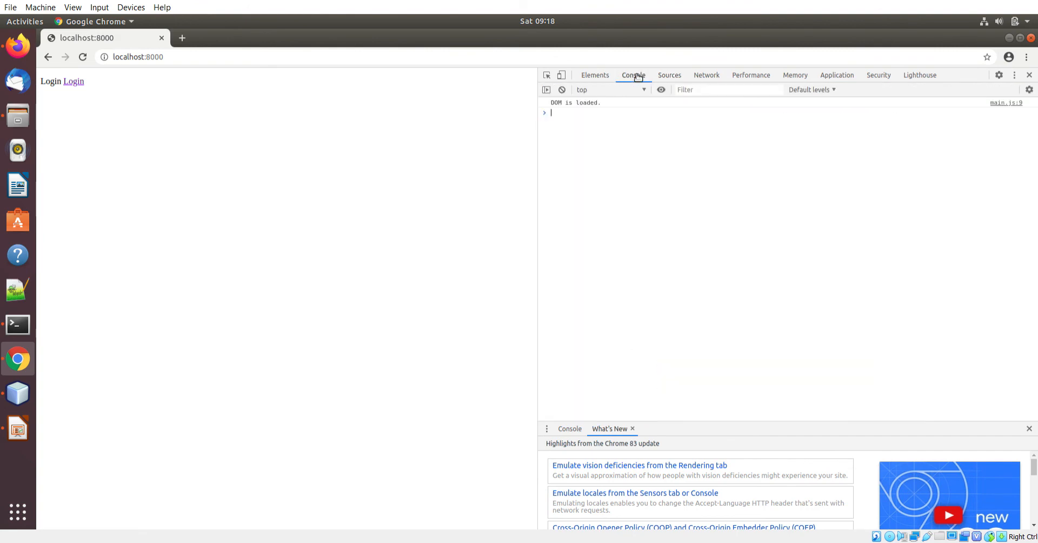
{"action": "left_click", "coordinate": [669, 75]}
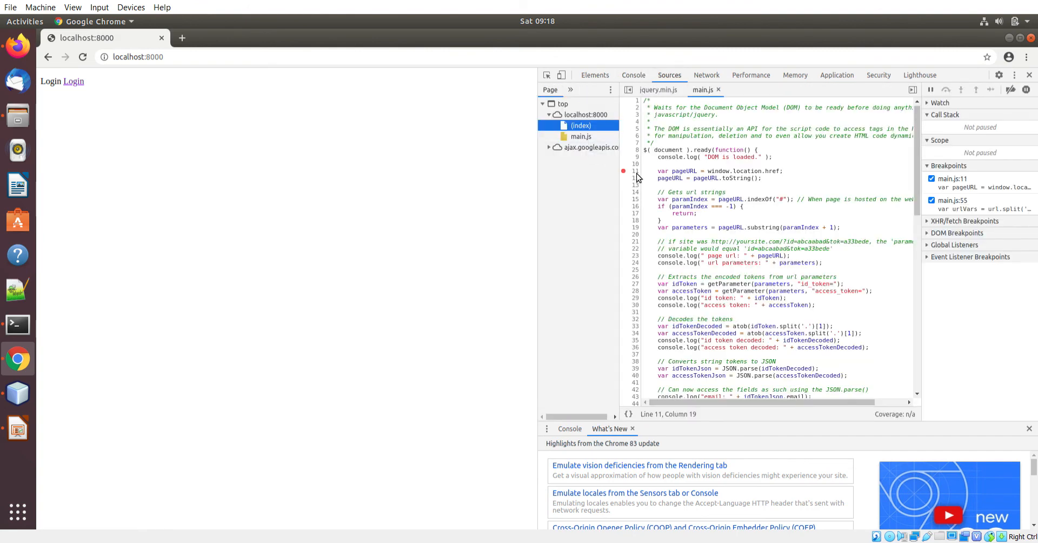
{"action": "left_click", "coordinate": [633, 75]}
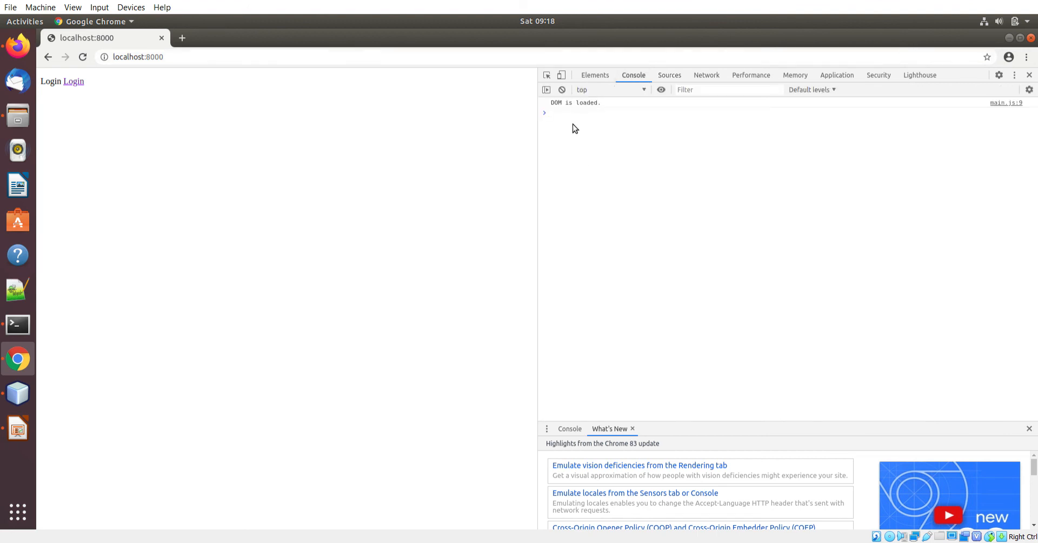
{"action": "mouse_move", "coordinate": [395, 322]}
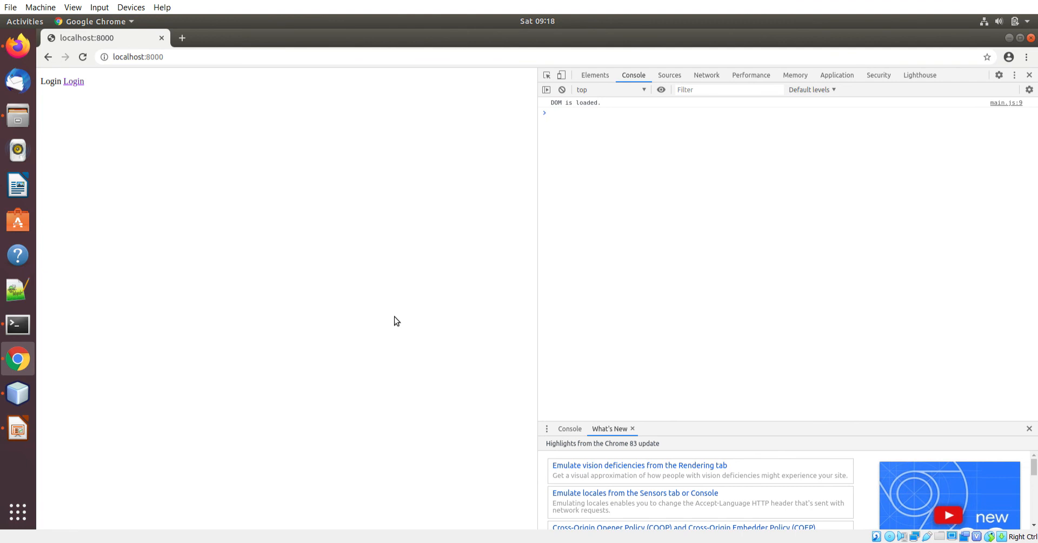
{"action": "mouse_move", "coordinate": [74, 81]}
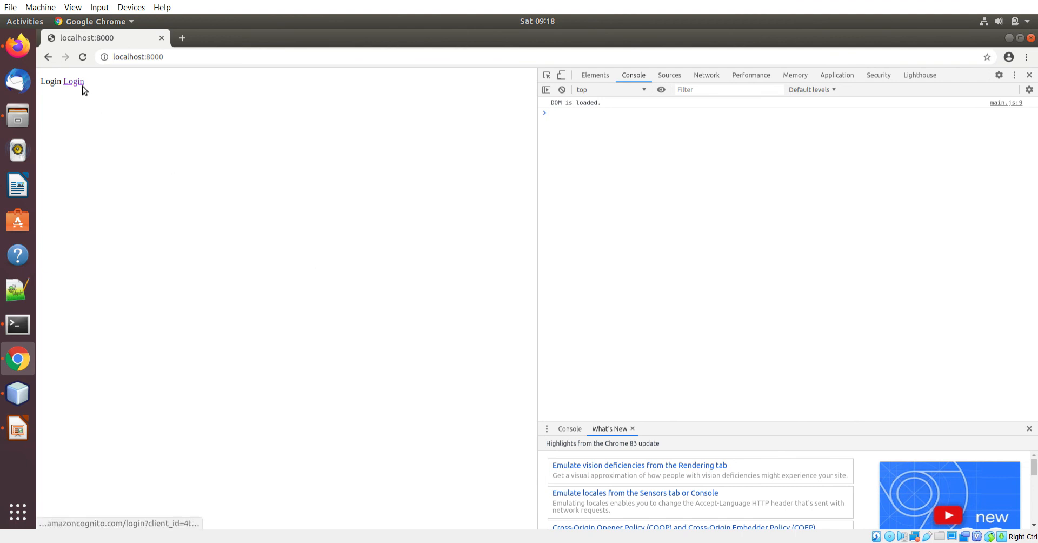
Step: Sign in via the Cognito Login link, remove the main.js:55 breakpoint and resume to log the tokens
{"action": "left_click", "coordinate": [73, 81]}
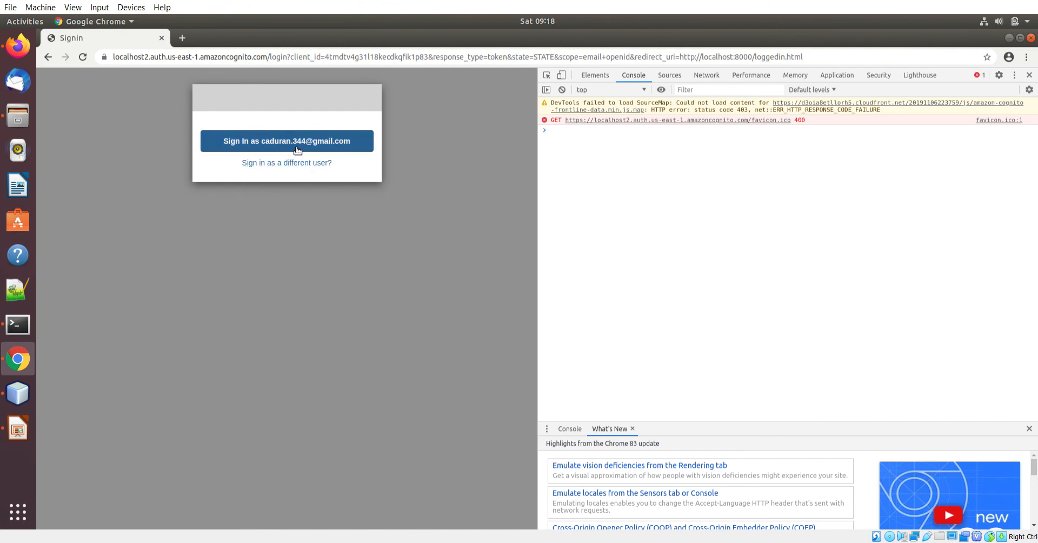
{"action": "left_click", "coordinate": [285, 140]}
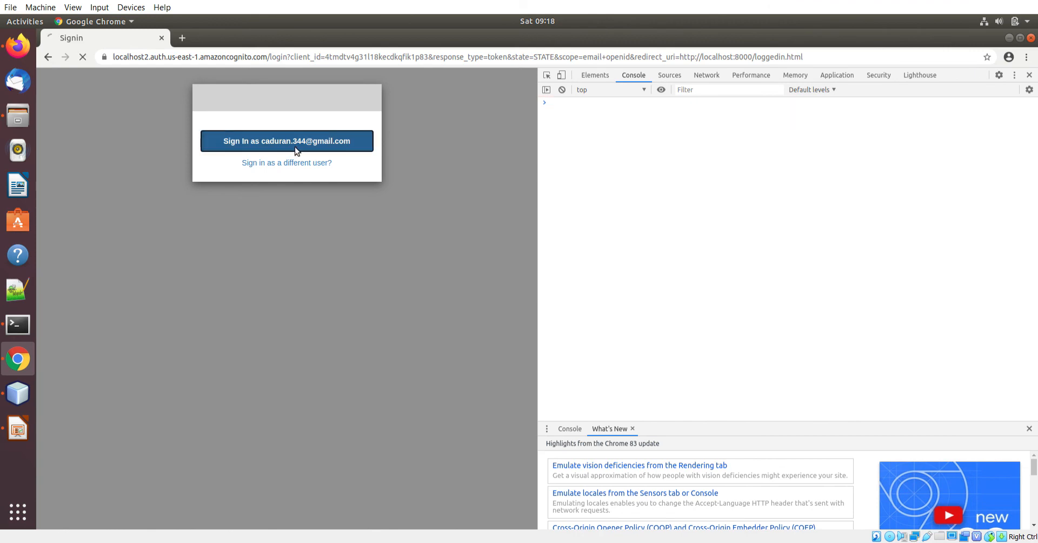
{"action": "left_click", "coordinate": [286, 140]}
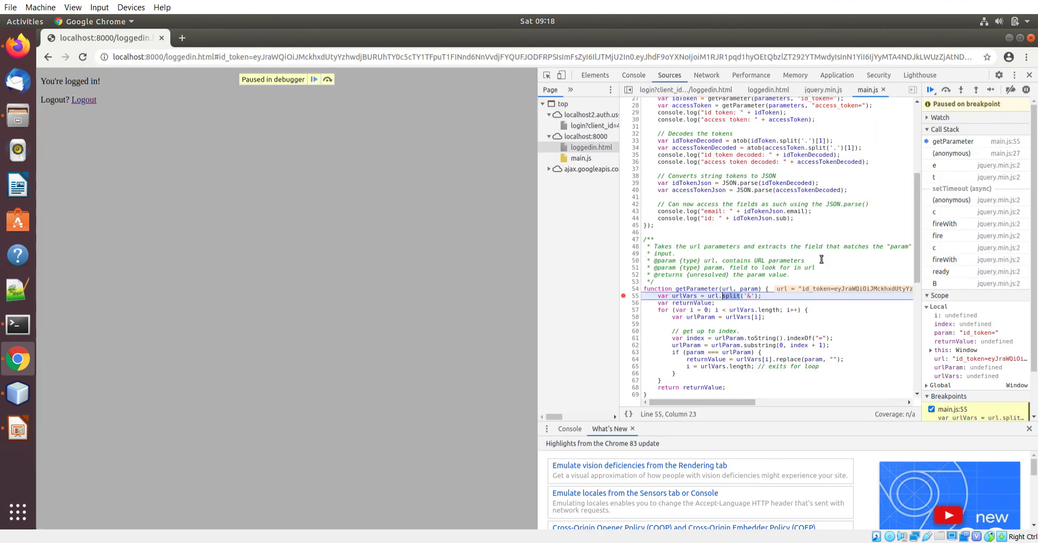
{"action": "left_click", "coordinate": [623, 296]}
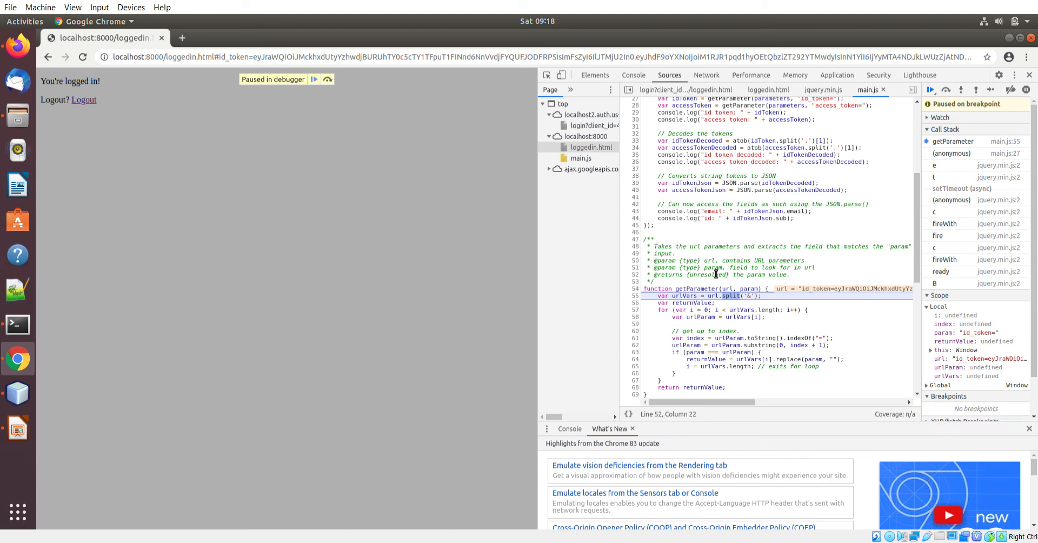
{"action": "left_click", "coordinate": [632, 75]}
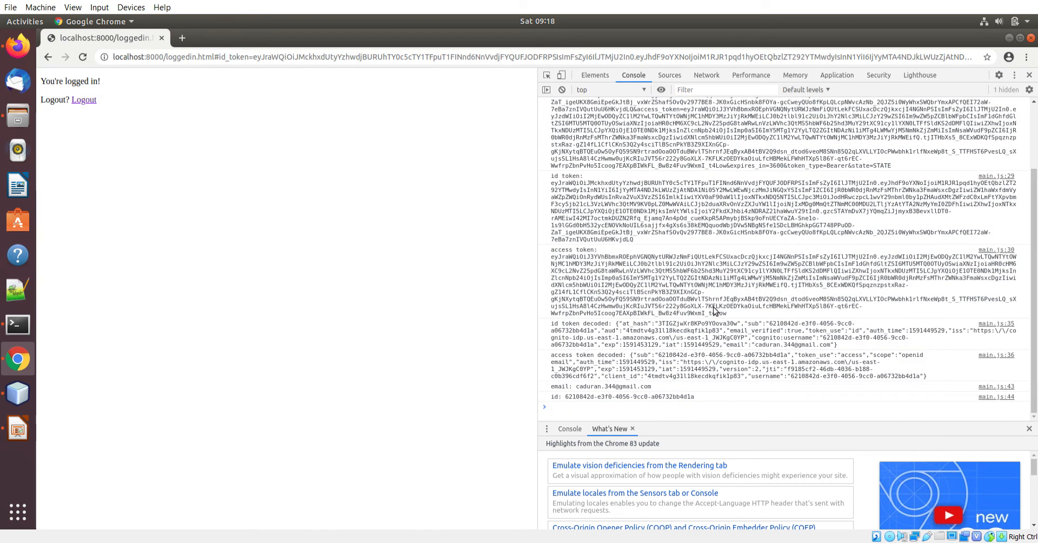
{"action": "scroll", "scroll_direction": "up", "scroll_amount": 3}
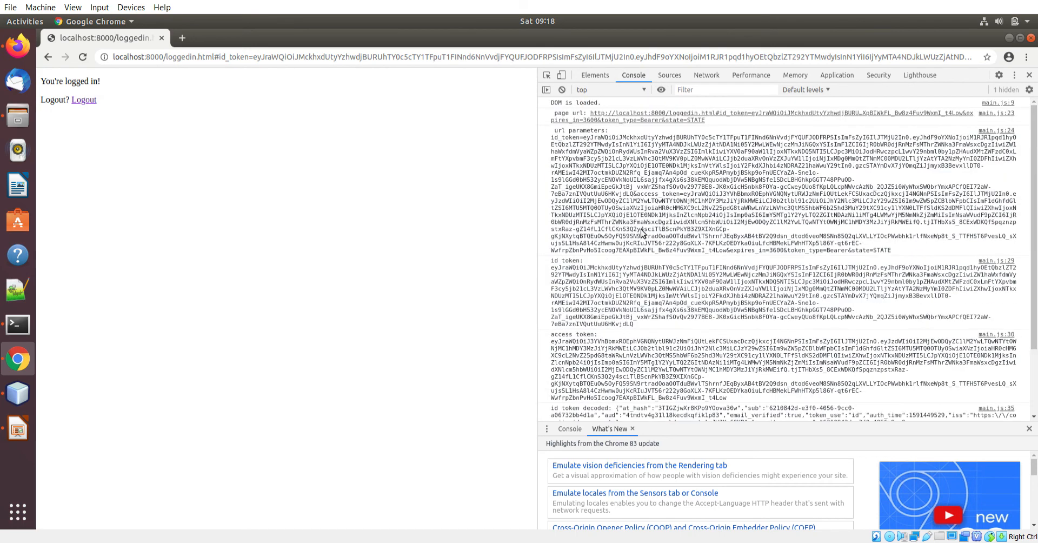
{"action": "scroll", "scroll_direction": "down", "scroll_amount": 3}
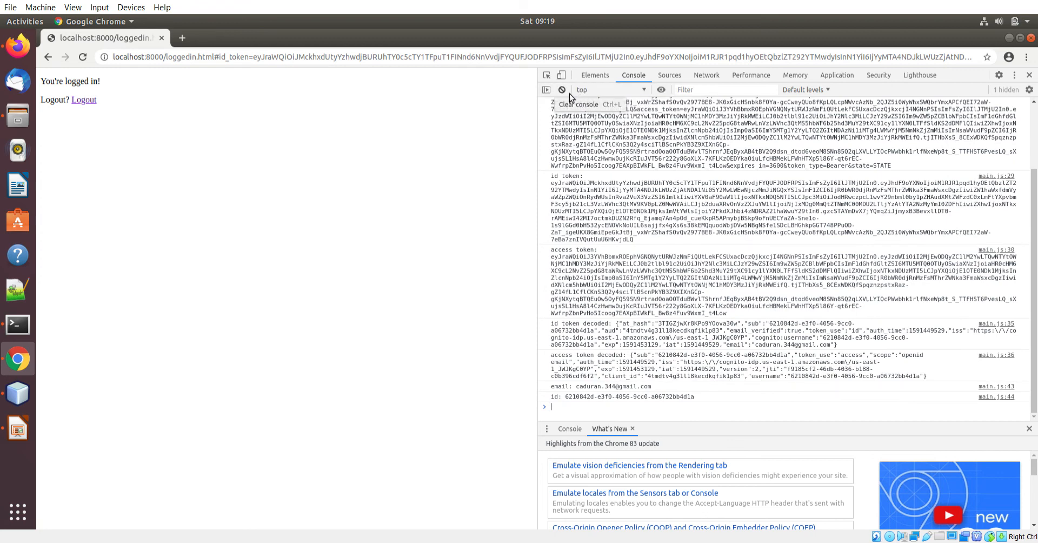
Step: Scroll through the logged tokens, decoded claims, email and sub id, then switch to NetBeans
{"action": "left_click", "coordinate": [563, 90]}
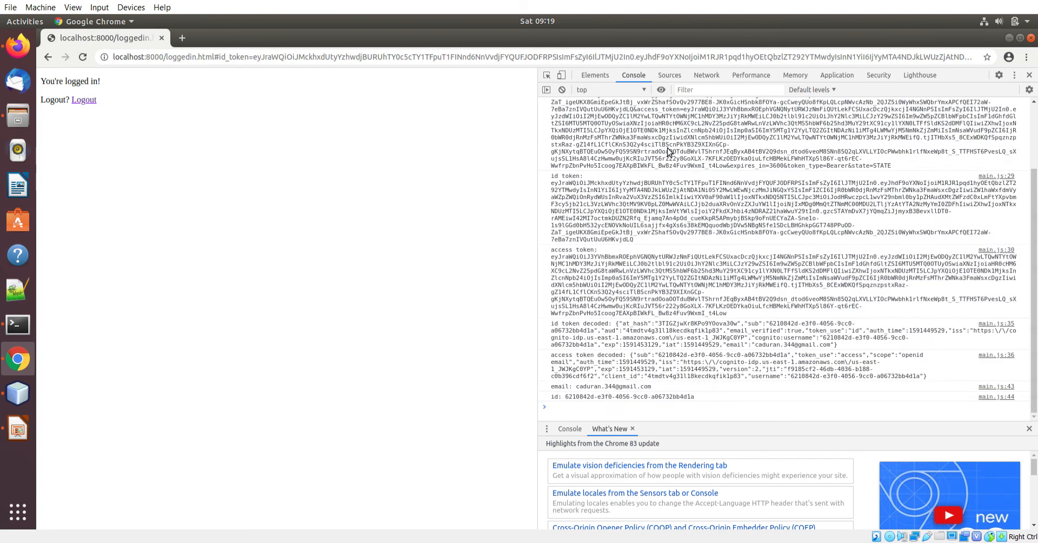
{"action": "scroll", "scroll_direction": "up", "scroll_amount": 3}
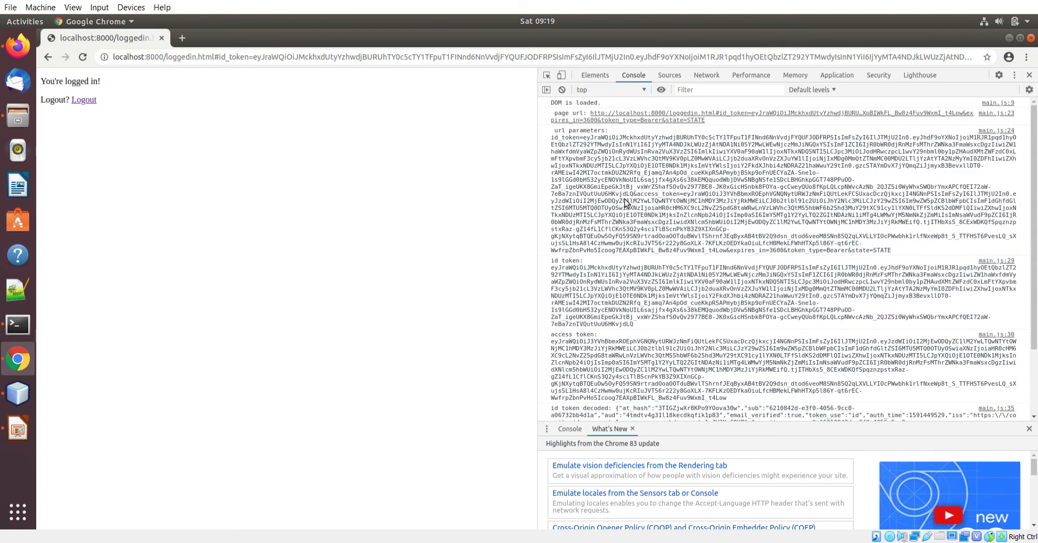
{"action": "scroll", "scroll_direction": "down", "scroll_amount": 3}
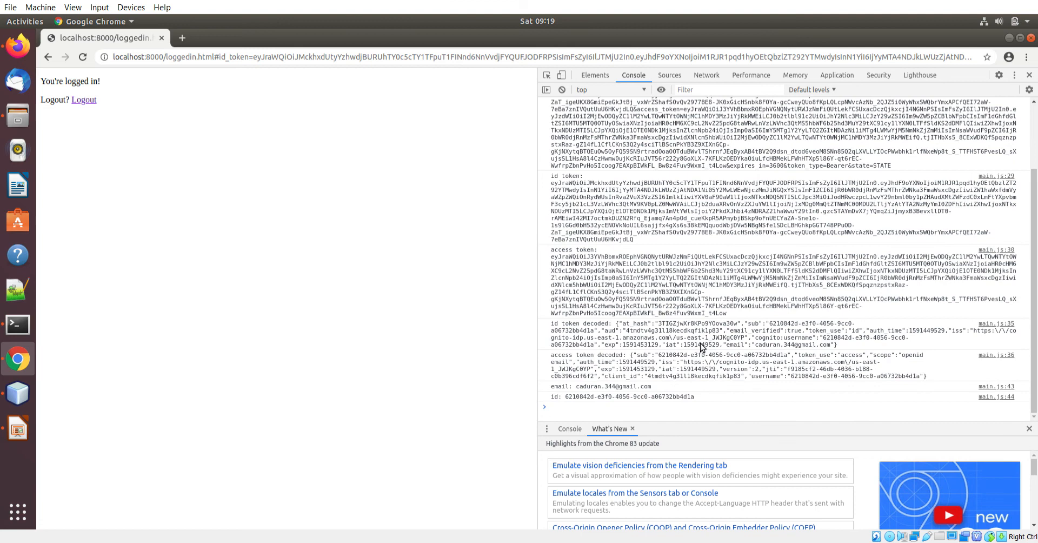
{"action": "left_click", "coordinate": [397, 56]}
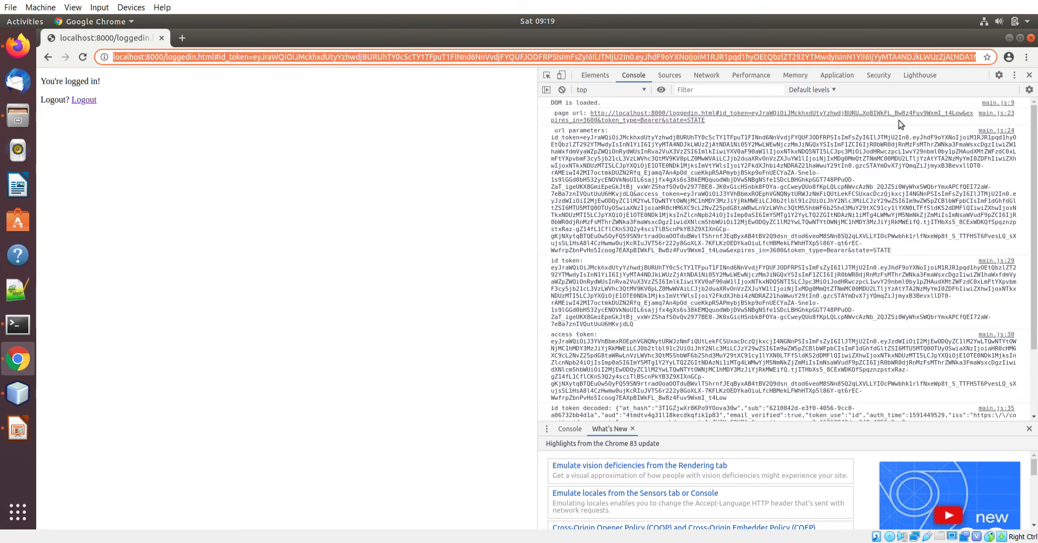
{"action": "mouse_move", "coordinate": [906, 152]}
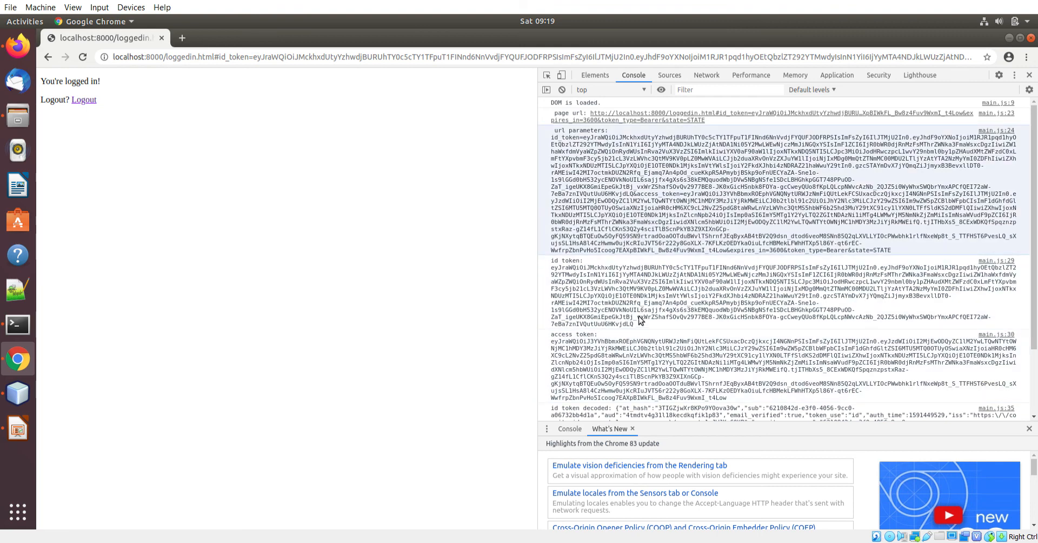
{"action": "scroll", "scroll_direction": "down", "scroll_amount": 3}
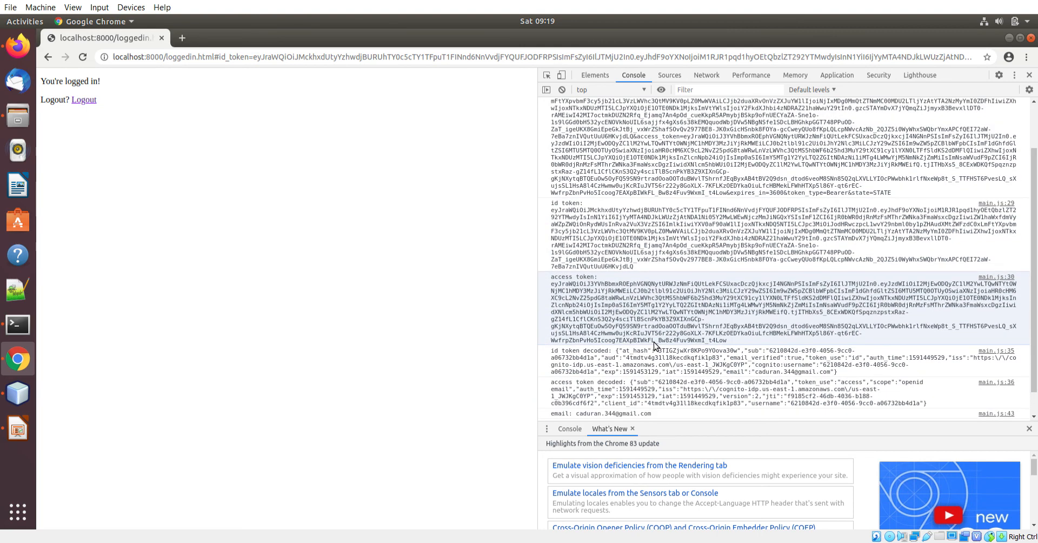
{"action": "scroll", "scroll_direction": "down", "scroll_amount": 3}
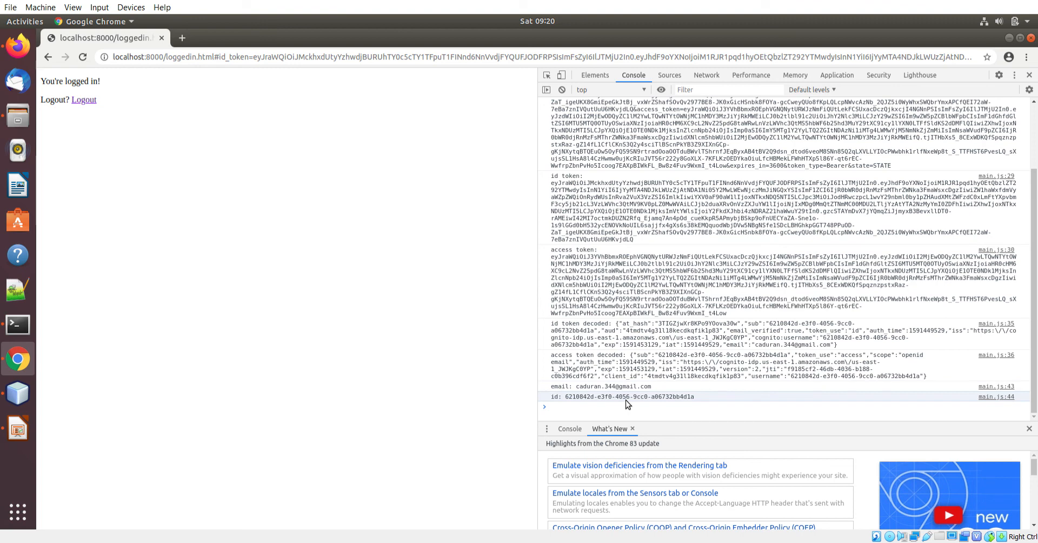
{"action": "mouse_move", "coordinate": [621, 346]}
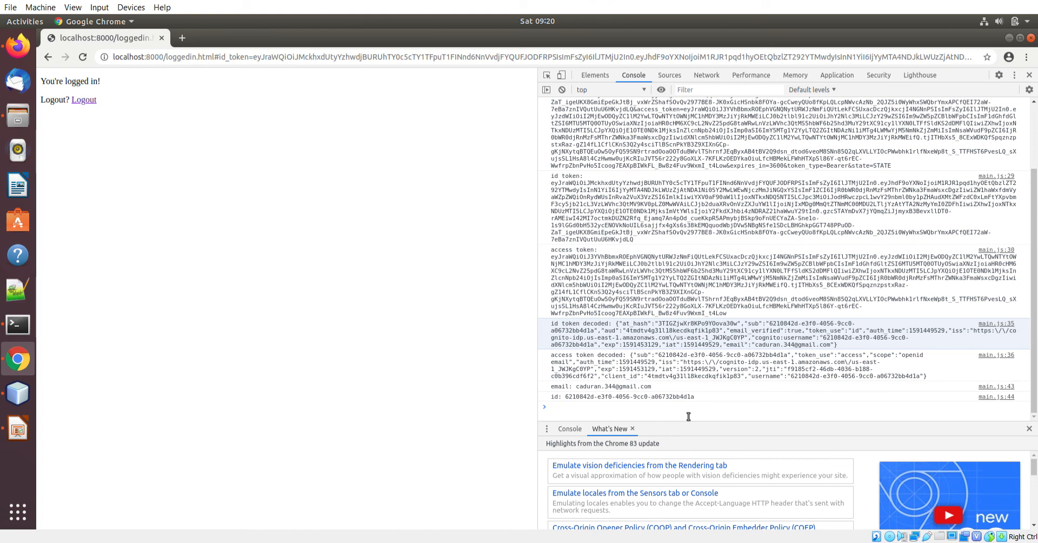
{"action": "mouse_move", "coordinate": [93, 384]}
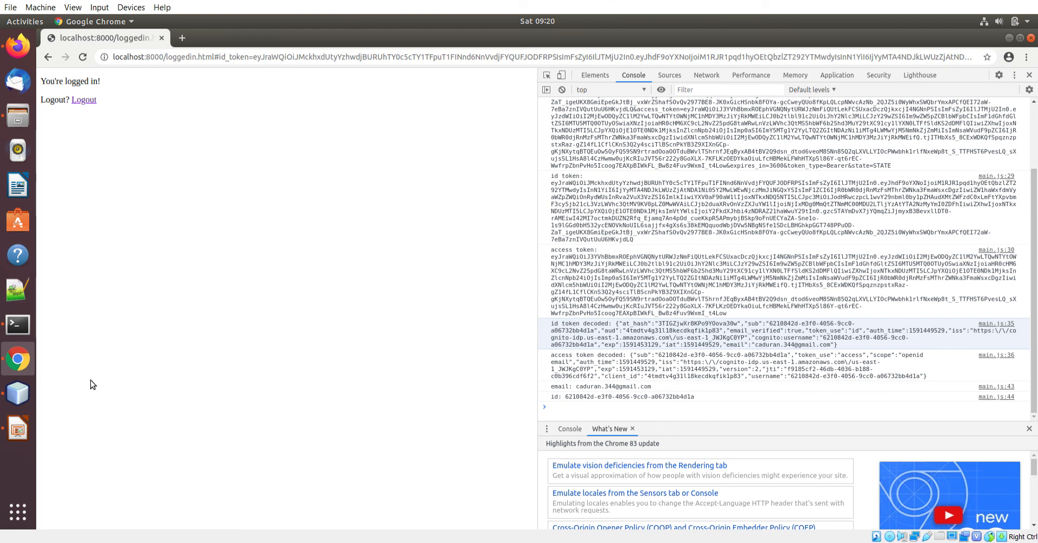
{"action": "left_click", "coordinate": [17, 393]}
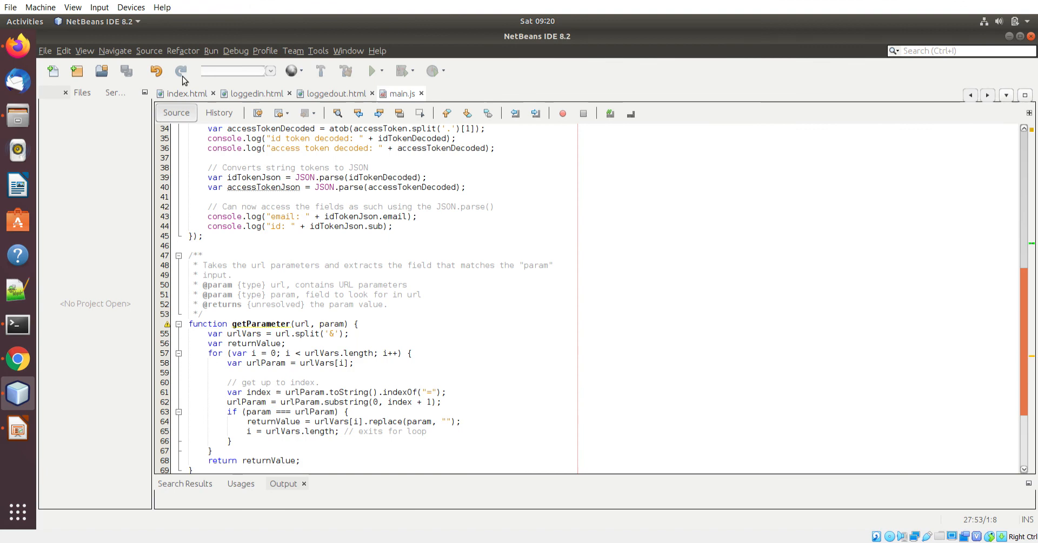
Step: Review index.html's jQuery CDN and main.js script include lines
{"action": "left_click", "coordinate": [185, 93]}
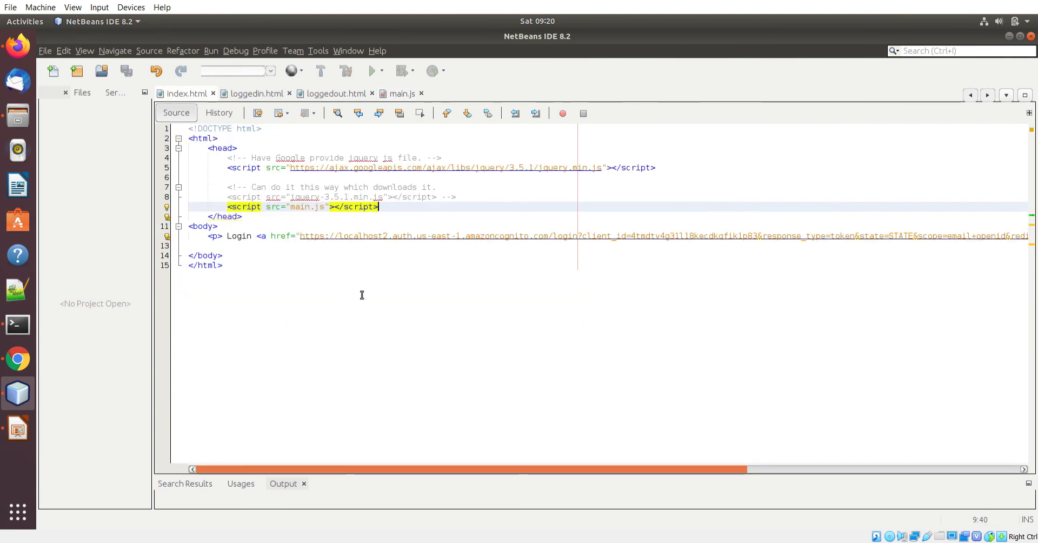
{"action": "mouse_move", "coordinate": [424, 213]}
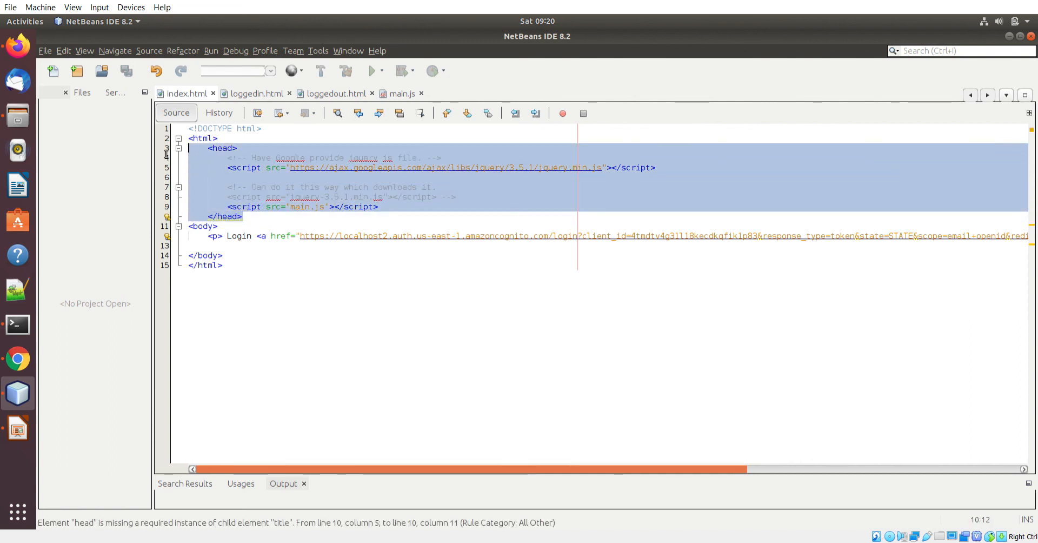
{"action": "left_click", "coordinate": [227, 168]}
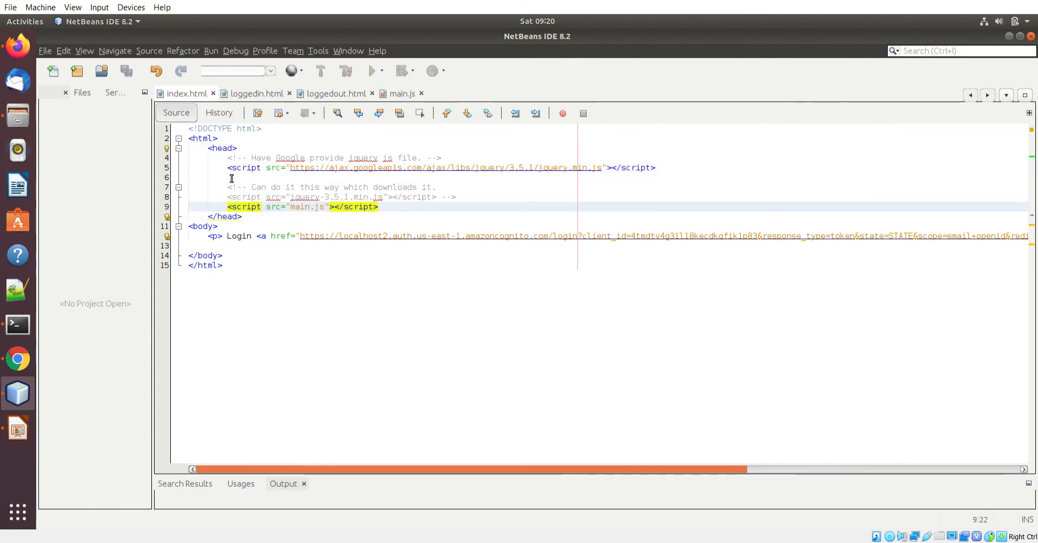
{"action": "left_click", "coordinate": [639, 167]}
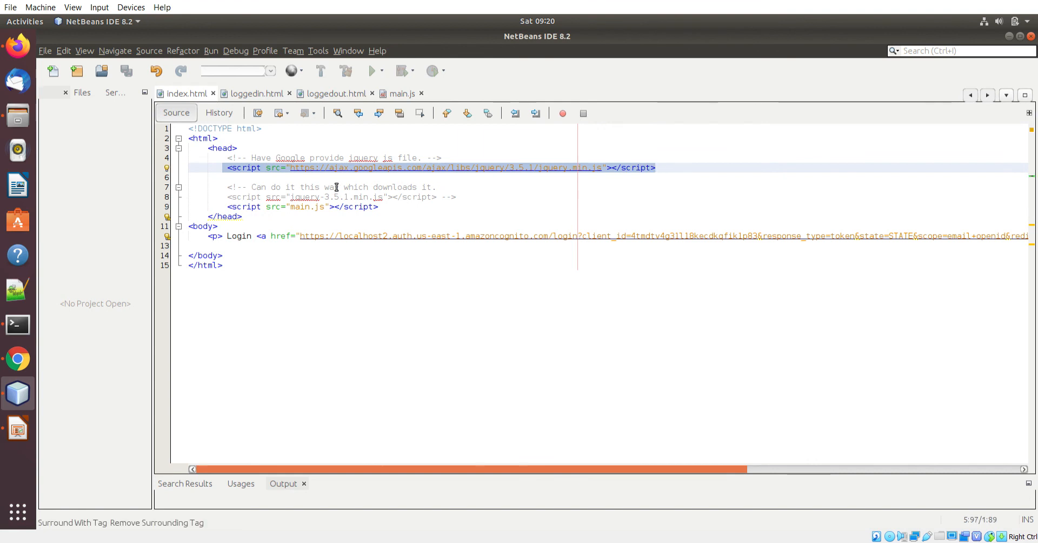
{"action": "left_click", "coordinate": [225, 176]}
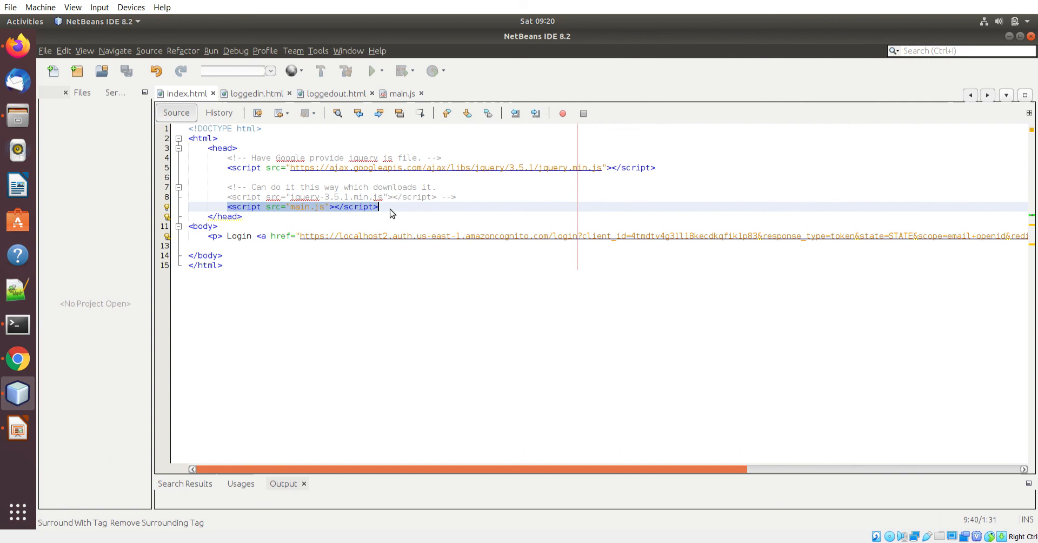
{"action": "mouse_move", "coordinate": [331, 286]}
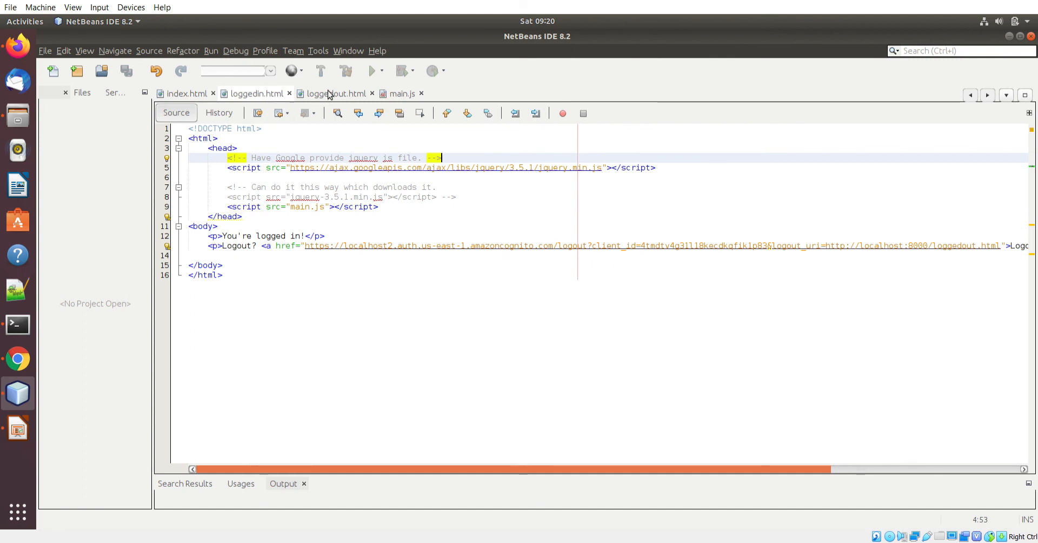
Step: Glance at loggedout.html, then scroll along index.html's full Cognito login href
{"action": "left_click", "coordinate": [338, 93]}
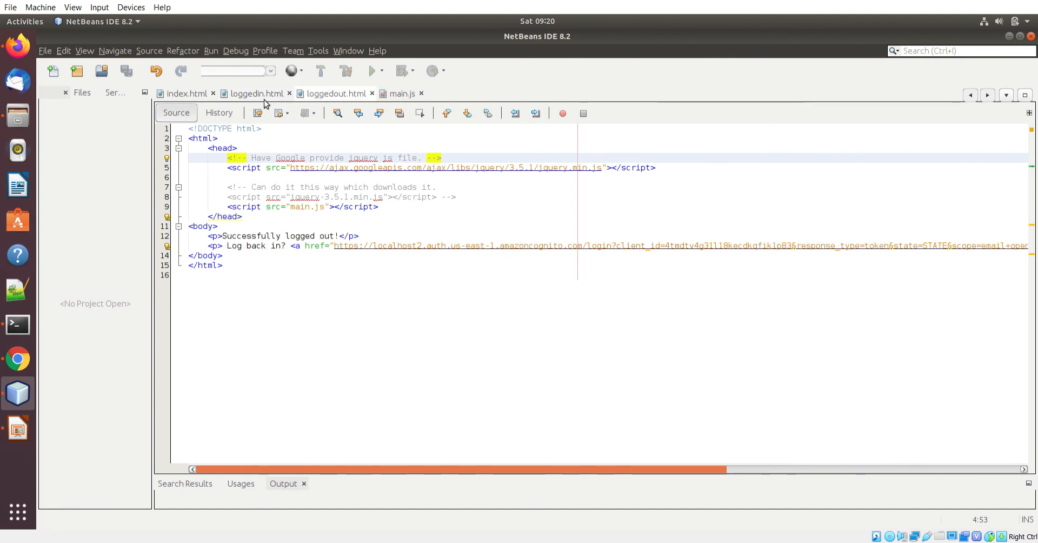
{"action": "left_click", "coordinate": [187, 93]}
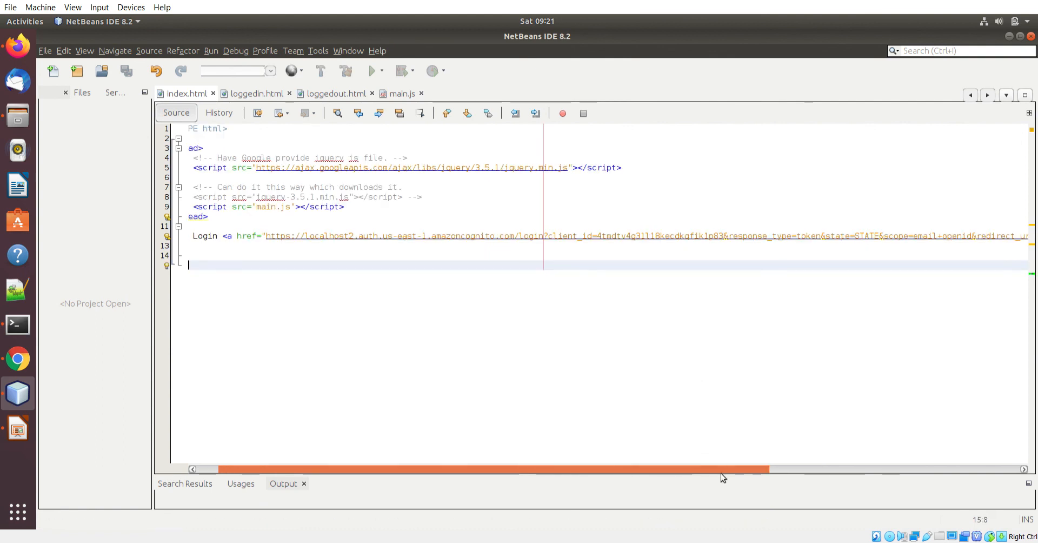
{"action": "scroll", "scroll_direction": "right", "scroll_amount": 3}
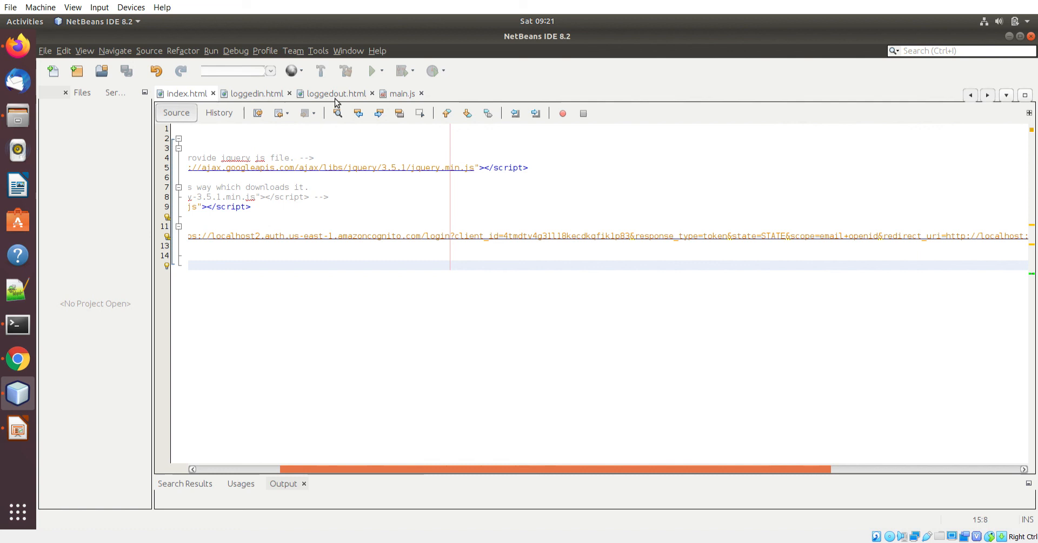
{"action": "mouse_move", "coordinate": [503, 259]}
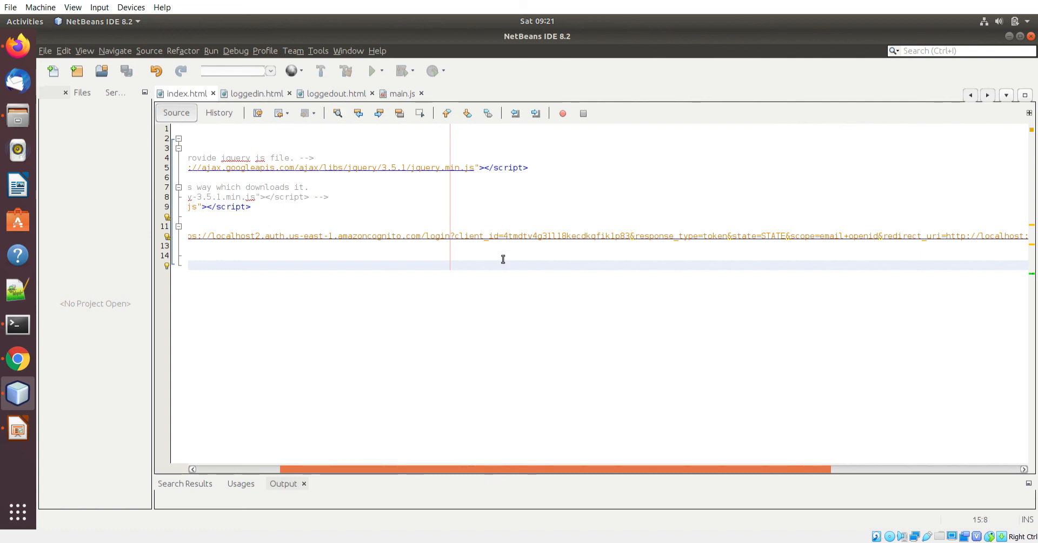
{"action": "mouse_move", "coordinate": [565, 250]}
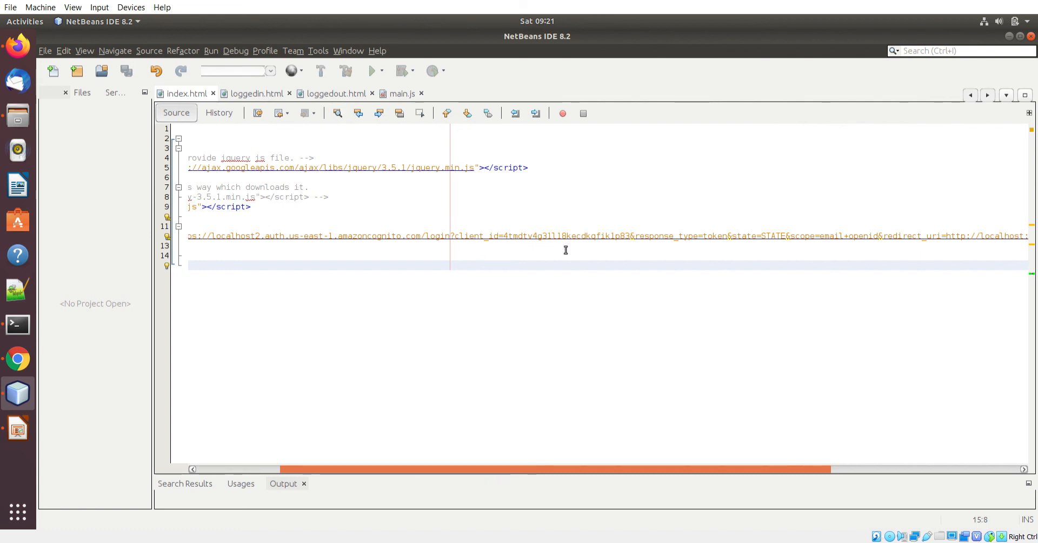
{"action": "mouse_move", "coordinate": [536, 261]}
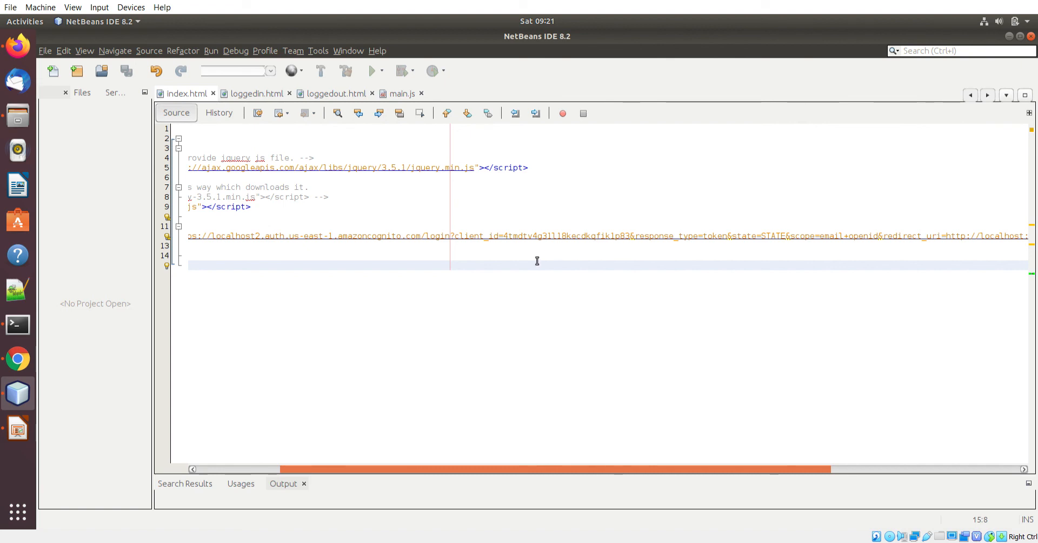
{"action": "scroll", "scroll_direction": "left", "scroll_amount": 3}
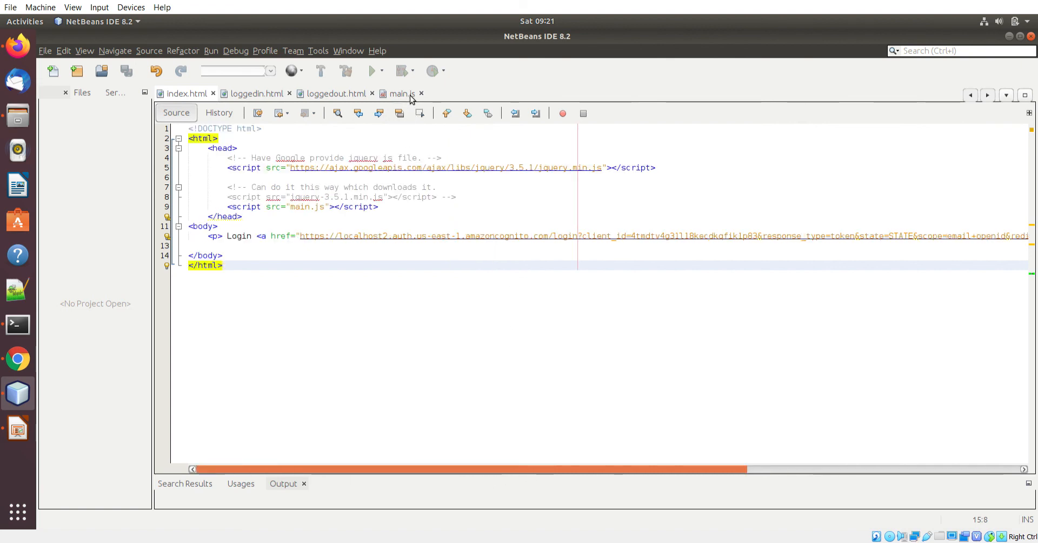
Step: Show index.html's main.js script tag, then return to main.js's document-ready code
{"action": "left_click", "coordinate": [398, 93]}
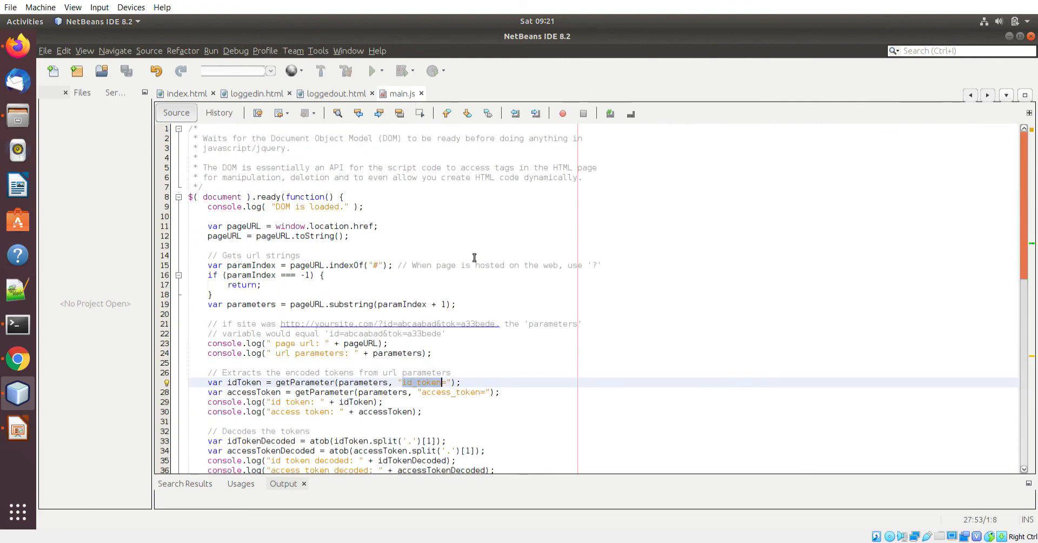
{"action": "mouse_move", "coordinate": [399, 109]}
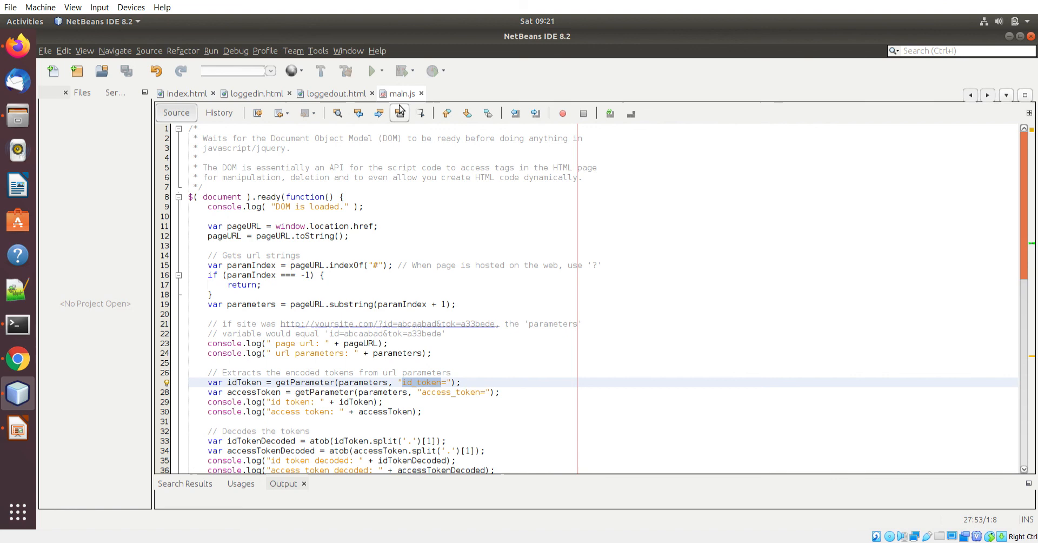
{"action": "left_click", "coordinate": [186, 93]}
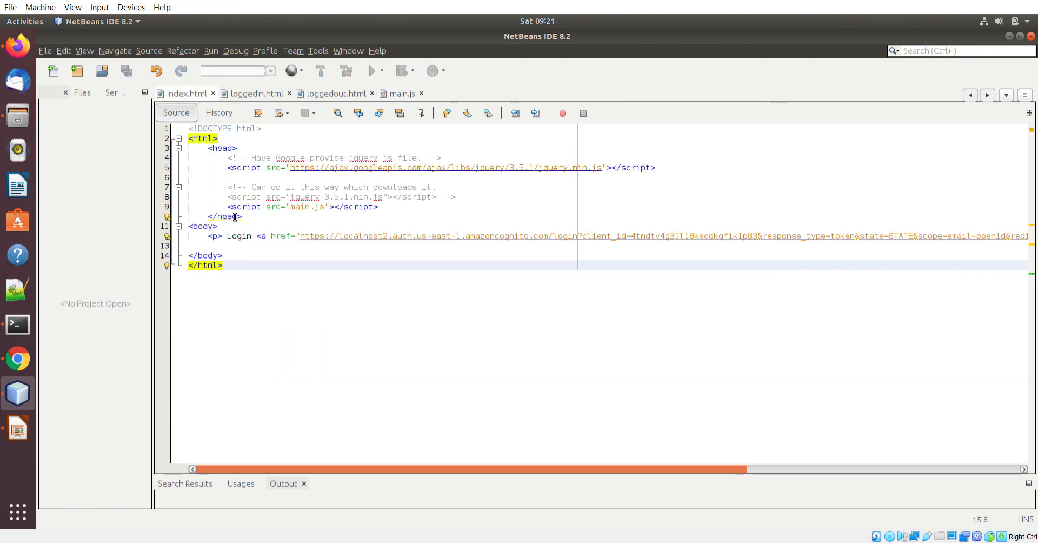
{"action": "left_click", "coordinate": [305, 207]}
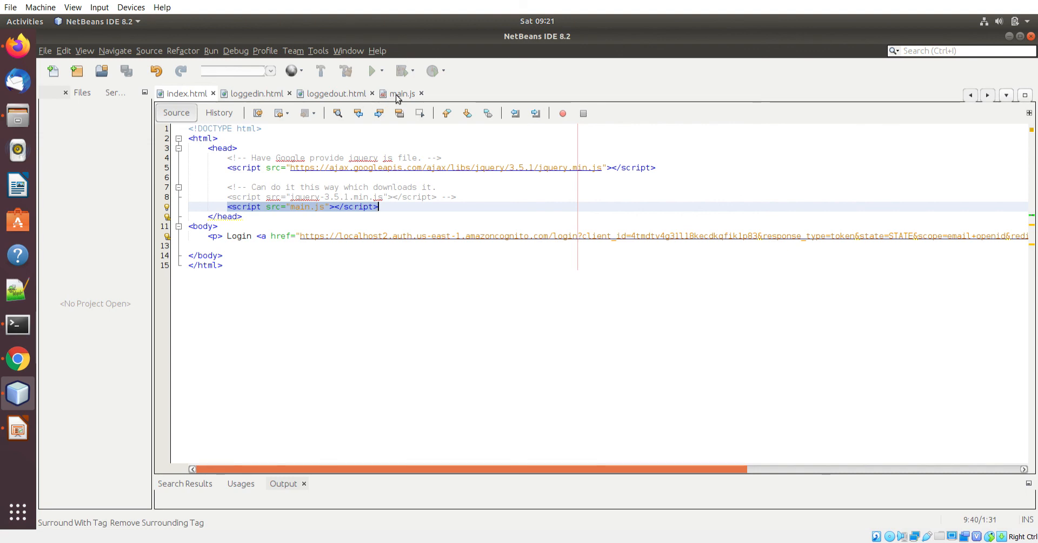
{"action": "left_click", "coordinate": [403, 93]}
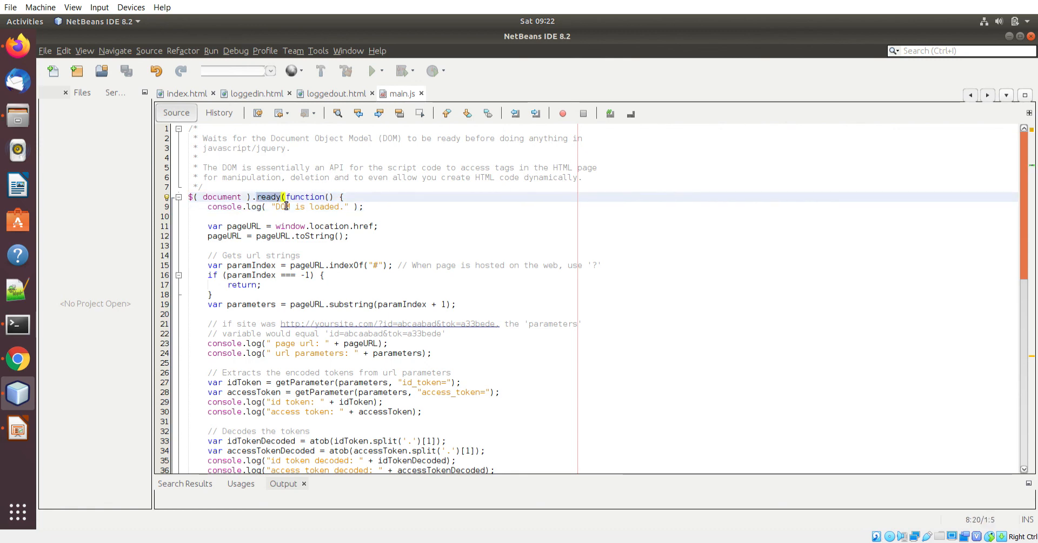
{"action": "mouse_move", "coordinate": [305, 246]}
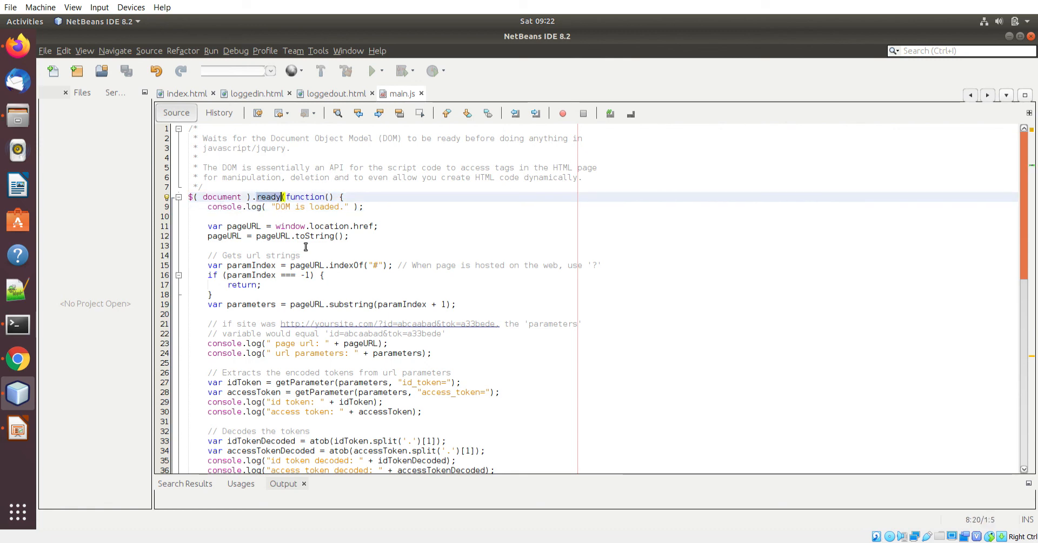
{"action": "mouse_move", "coordinate": [303, 255]}
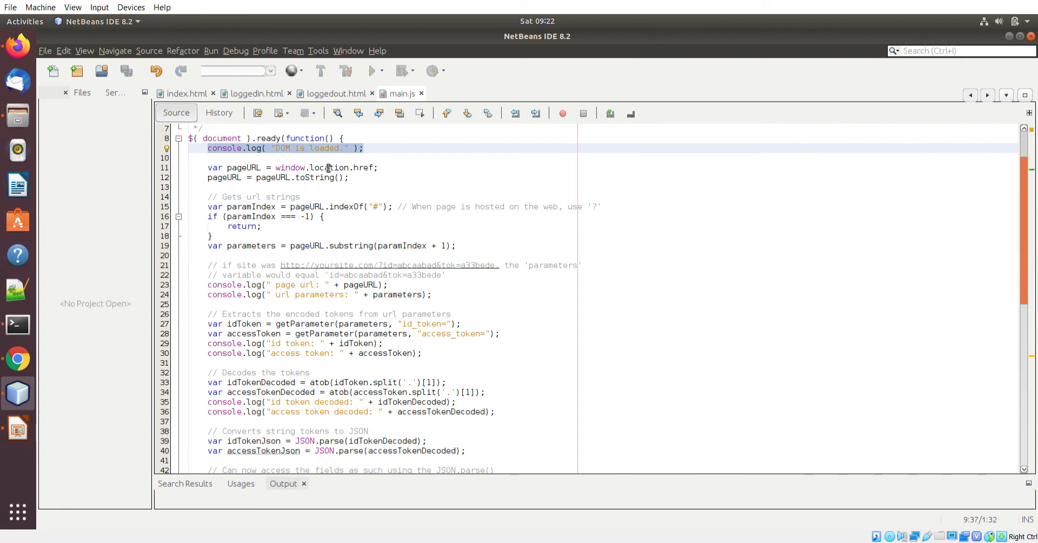
{"action": "left_click", "coordinate": [189, 158]}
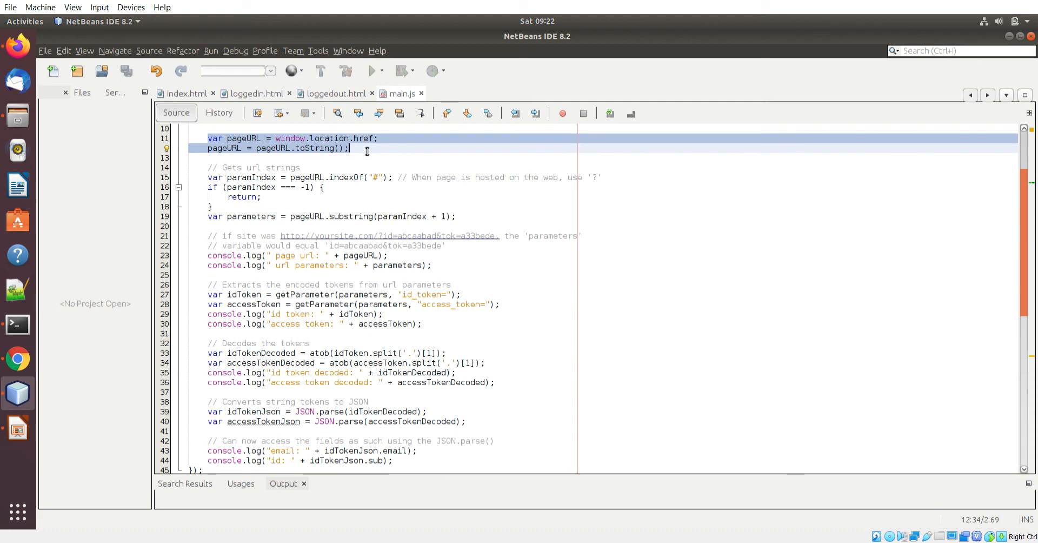
{"action": "left_click", "coordinate": [238, 177]}
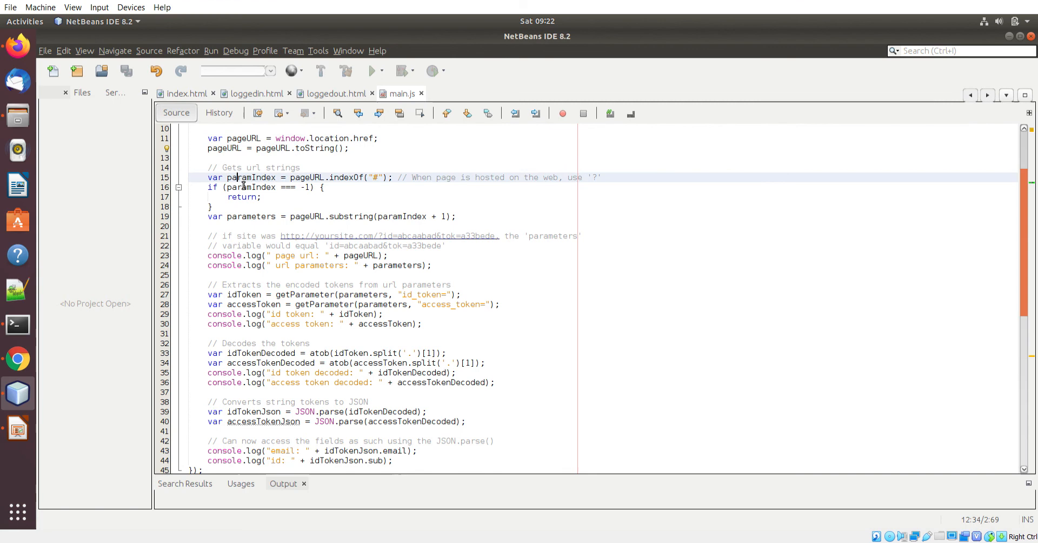
{"action": "left_click_drag", "start_coordinate": [238, 177], "coordinate": [455, 216]}
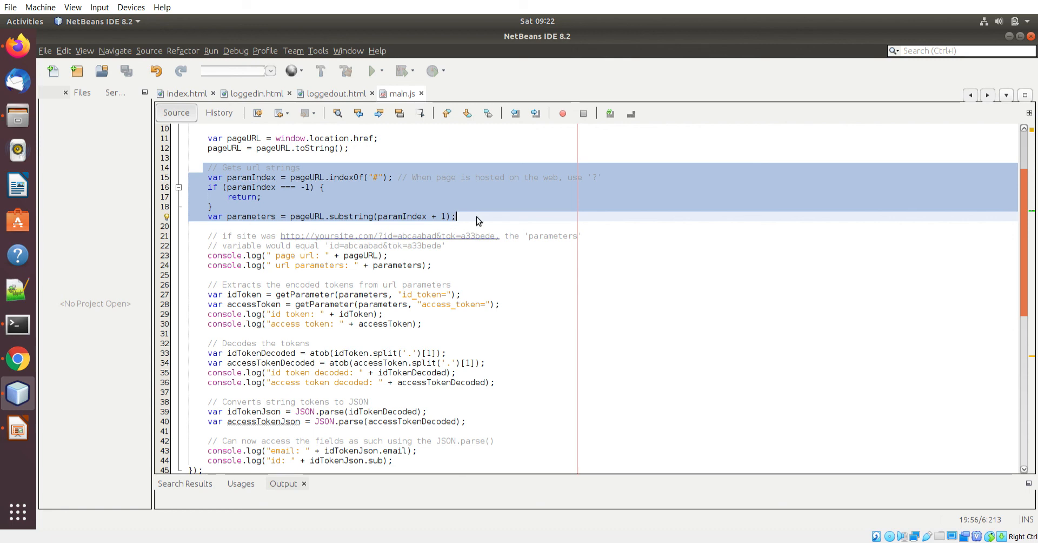
{"action": "mouse_move", "coordinate": [280, 218]}
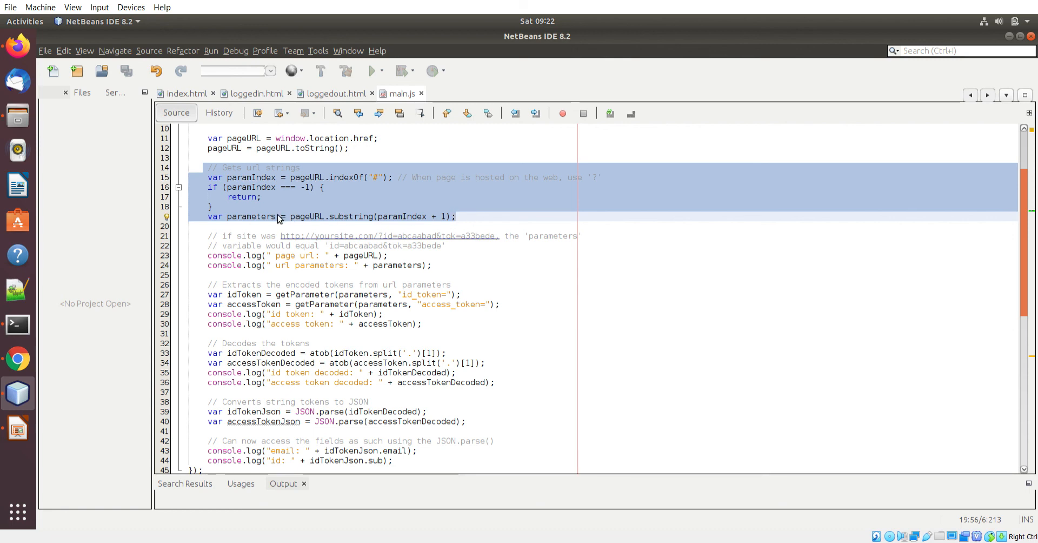
{"action": "double_click", "coordinate": [253, 216]}
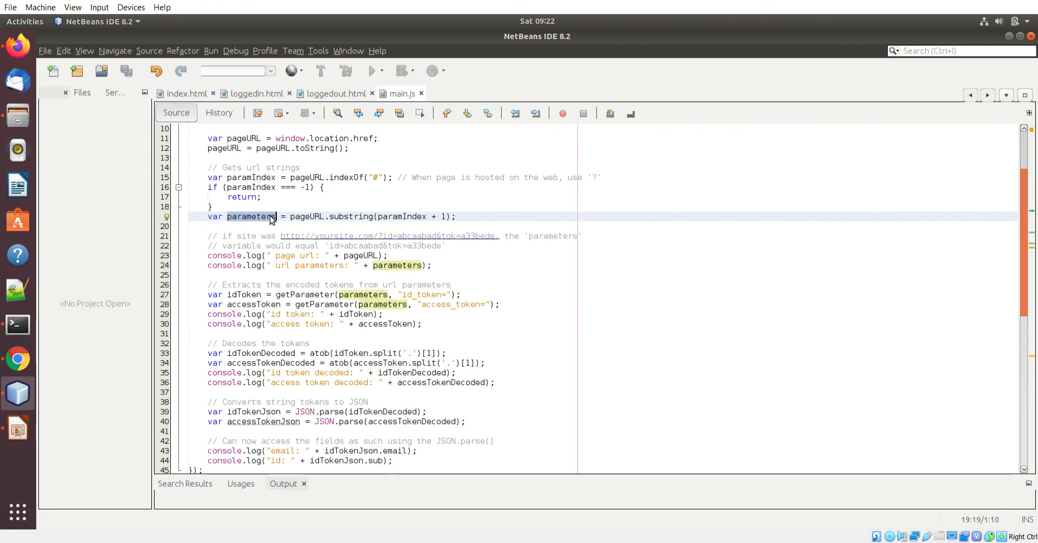
{"action": "left_click", "coordinate": [362, 255]}
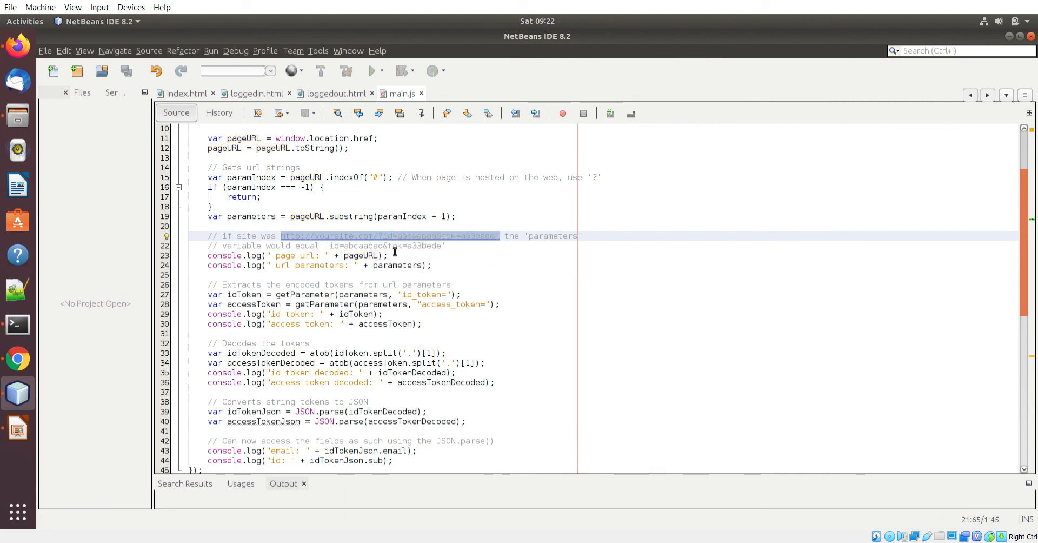
{"action": "mouse_move", "coordinate": [522, 274]}
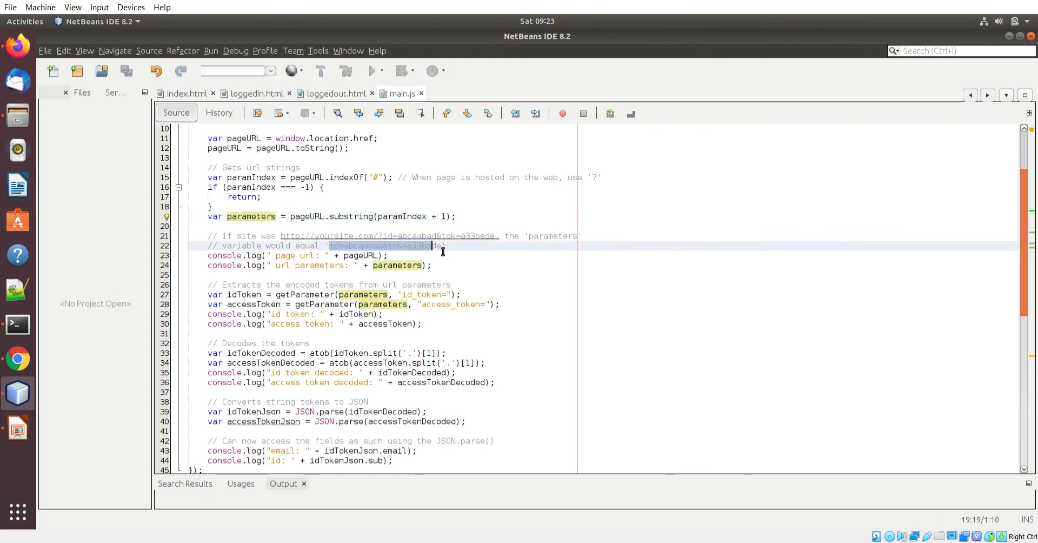
{"action": "left_click", "coordinate": [377, 176]}
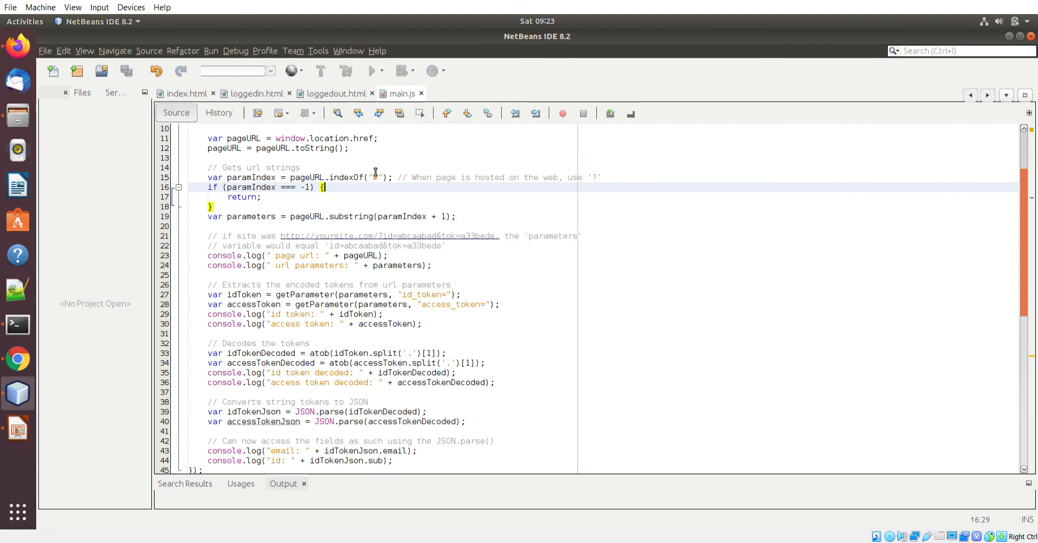
{"action": "scroll", "scroll_direction": "down", "scroll_amount": 3}
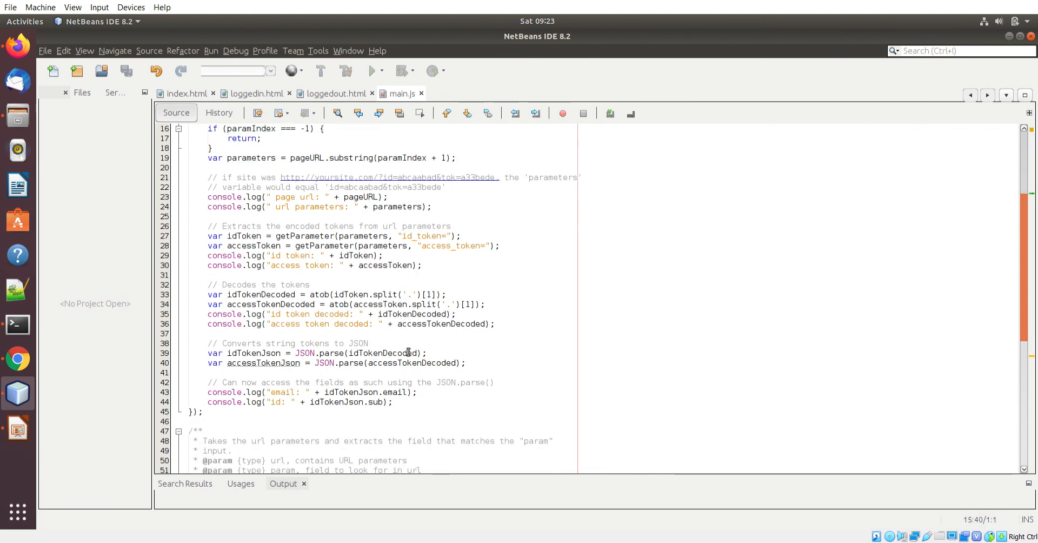
Step: Review the token decoding lines and the getParameter helper, then return to Chrome
{"action": "scroll", "scroll_direction": "down", "scroll_amount": 3}
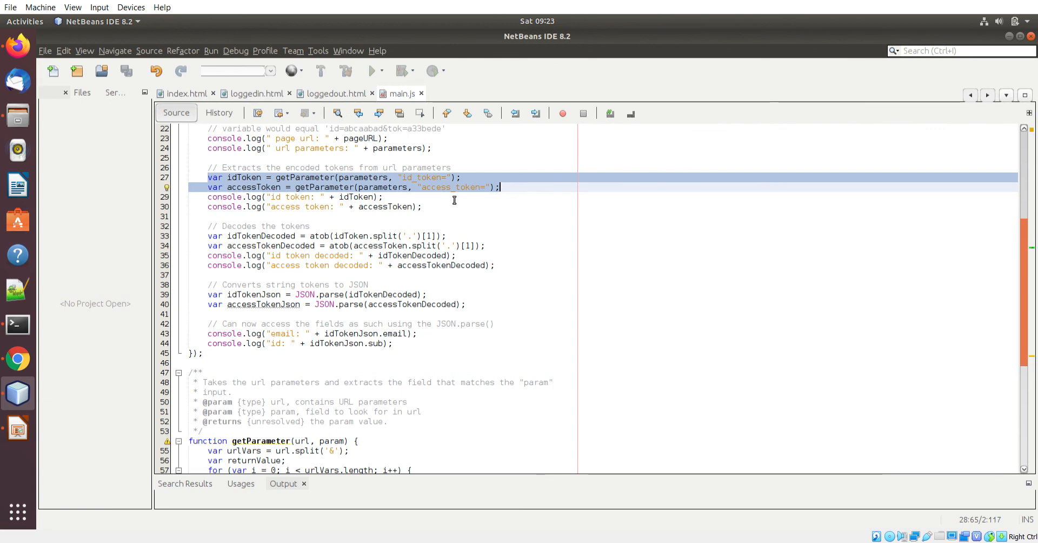
{"action": "mouse_move", "coordinate": [437, 184]}
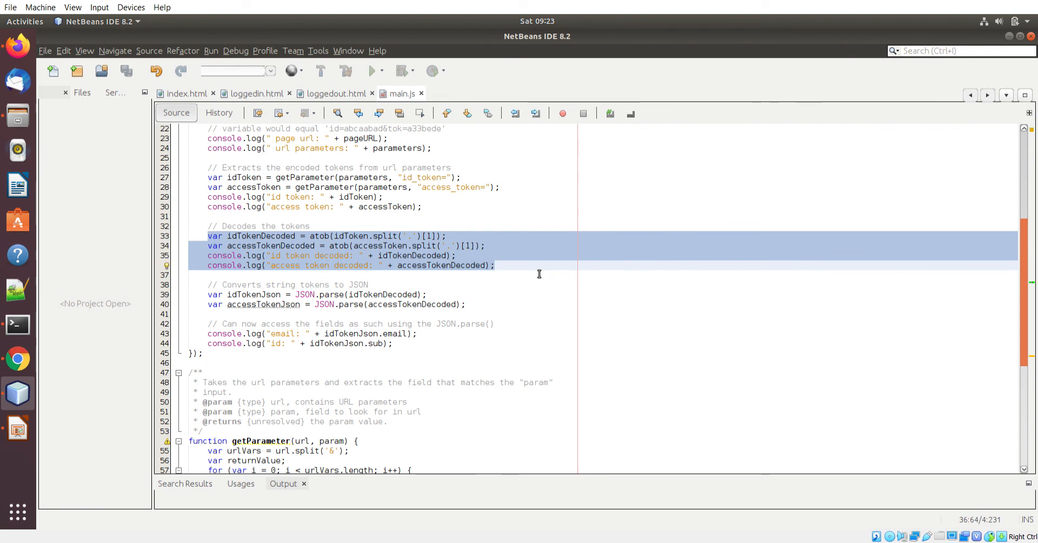
{"action": "left_click", "coordinate": [209, 295]}
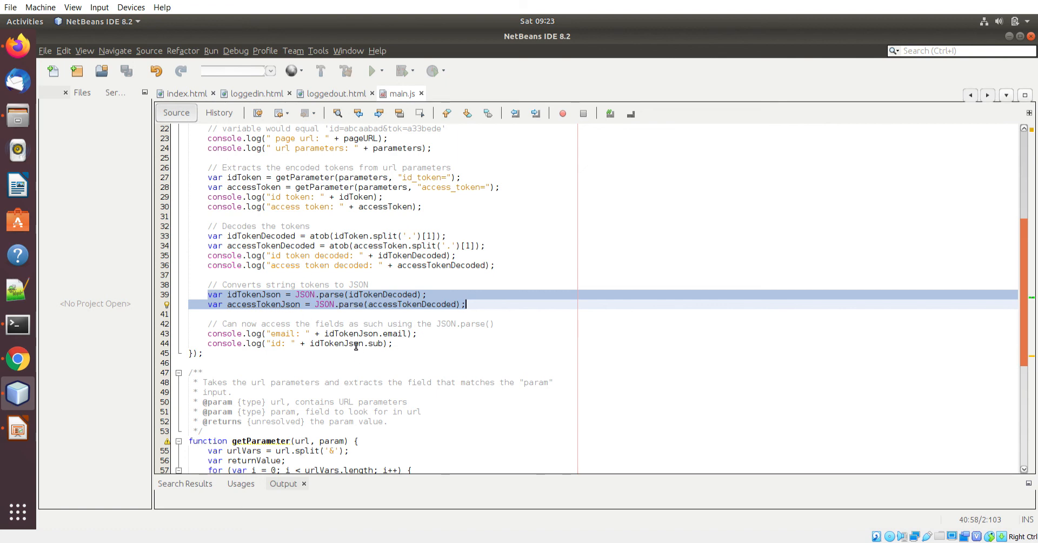
{"action": "left_click", "coordinate": [309, 187]}
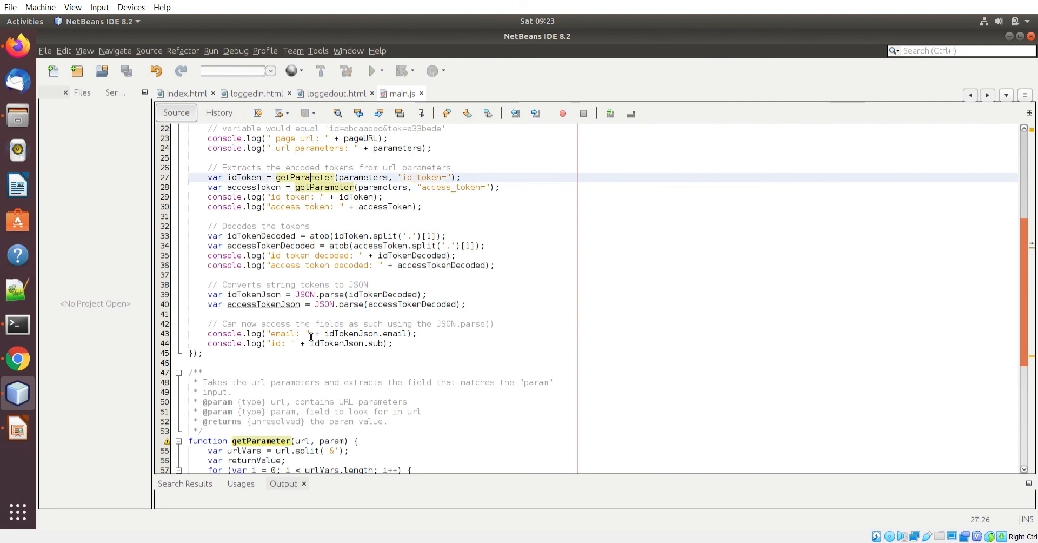
{"action": "scroll", "scroll_direction": "down", "scroll_amount": 3}
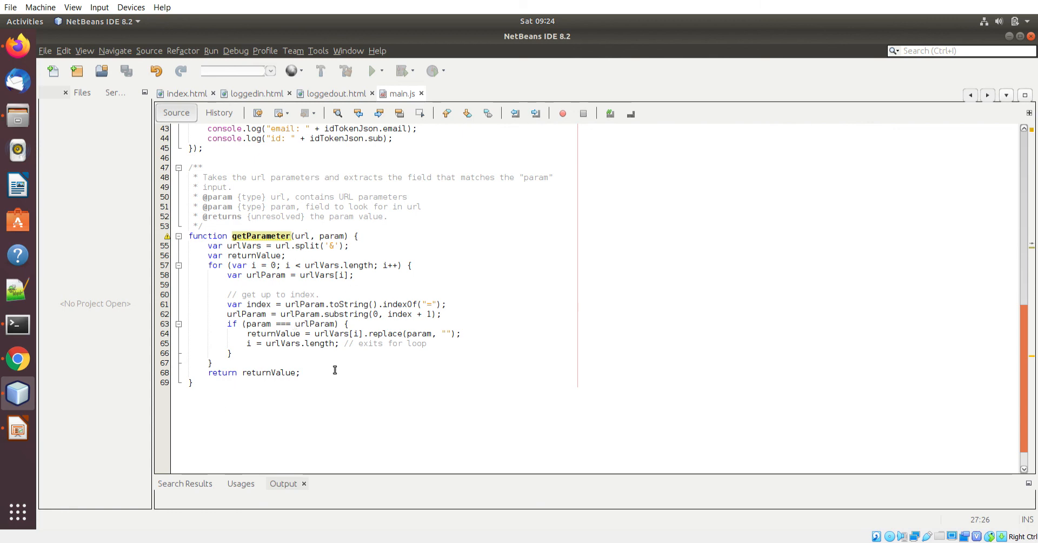
{"action": "left_click", "coordinate": [17, 358]}
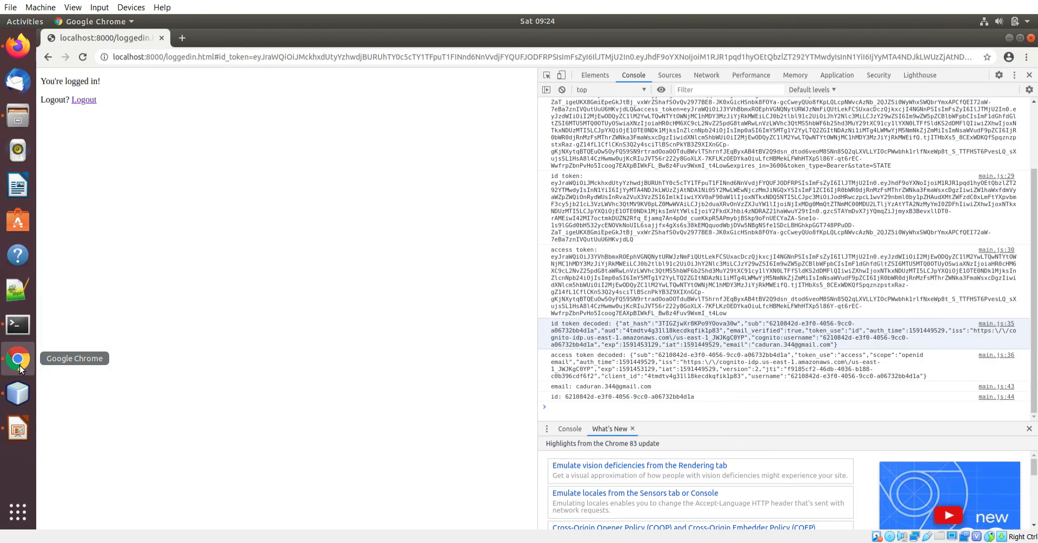
Step: Clear the console, set a breakpoint on main.js line 11 in Sources and widen DevTools
{"action": "left_click", "coordinate": [561, 90]}
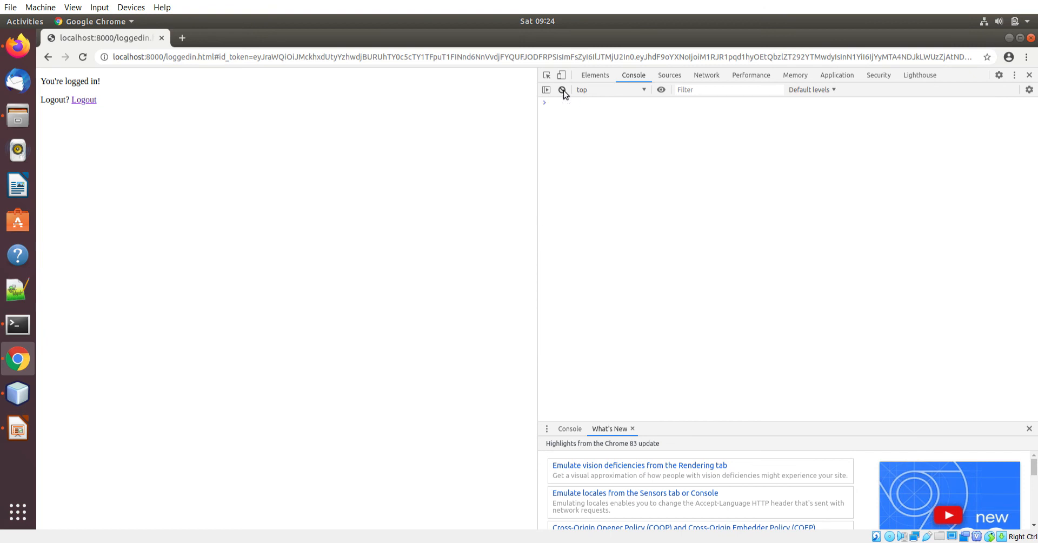
{"action": "left_click", "coordinate": [669, 74]}
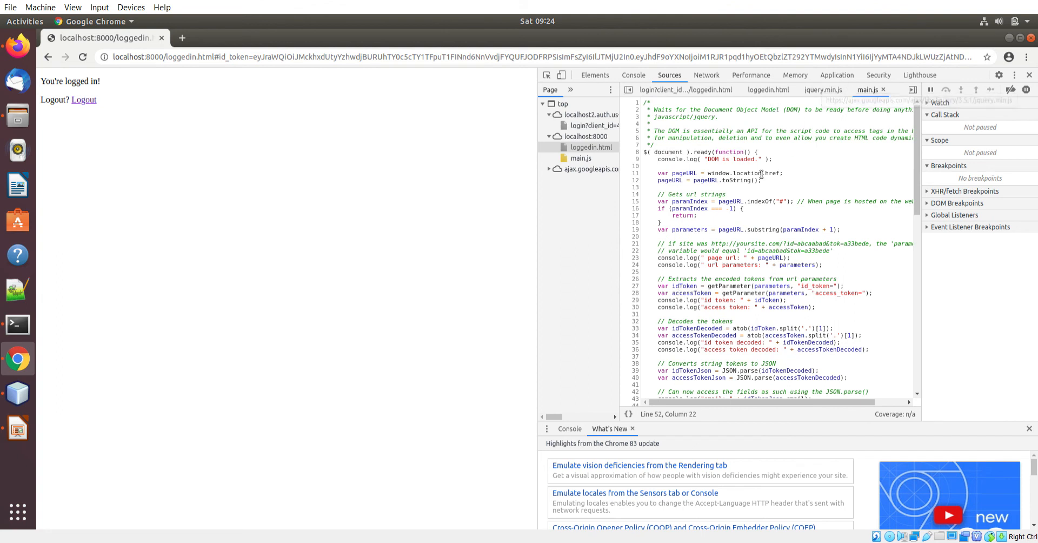
{"action": "left_click", "coordinate": [637, 173]}
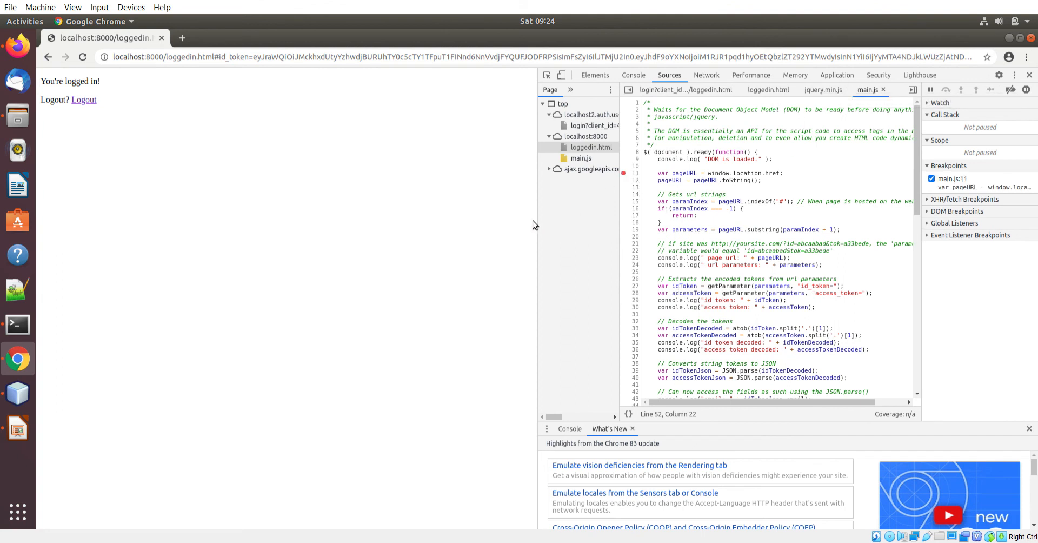
{"action": "mouse_move", "coordinate": [538, 226]}
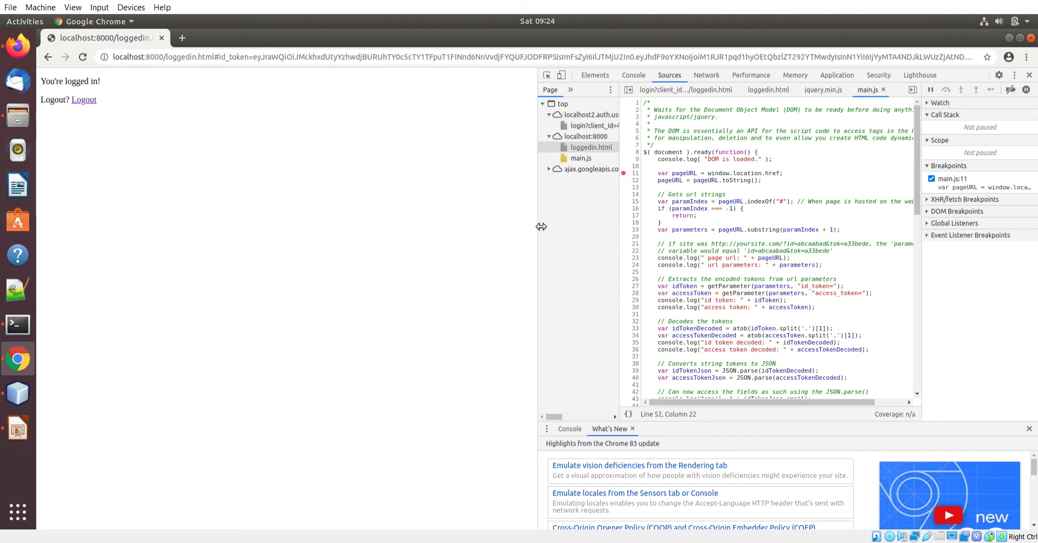
{"action": "left_click_drag", "start_coordinate": [541, 226], "coordinate": [296, 230]}
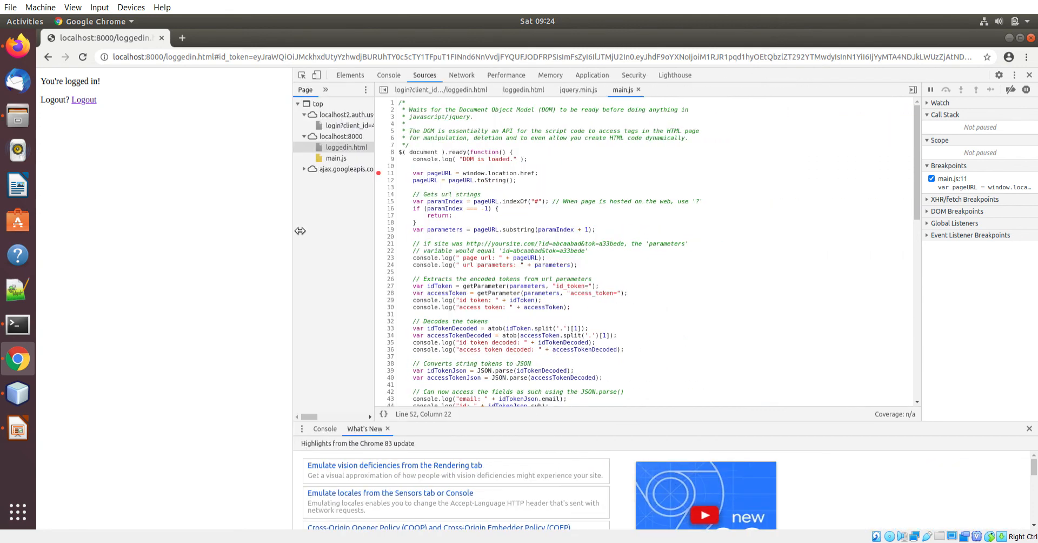
{"action": "mouse_move", "coordinate": [84, 57]}
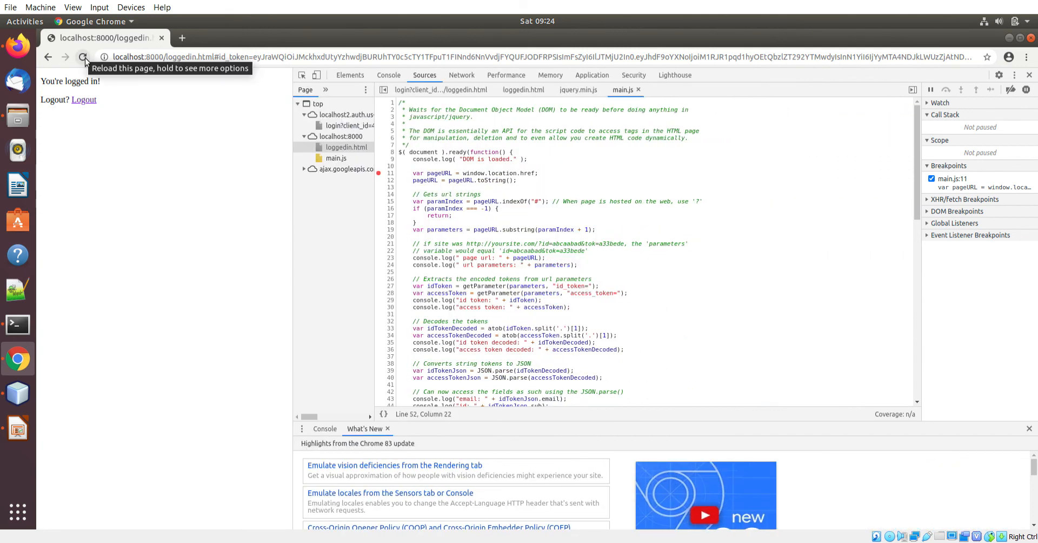
Step: Reload to hit the main.js breakpoint and step over from line 11 down to line 27
{"action": "left_click", "coordinate": [84, 57]}
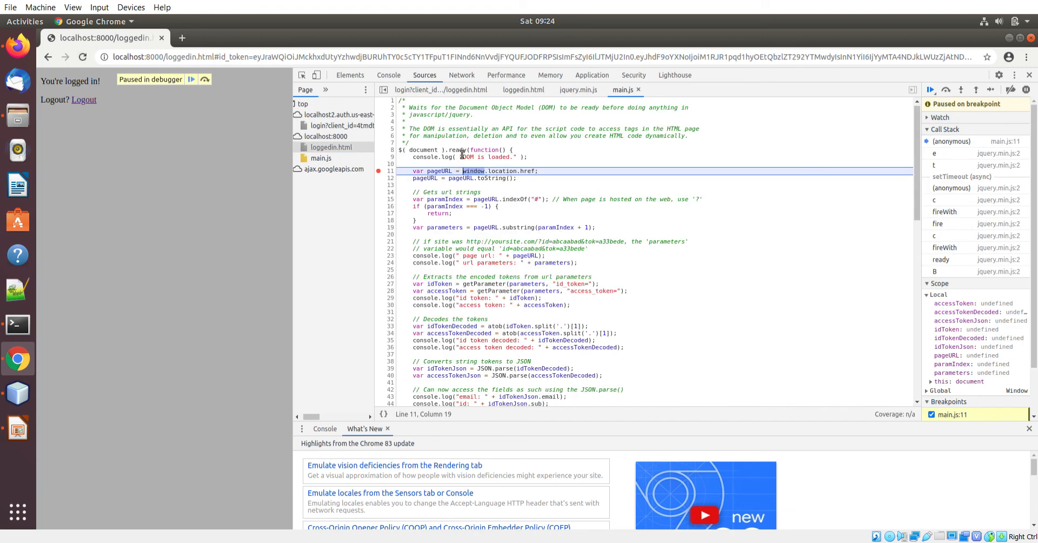
{"action": "mouse_move", "coordinate": [527, 221]}
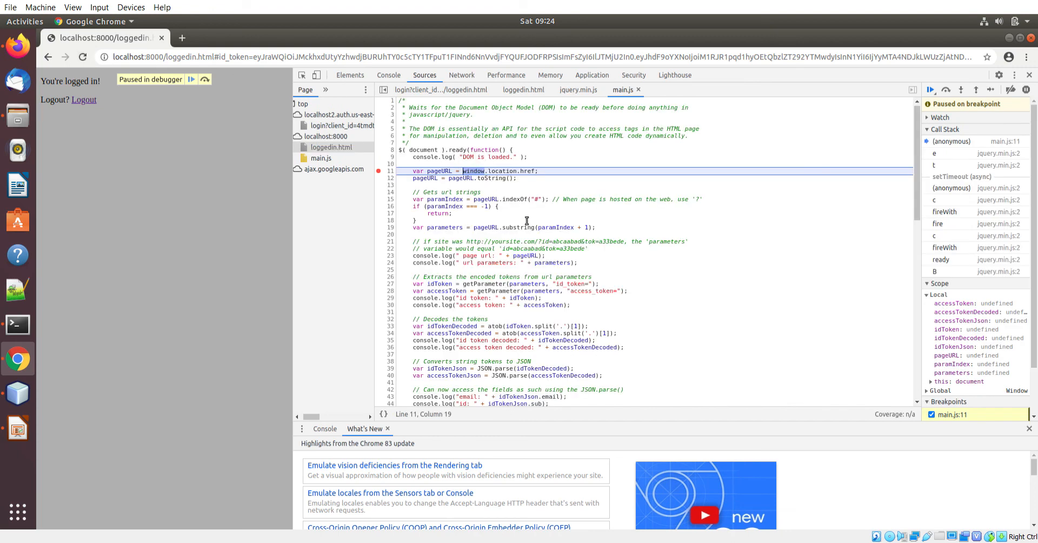
{"action": "left_click", "coordinate": [945, 90]}
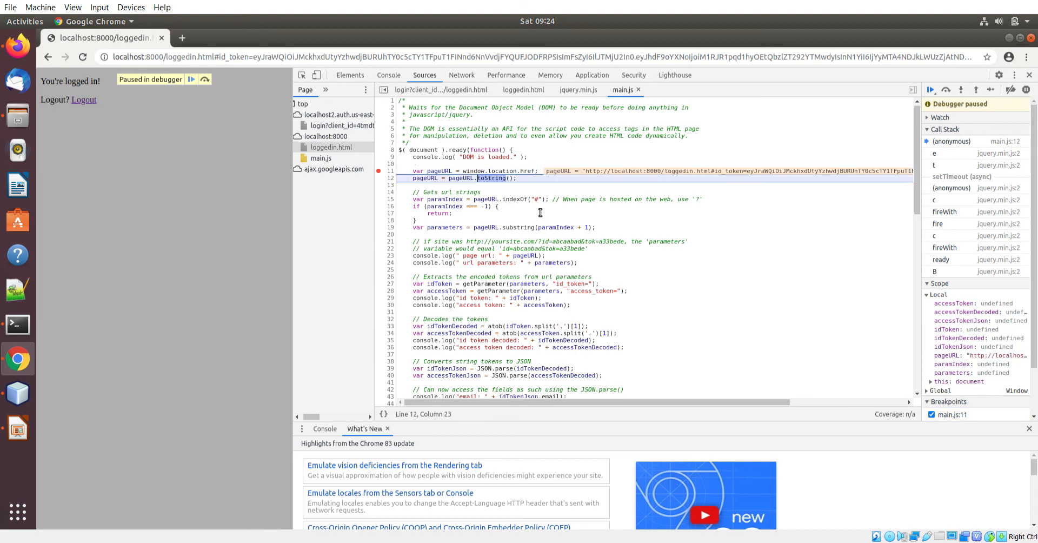
{"action": "mouse_move", "coordinate": [661, 184]}
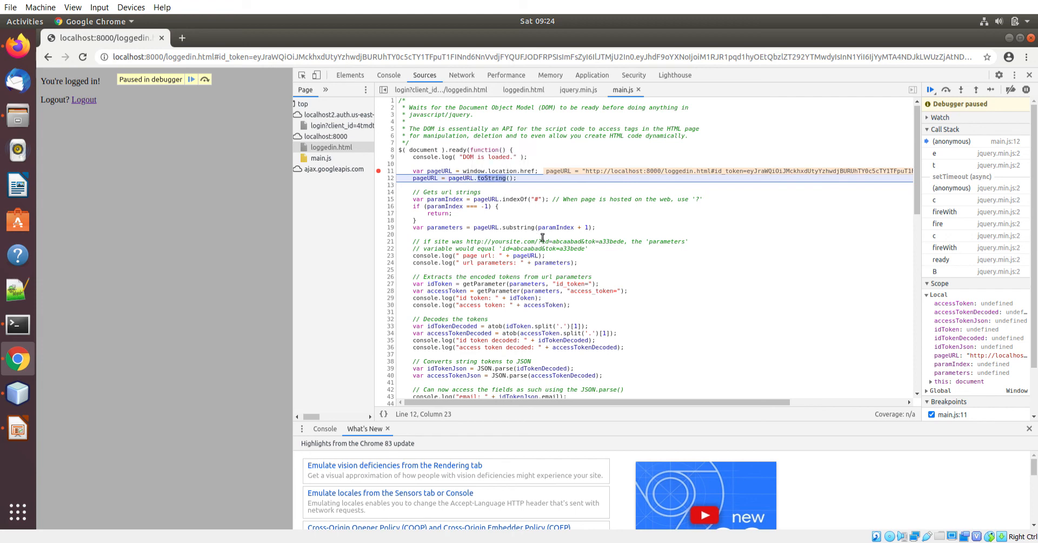
{"action": "left_click", "coordinate": [945, 89]}
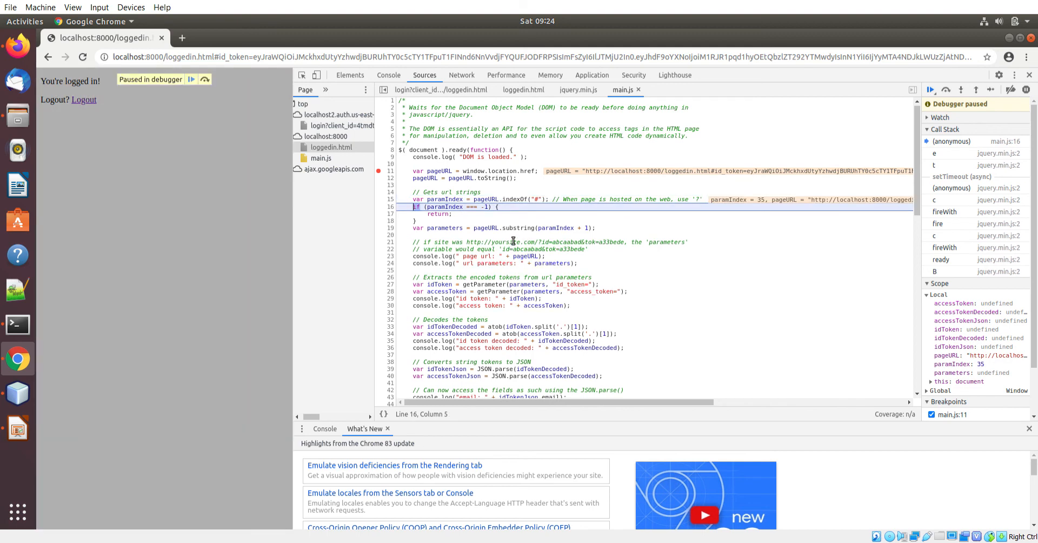
{"action": "left_click", "coordinate": [947, 89]}
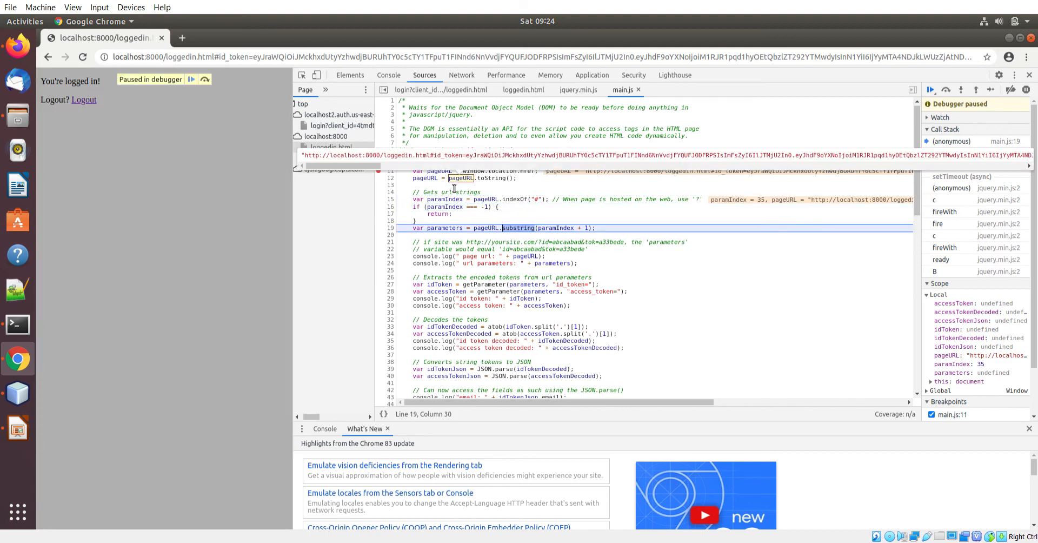
{"action": "left_click", "coordinate": [960, 90]}
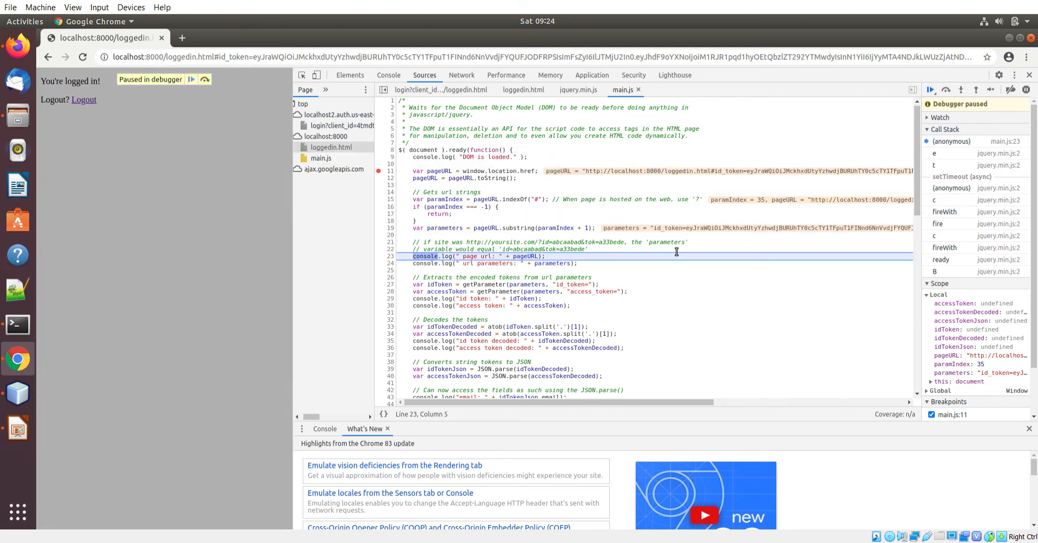
{"action": "mouse_move", "coordinate": [676, 237]}
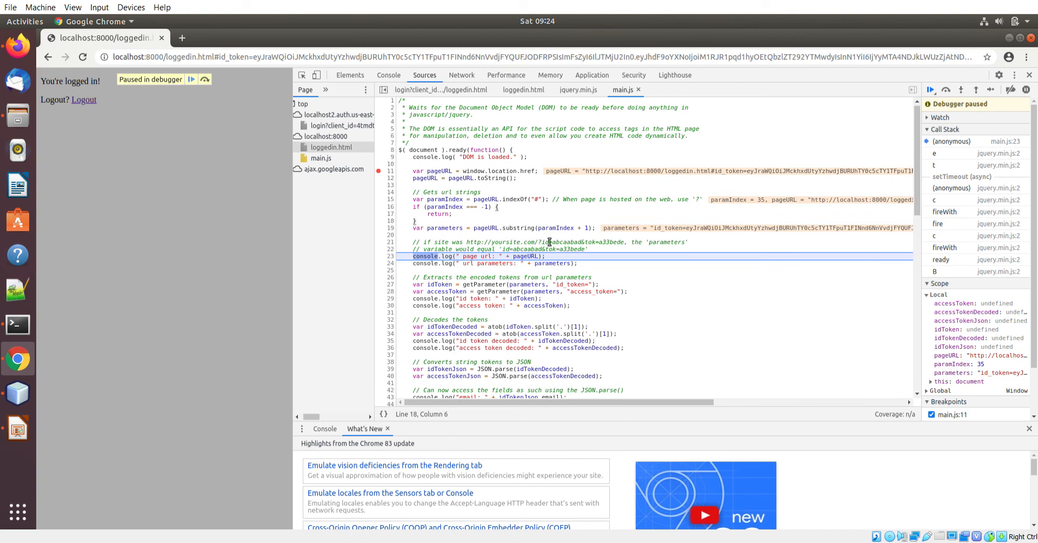
{"action": "left_click", "coordinate": [945, 90]}
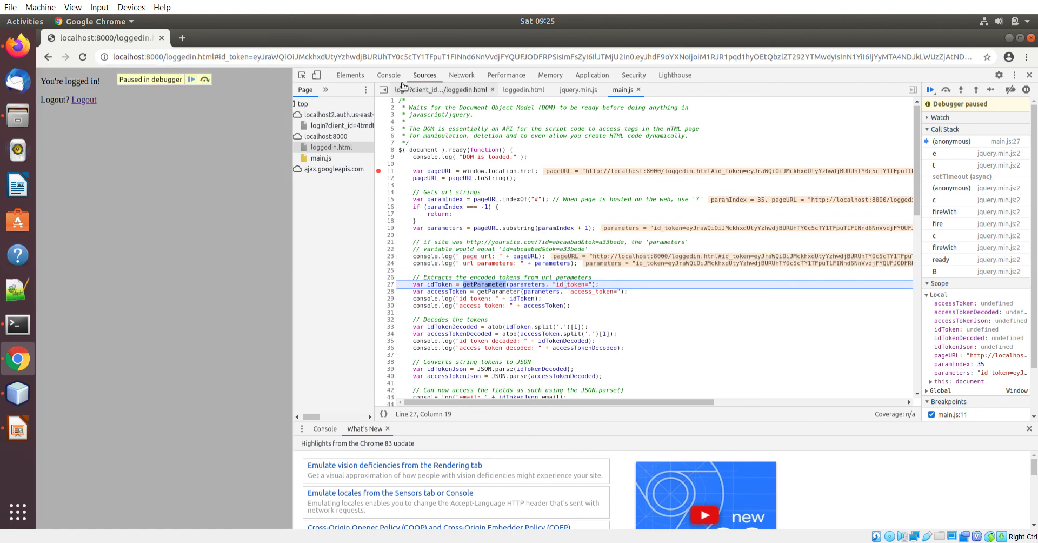
Step: Show the Console log with the DOM-loaded message, page URL and url parameters string
{"action": "left_click", "coordinate": [388, 75]}
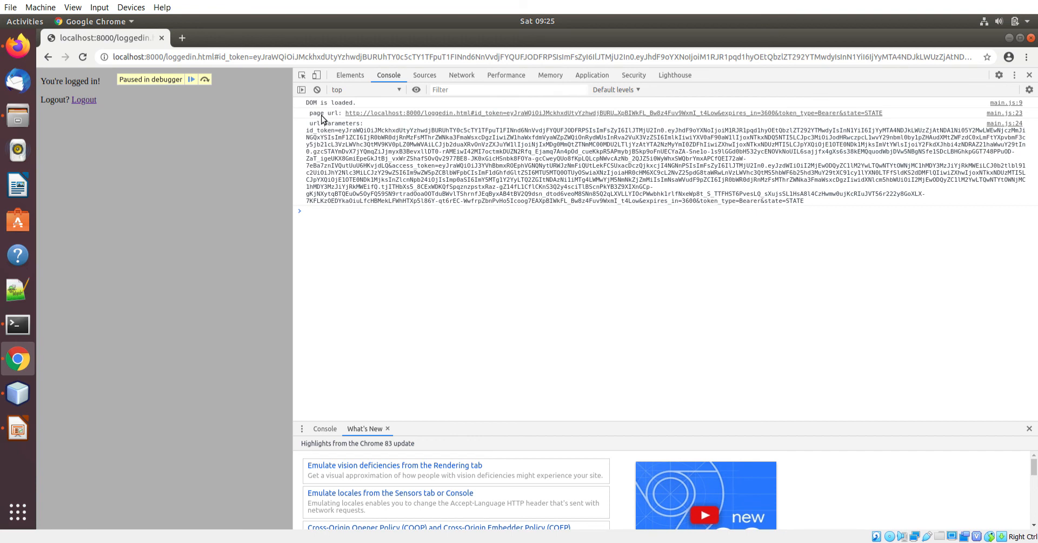
{"action": "mouse_move", "coordinate": [326, 118]}
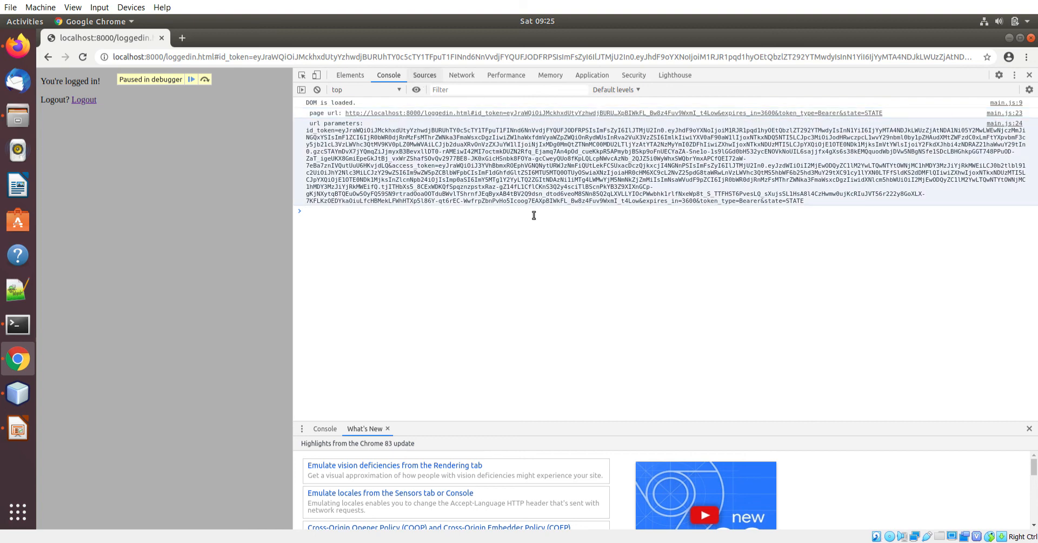
Step: Return to the paused Sources view and step into getParameter for the access token
{"action": "left_click", "coordinate": [424, 75]}
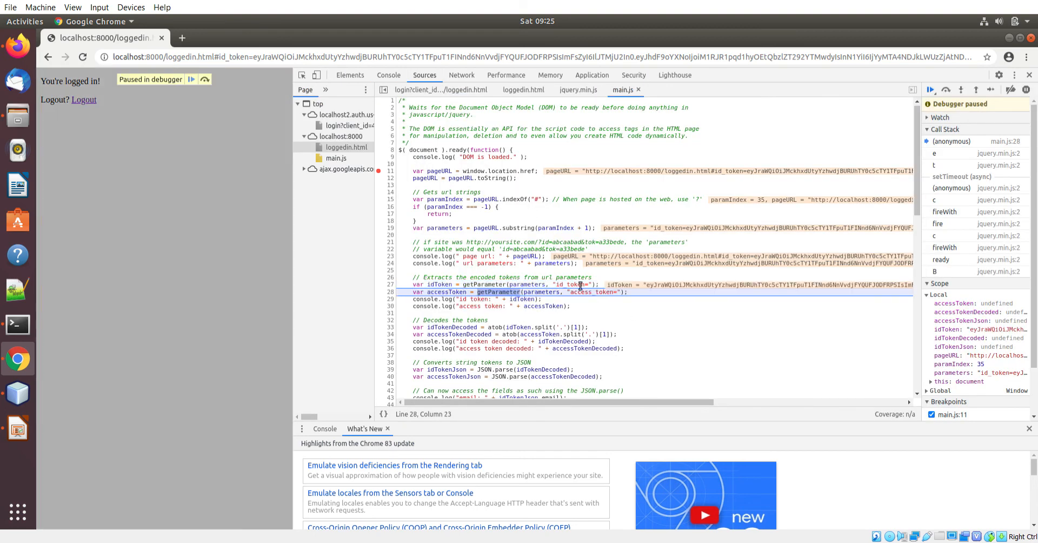
{"action": "mouse_move", "coordinate": [629, 349]}
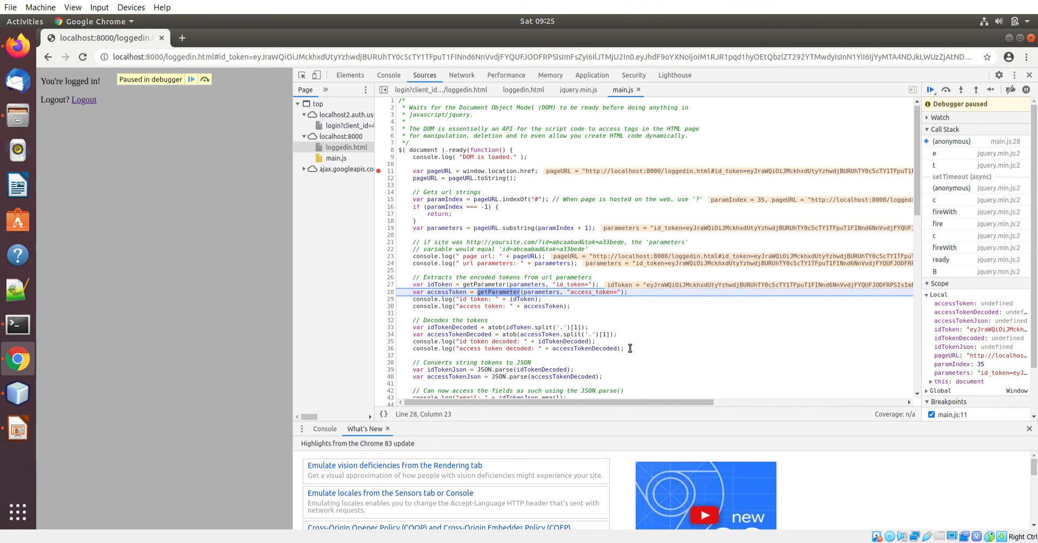
{"action": "mouse_move", "coordinate": [453, 292]}
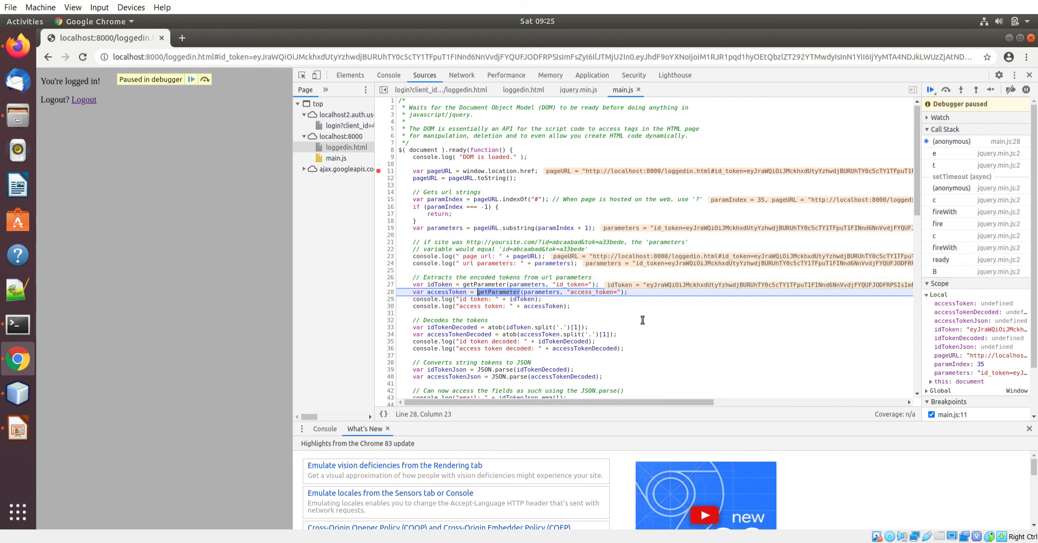
{"action": "left_click", "coordinate": [960, 89]}
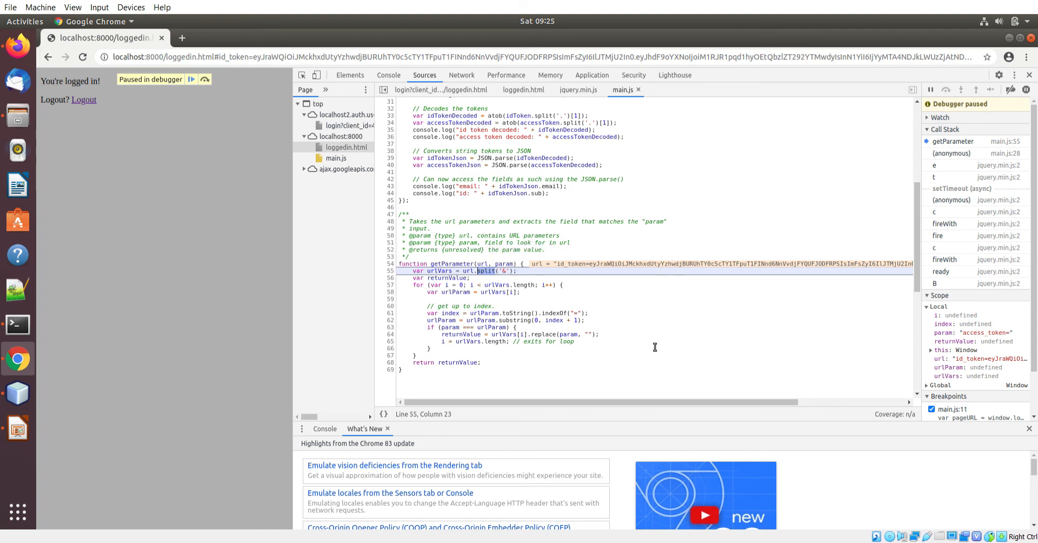
Step: Step through getParameter's loop until access_token= matches and returnValue reaches line 68
{"action": "left_click", "coordinate": [945, 90]}
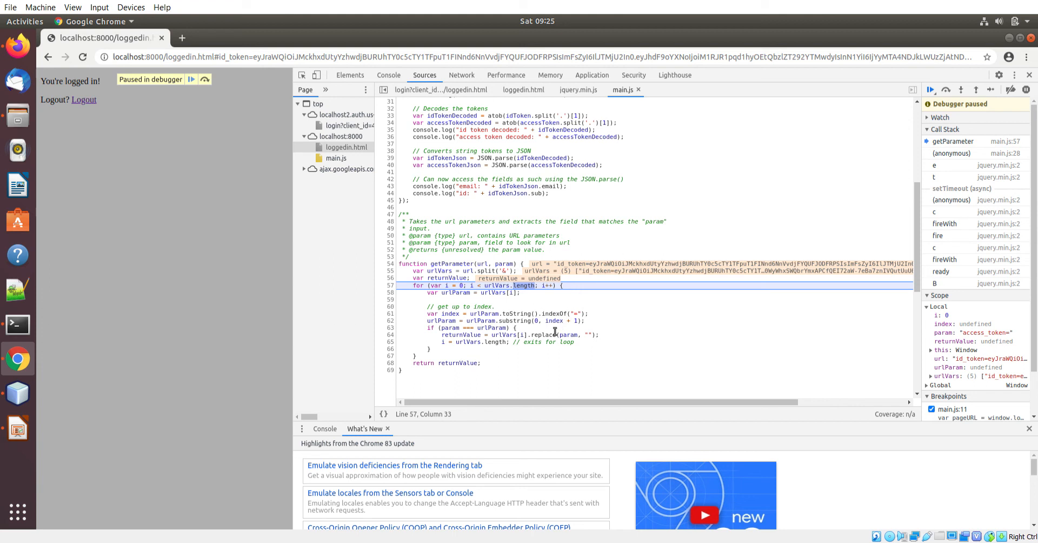
{"action": "mouse_move", "coordinate": [508, 300]}
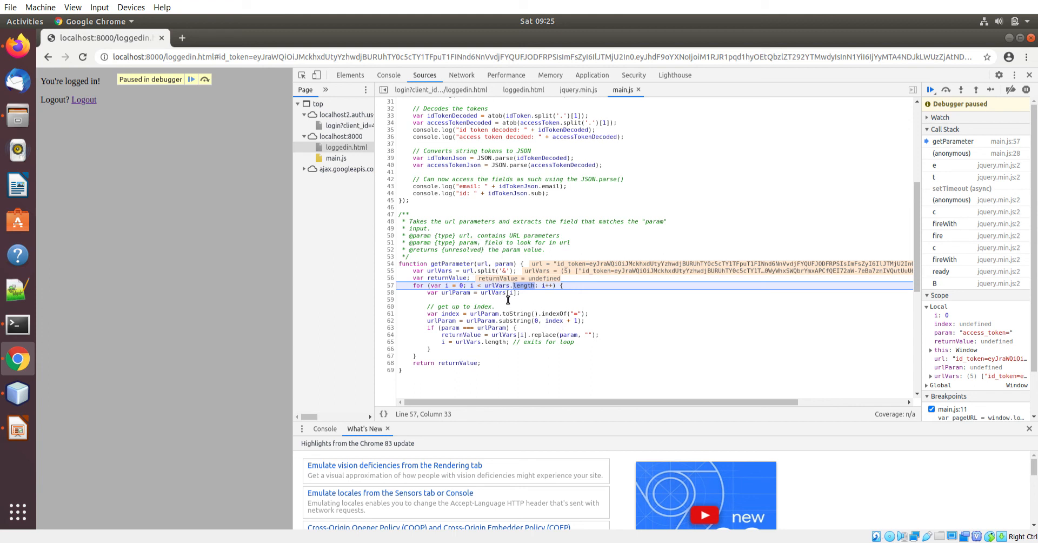
{"action": "mouse_move", "coordinate": [568, 349]}
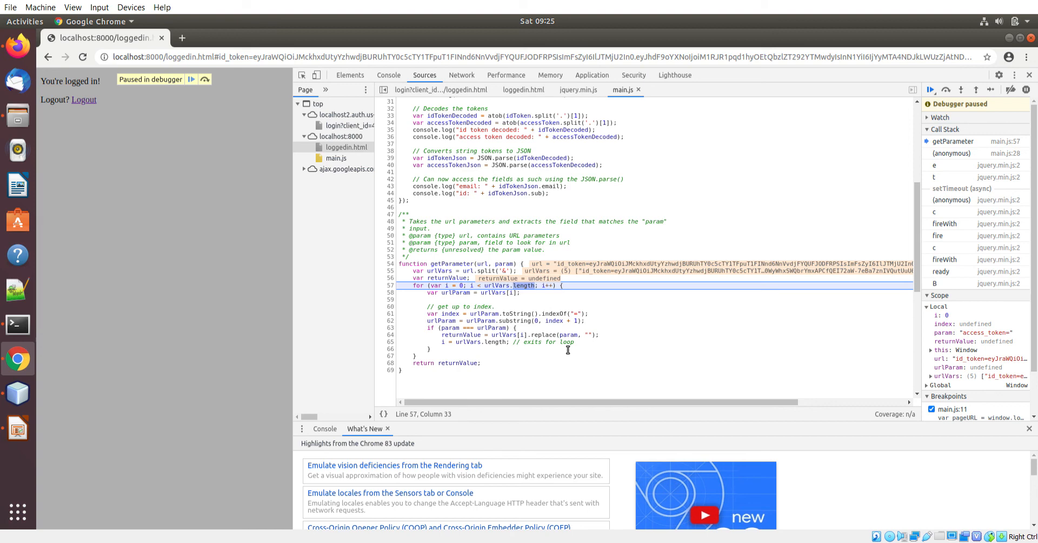
{"action": "left_click", "coordinate": [930, 90]}
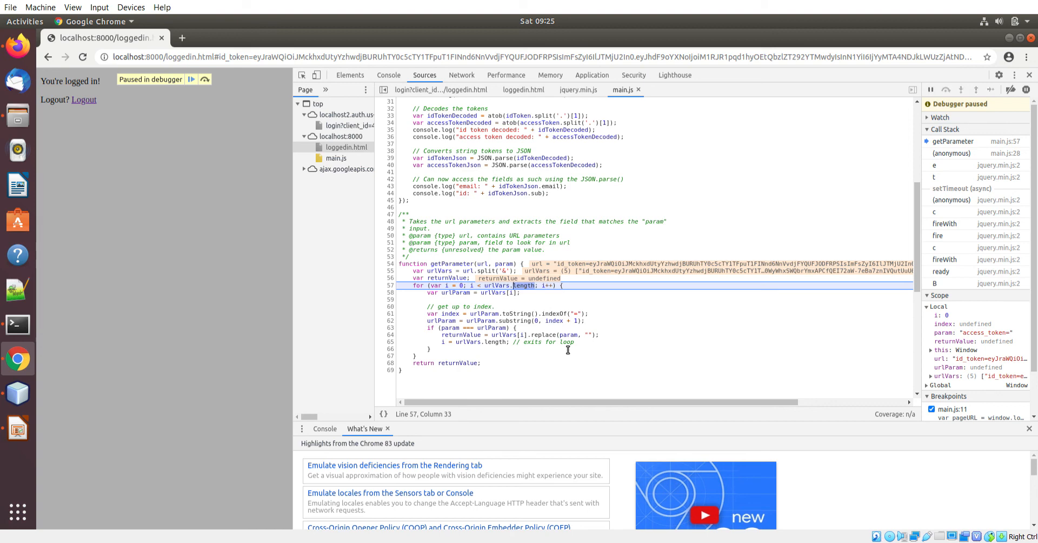
{"action": "left_click", "coordinate": [978, 90]}
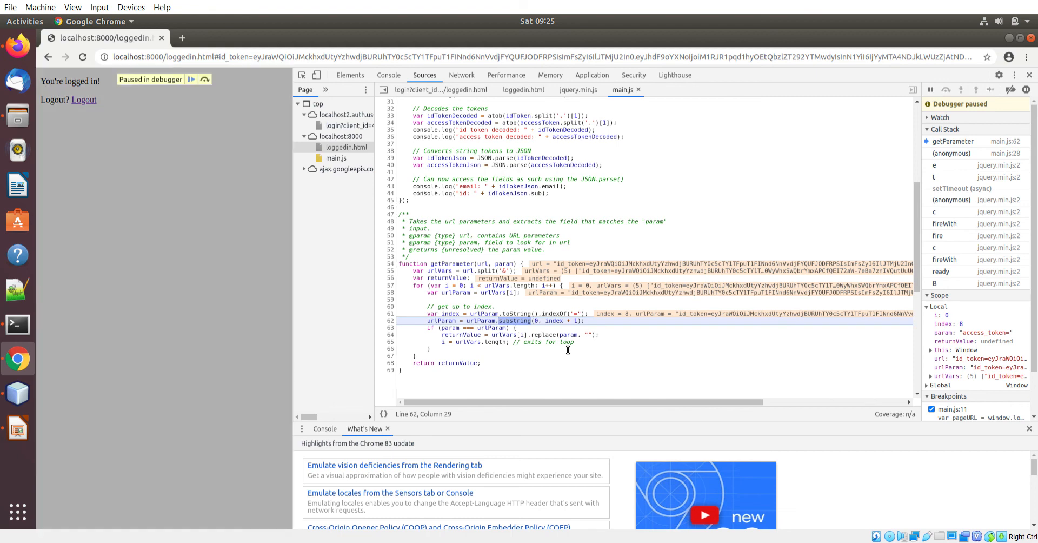
{"action": "left_click", "coordinate": [945, 90]}
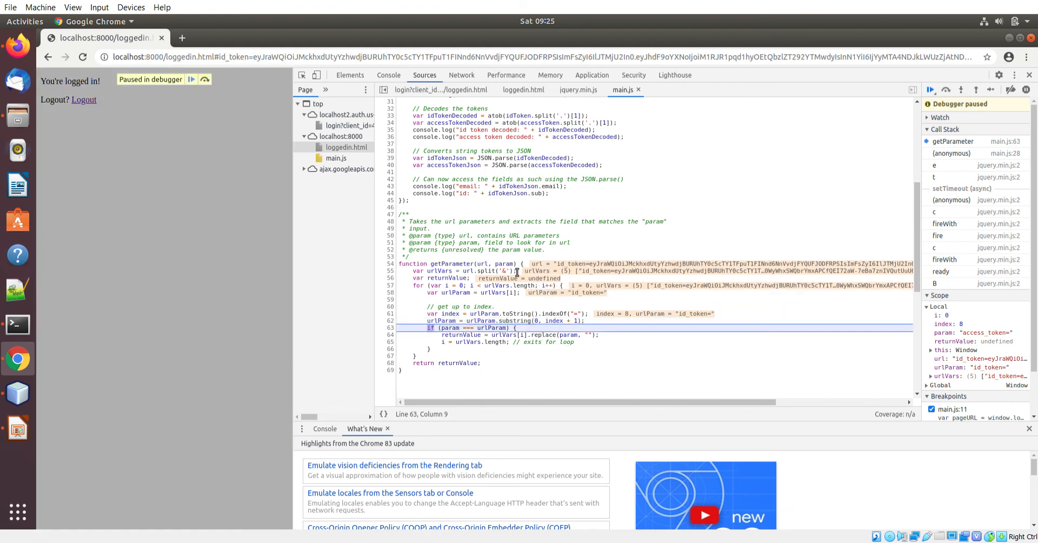
{"action": "left_click", "coordinate": [961, 90]}
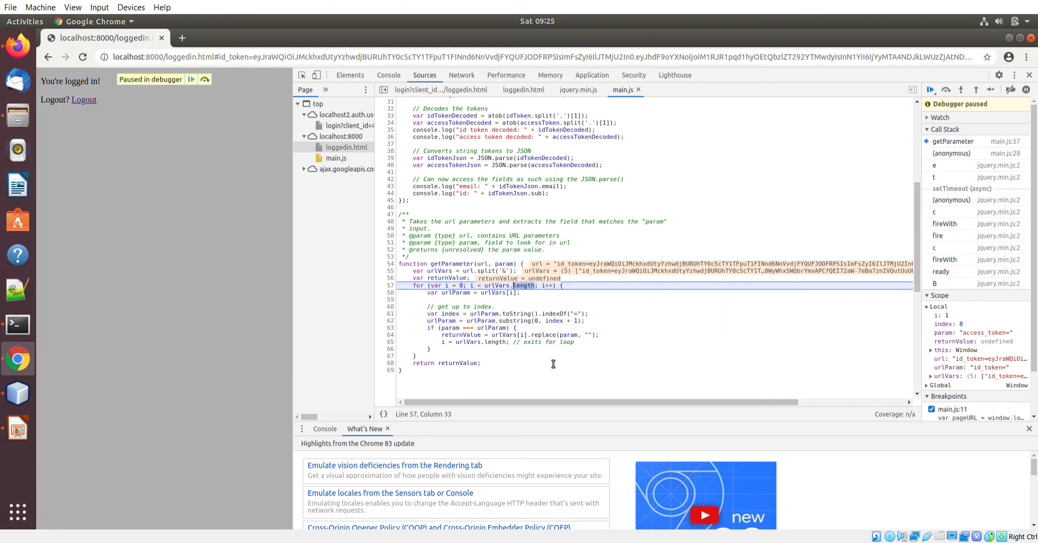
{"action": "left_click", "coordinate": [961, 90]}
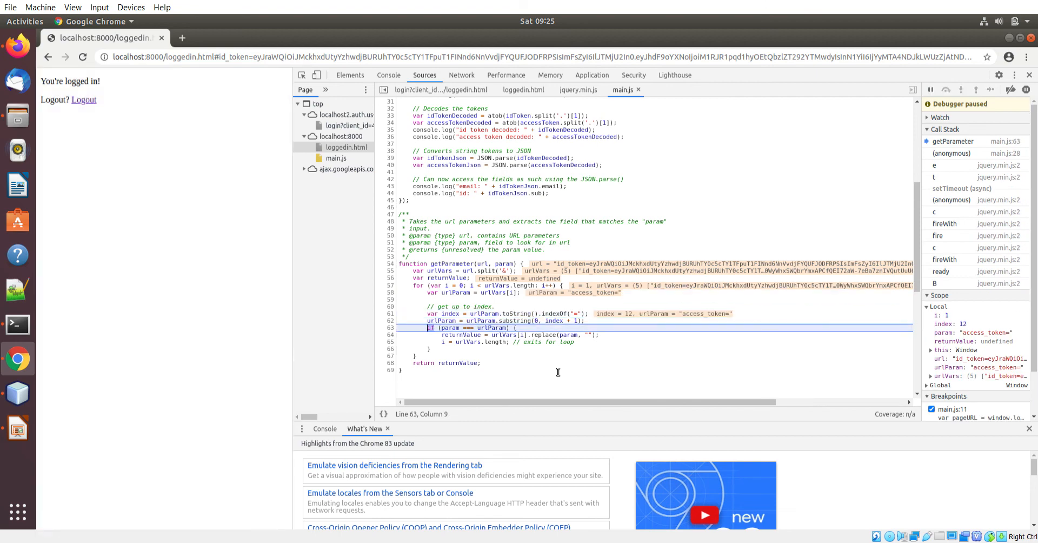
{"action": "left_click", "coordinate": [945, 90]}
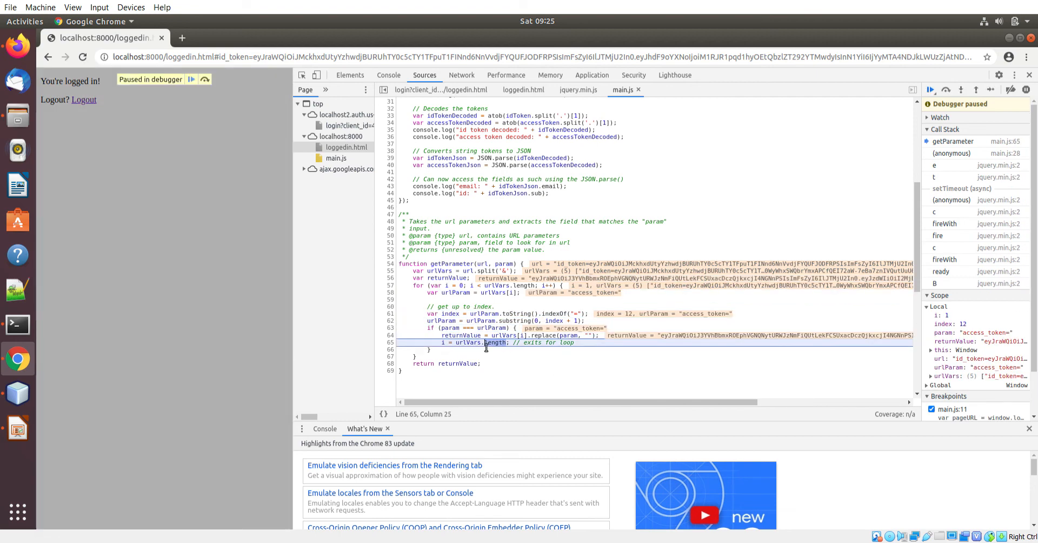
{"action": "left_click", "coordinate": [977, 89]}
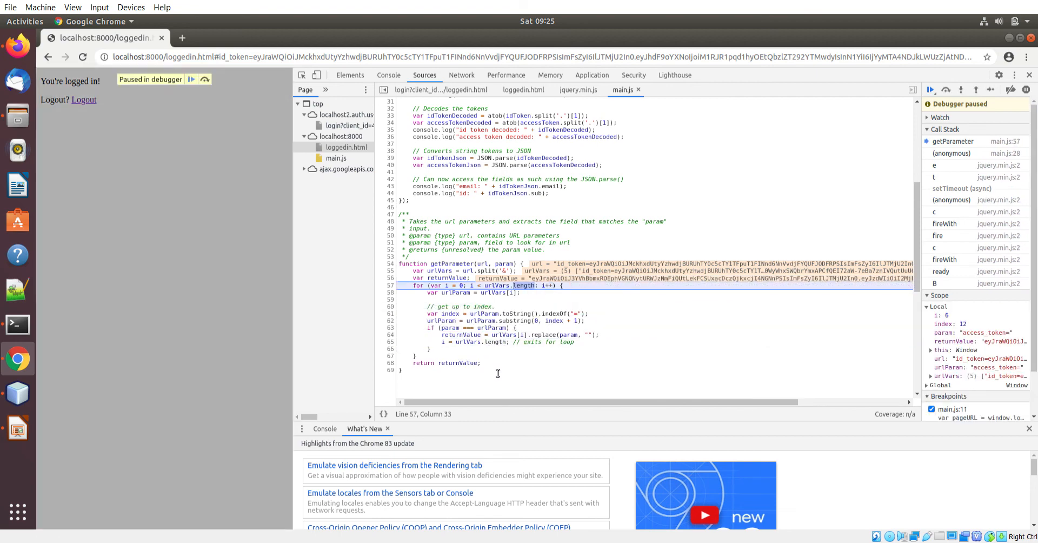
{"action": "left_click", "coordinate": [960, 90]}
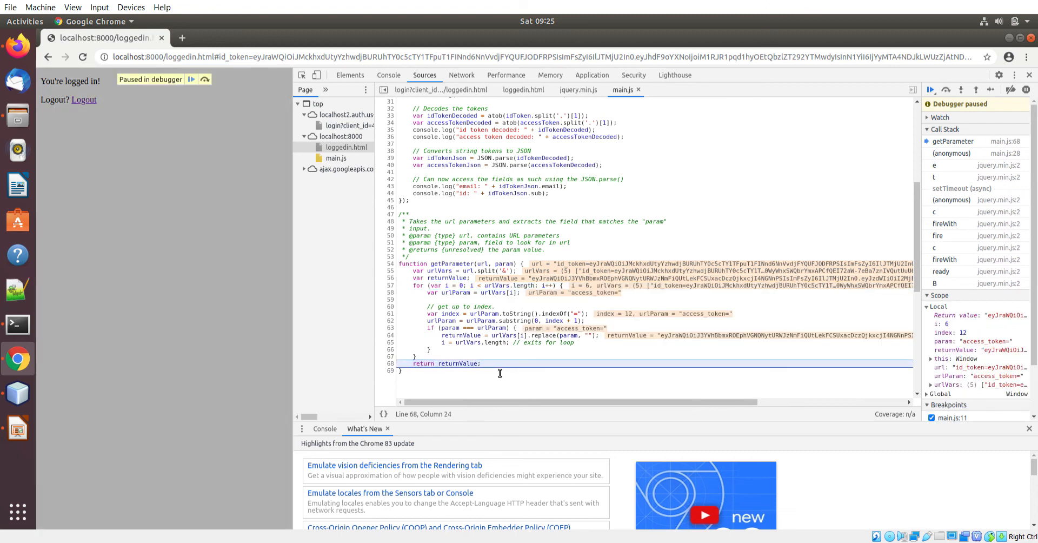
Step: Return from getParameter and step over the id token log, decoding and JSON parsing lines
{"action": "left_click", "coordinate": [946, 90]}
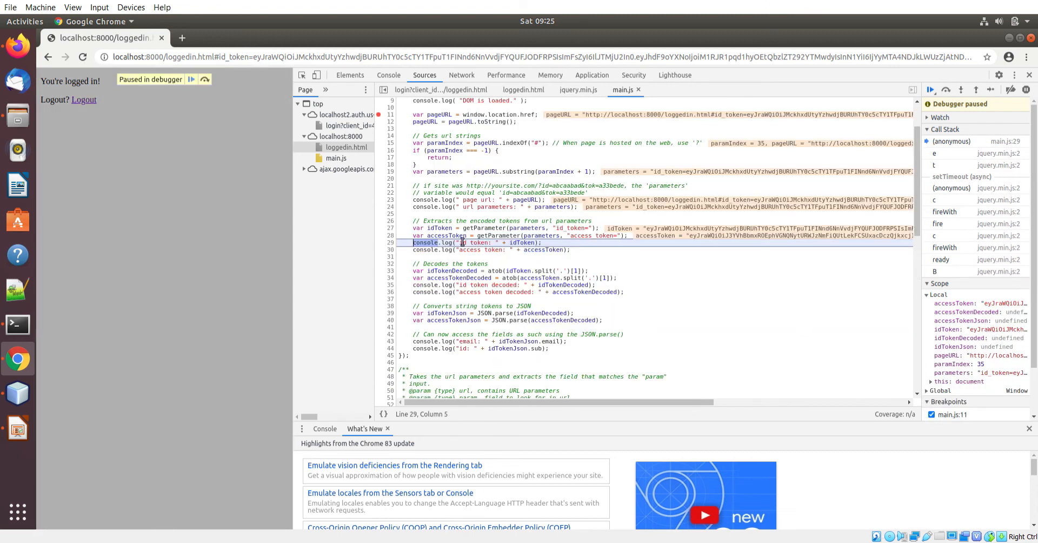
{"action": "mouse_move", "coordinate": [498, 235]}
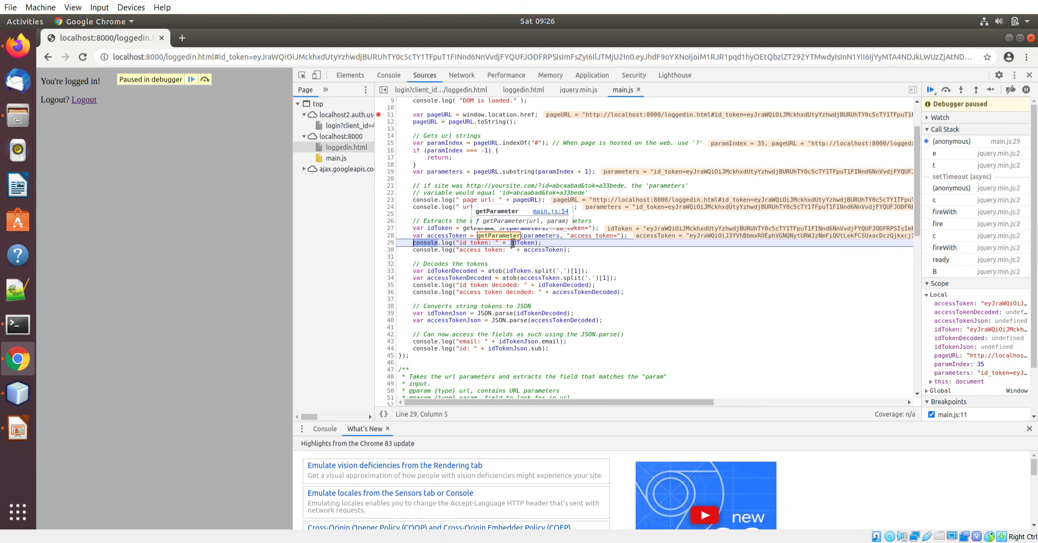
{"action": "mouse_move", "coordinate": [495, 276]}
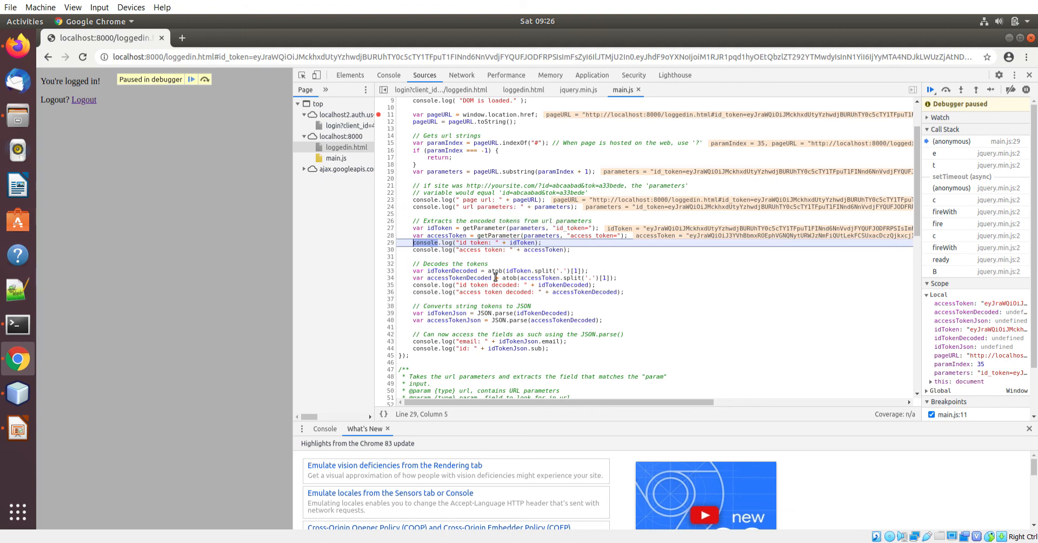
{"action": "left_click", "coordinate": [945, 89]}
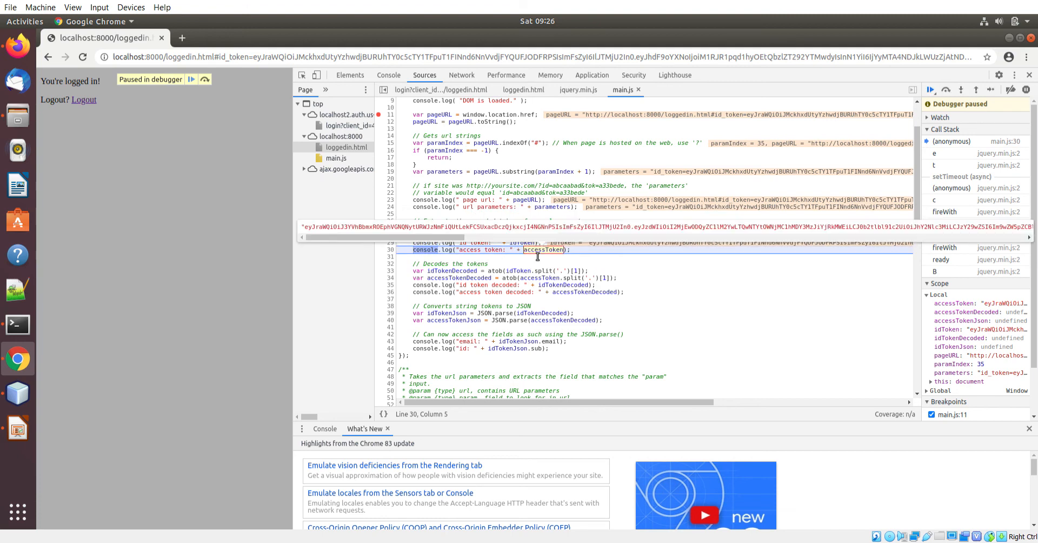
{"action": "left_click", "coordinate": [962, 90]}
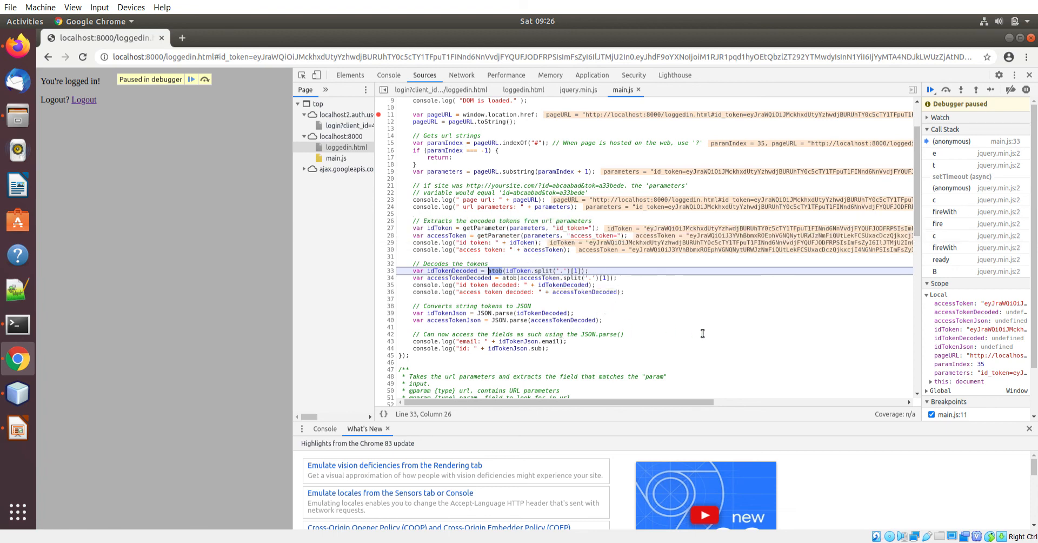
{"action": "left_click", "coordinate": [946, 90]}
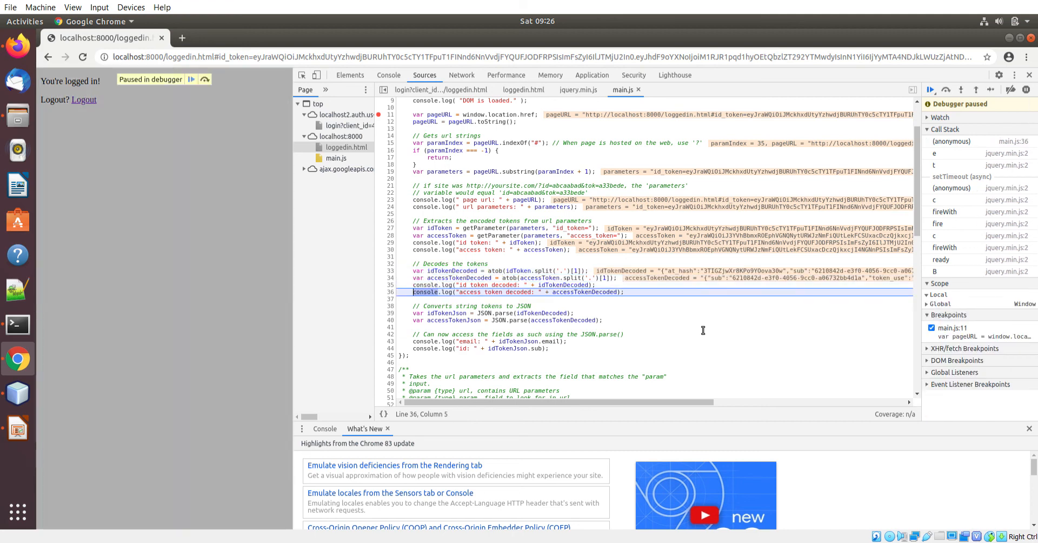
{"action": "left_click", "coordinate": [945, 90]}
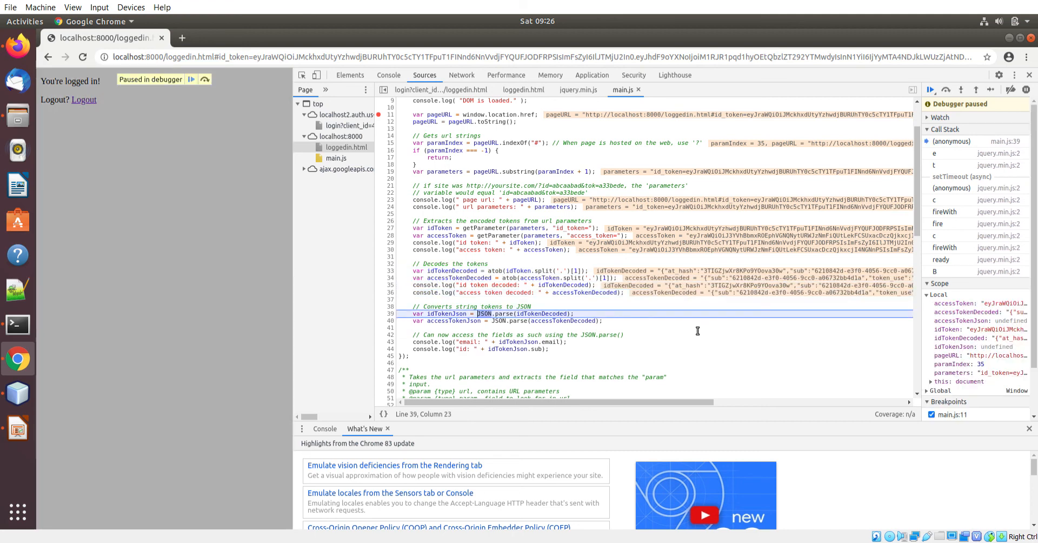
{"action": "mouse_move", "coordinate": [650, 331]}
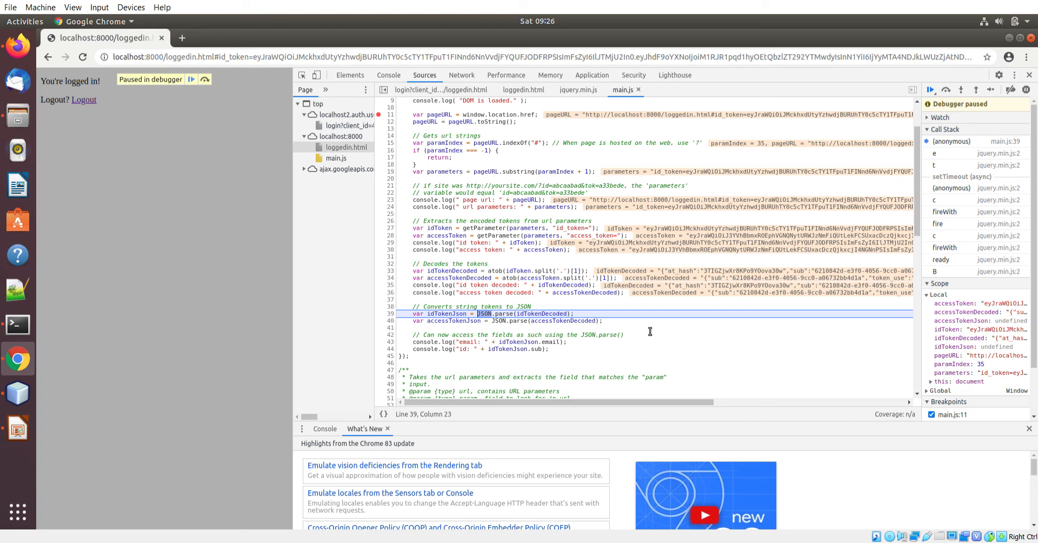
{"action": "left_click", "coordinate": [947, 89]}
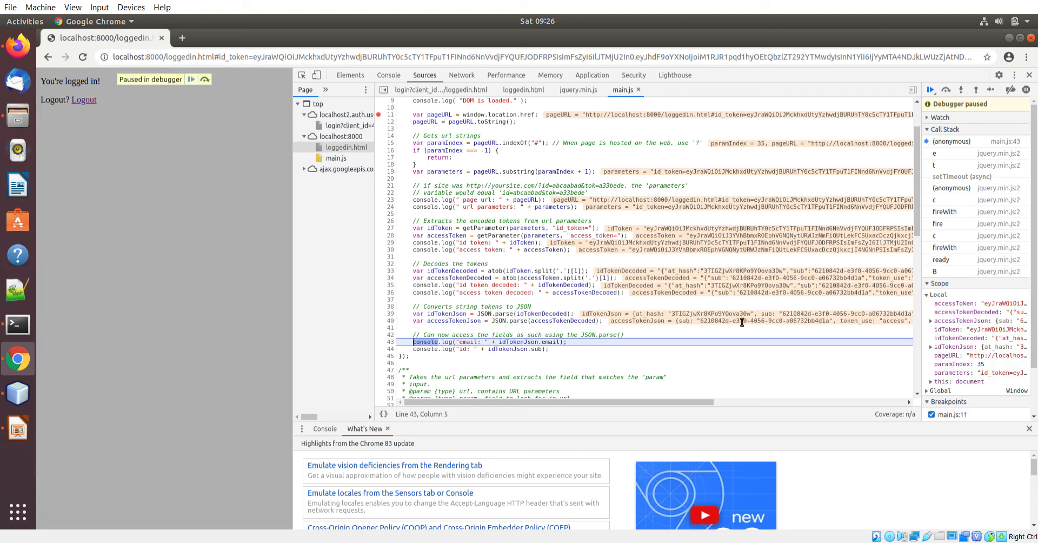
{"action": "mouse_move", "coordinate": [627, 296]}
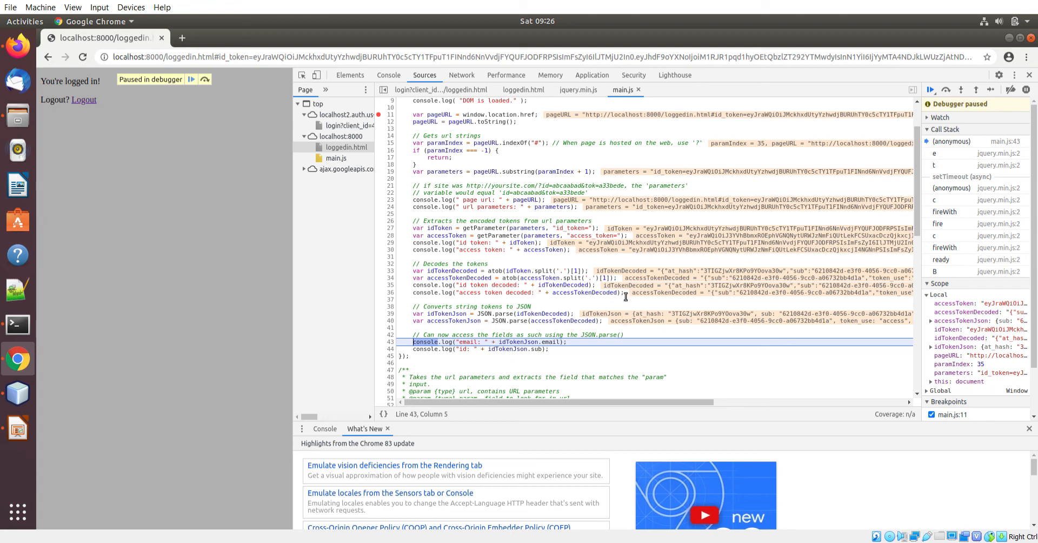
{"action": "mouse_move", "coordinate": [450, 328]}
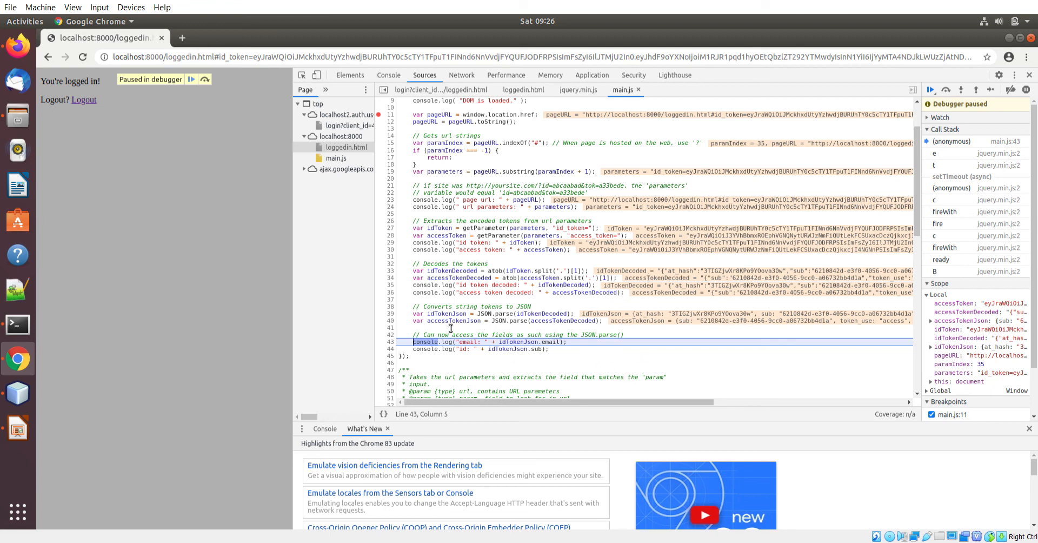
{"action": "mouse_move", "coordinate": [500, 320]}
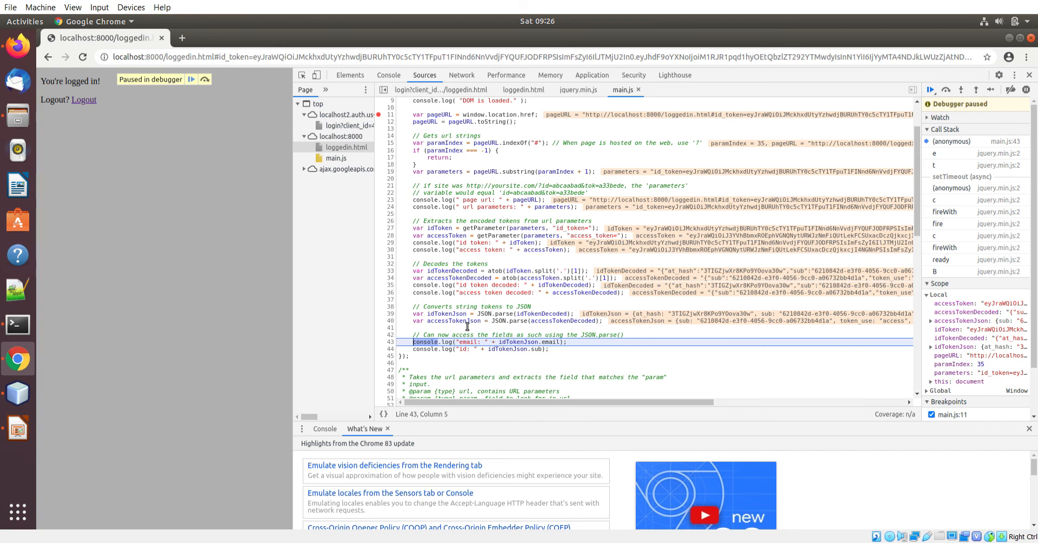
{"action": "mouse_move", "coordinate": [513, 349]}
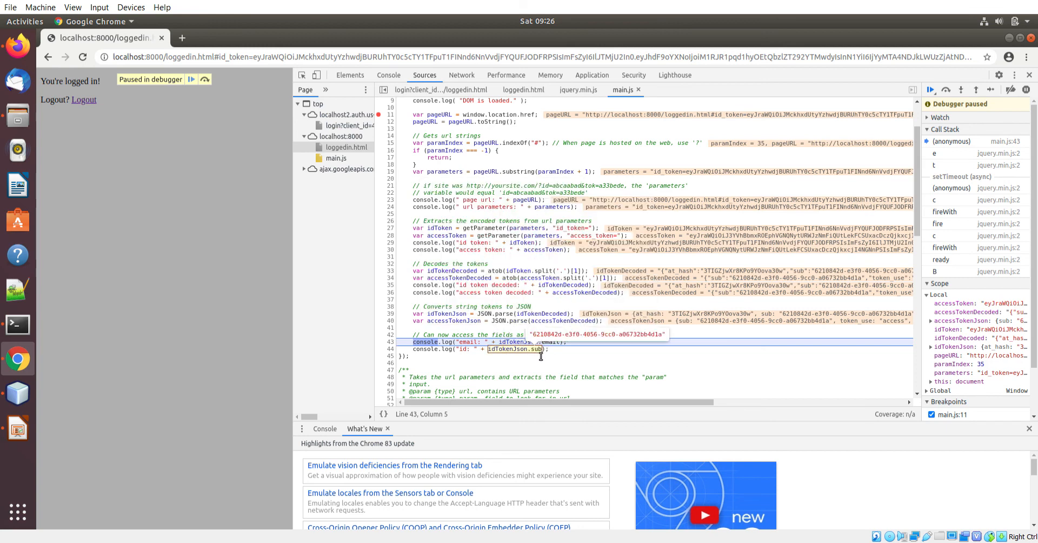
{"action": "mouse_move", "coordinate": [513, 342]}
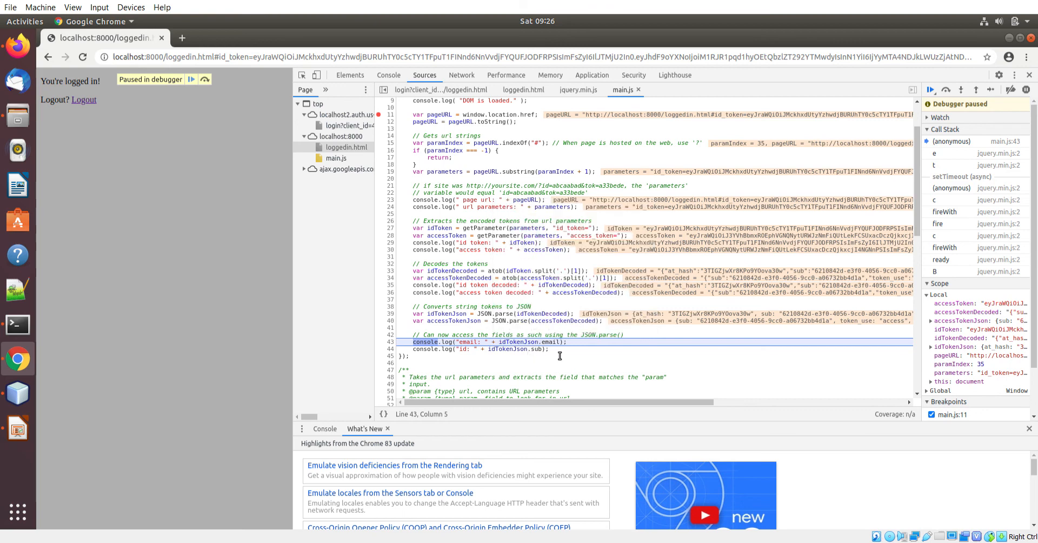
{"action": "mouse_move", "coordinate": [639, 324]}
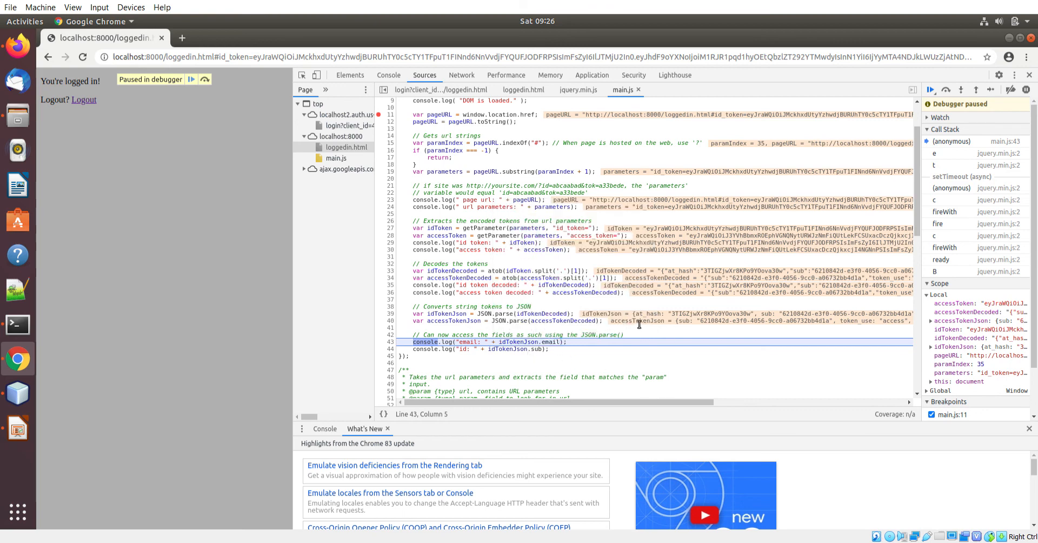
{"action": "mouse_move", "coordinate": [703, 395]}
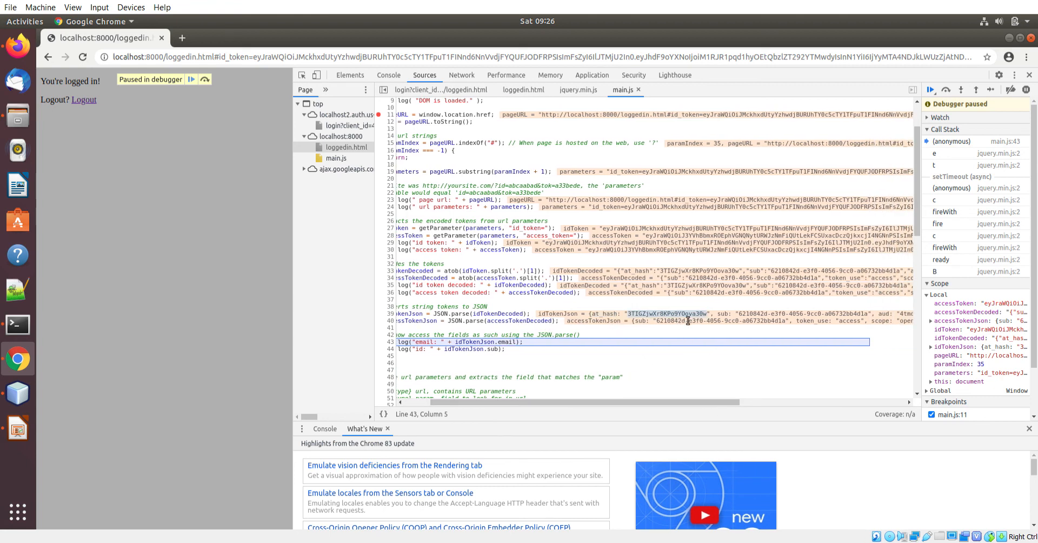
{"action": "mouse_move", "coordinate": [728, 415]}
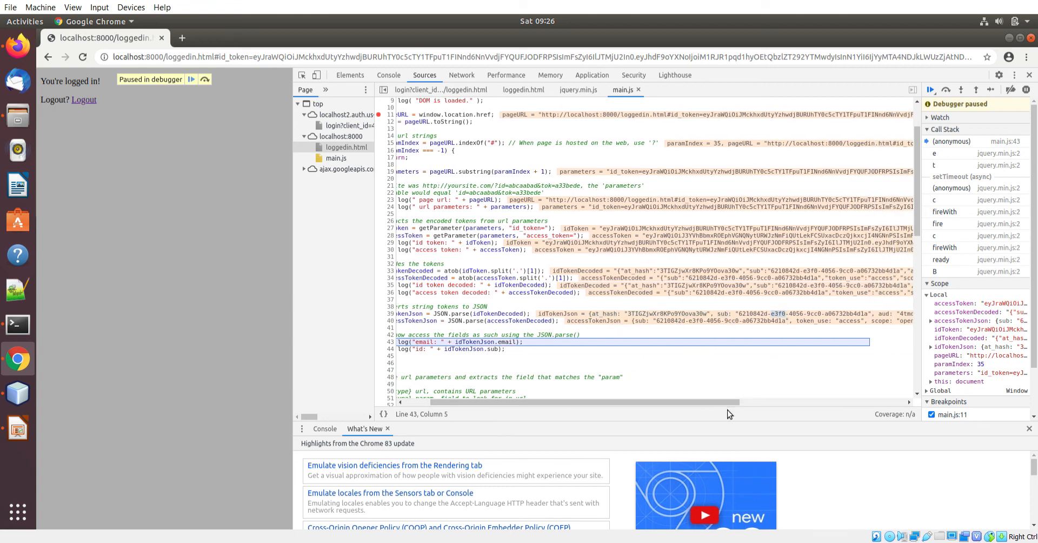
Step: Execute lines 43 and 44 so the email and sub id are logged
{"action": "scroll", "scroll_direction": "right", "scroll_amount": 3}
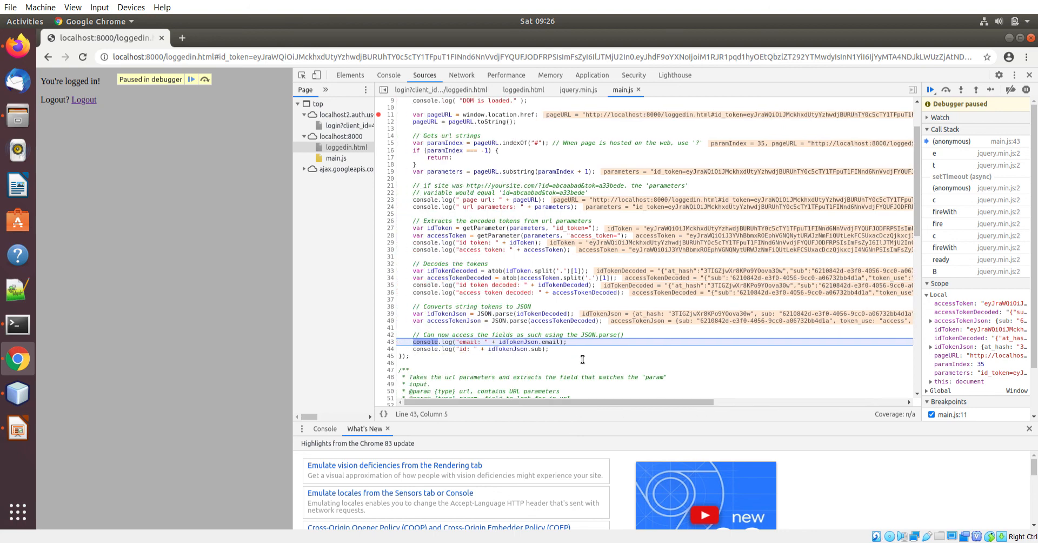
{"action": "left_click", "coordinate": [961, 90]}
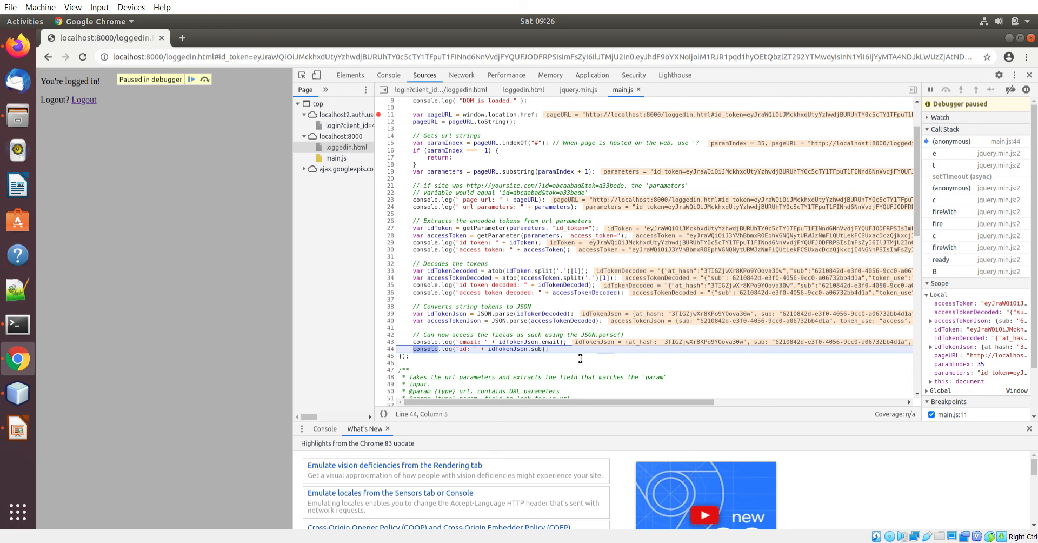
{"action": "left_click", "coordinate": [945, 90]}
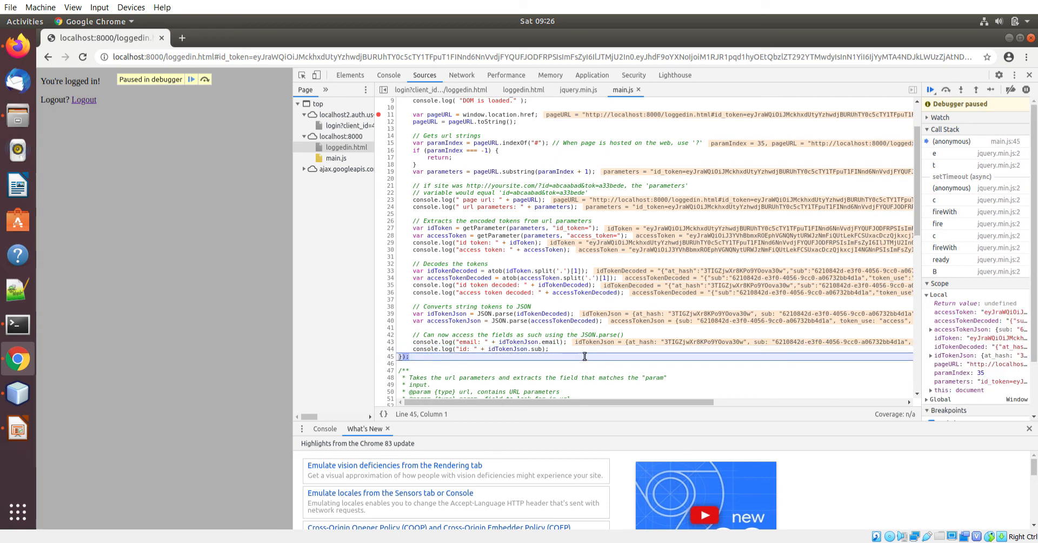
Step: Resume the script and highlight the logged email and sub id in the Console output
{"action": "left_click", "coordinate": [930, 90]}
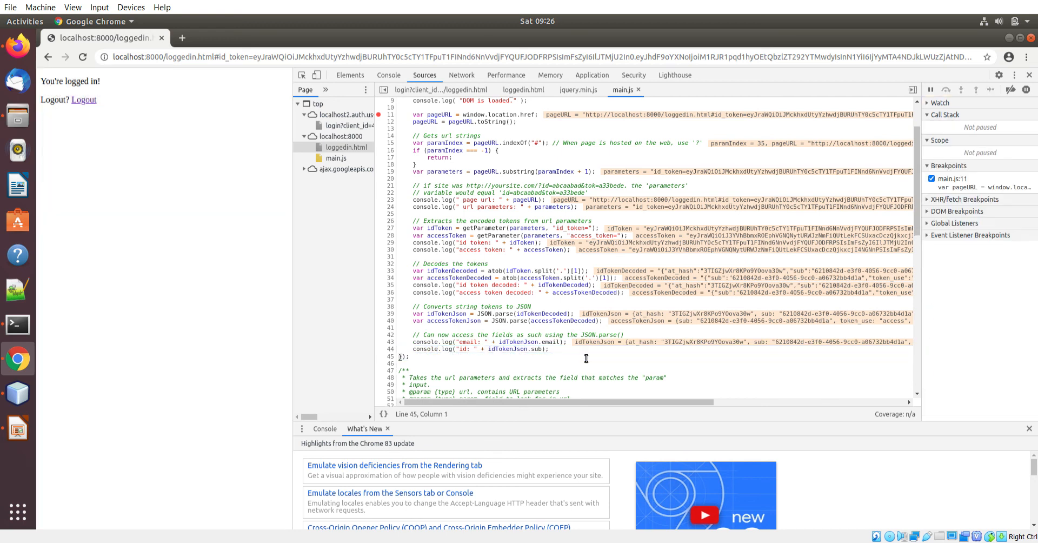
{"action": "left_click", "coordinate": [388, 75]}
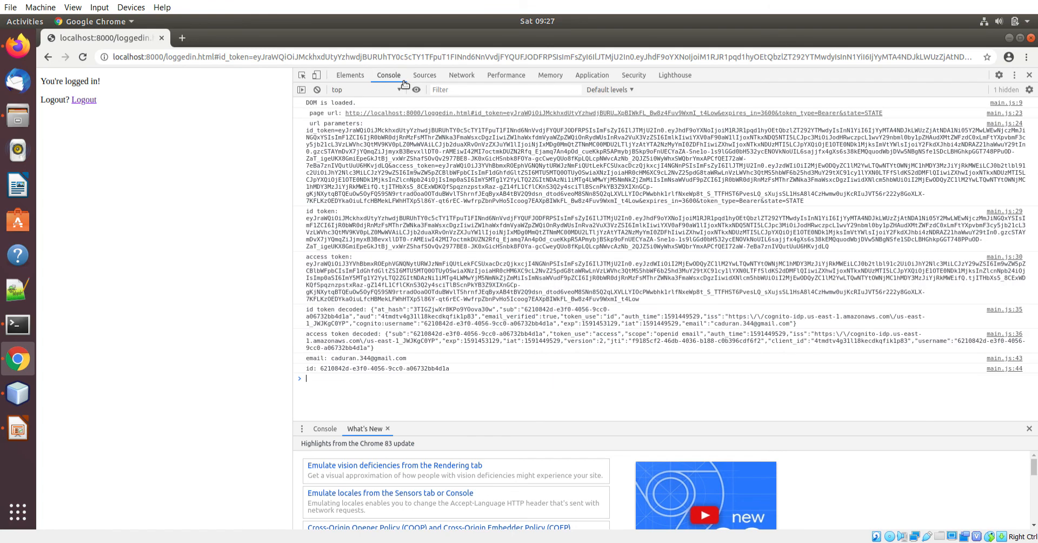
{"action": "double_click", "coordinate": [343, 358]}
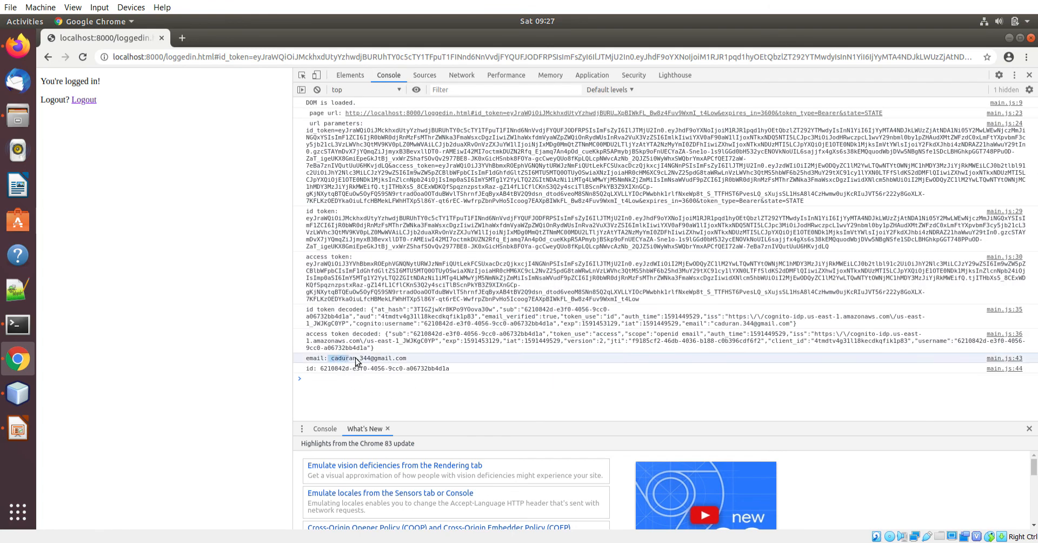
{"action": "double_click", "coordinate": [384, 368]}
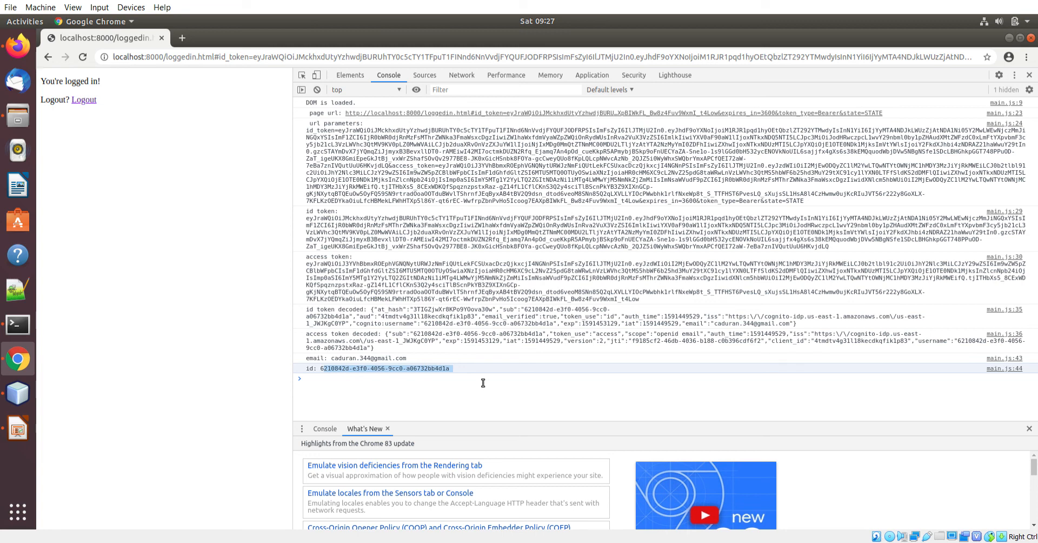
{"action": "mouse_move", "coordinate": [513, 360]}
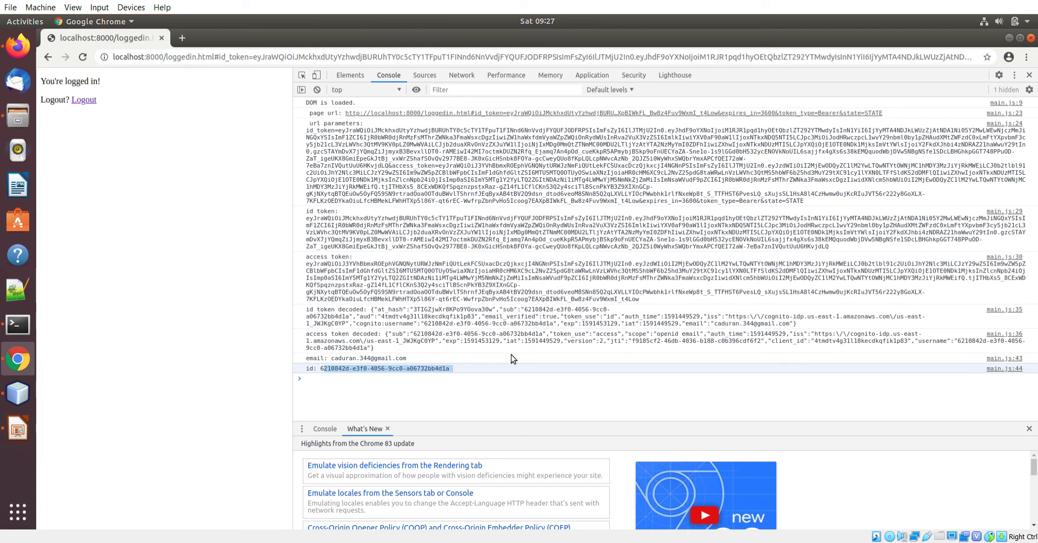
{"action": "mouse_move", "coordinate": [17, 46]}
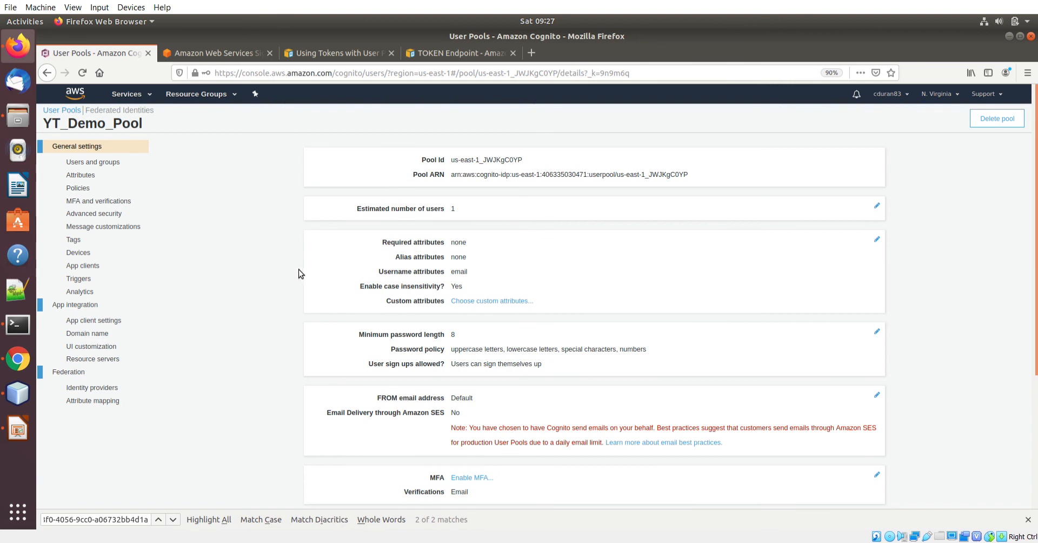
{"action": "left_click", "coordinate": [93, 161]}
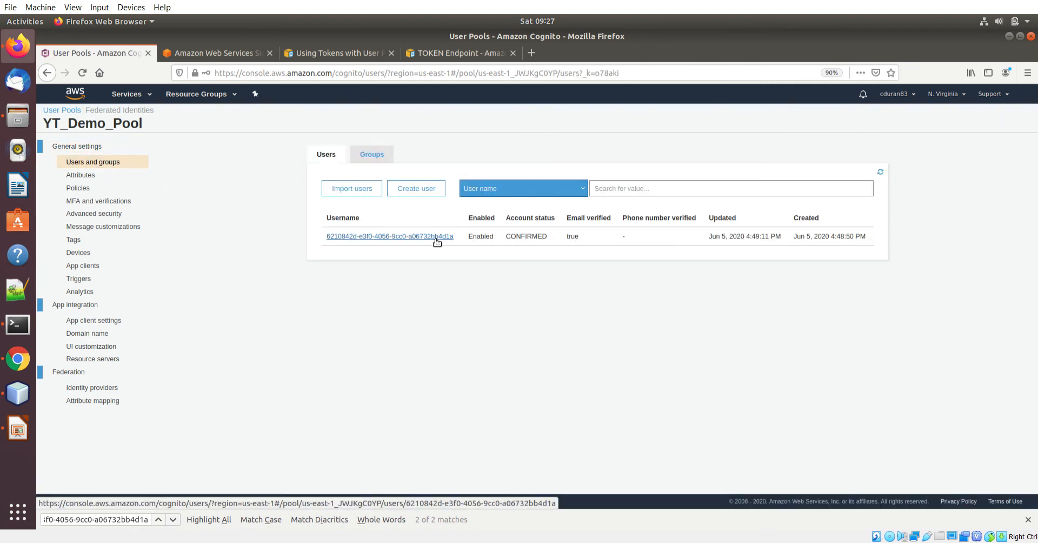
{"action": "left_click", "coordinate": [389, 236]}
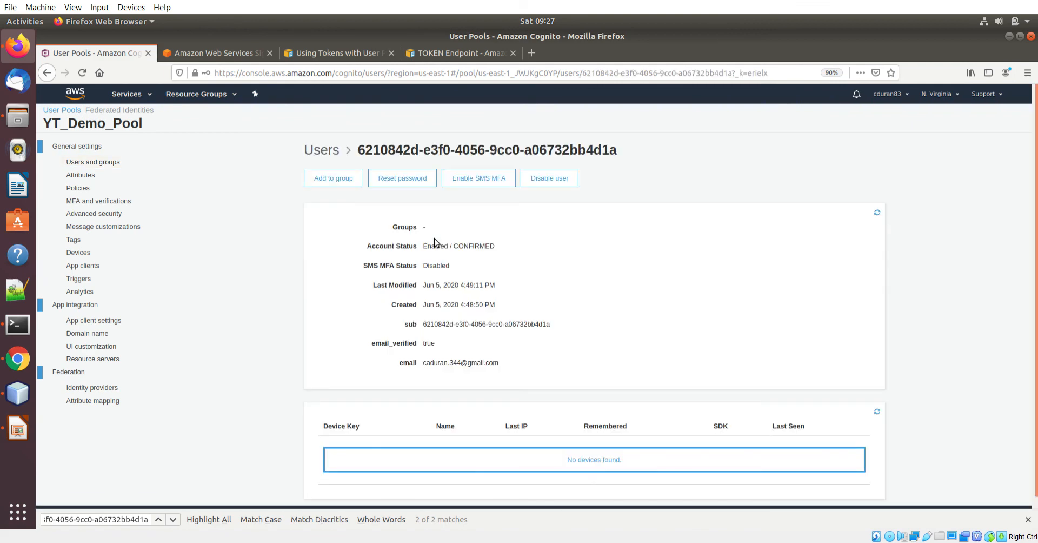
{"action": "mouse_move", "coordinate": [450, 379]}
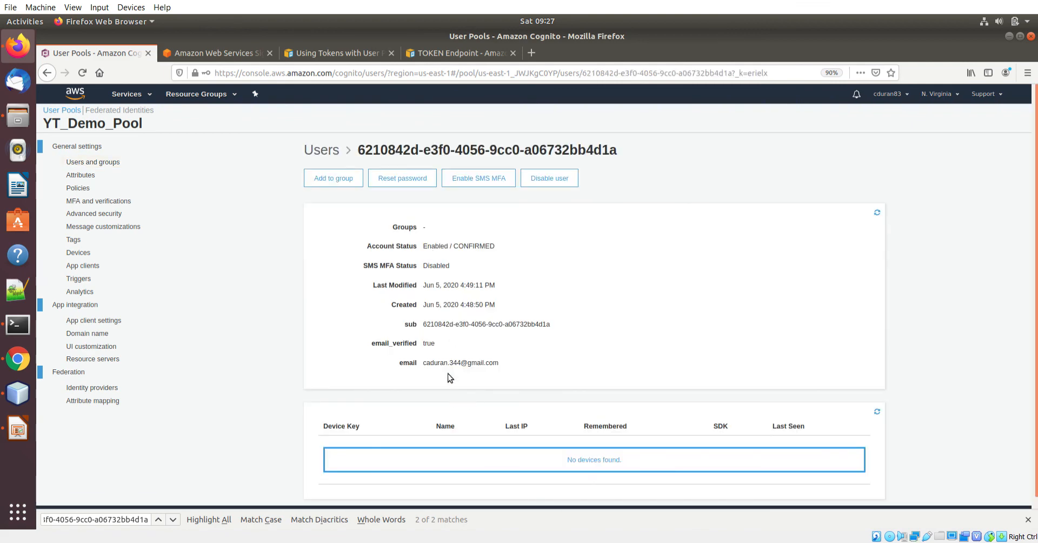
{"action": "double_click", "coordinate": [461, 362]}
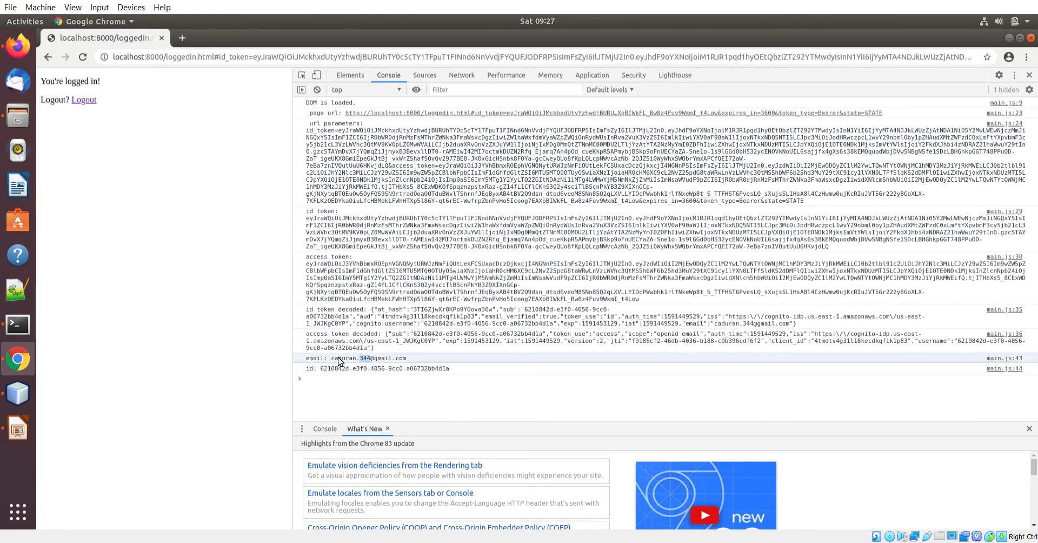
{"action": "mouse_move", "coordinate": [350, 334]}
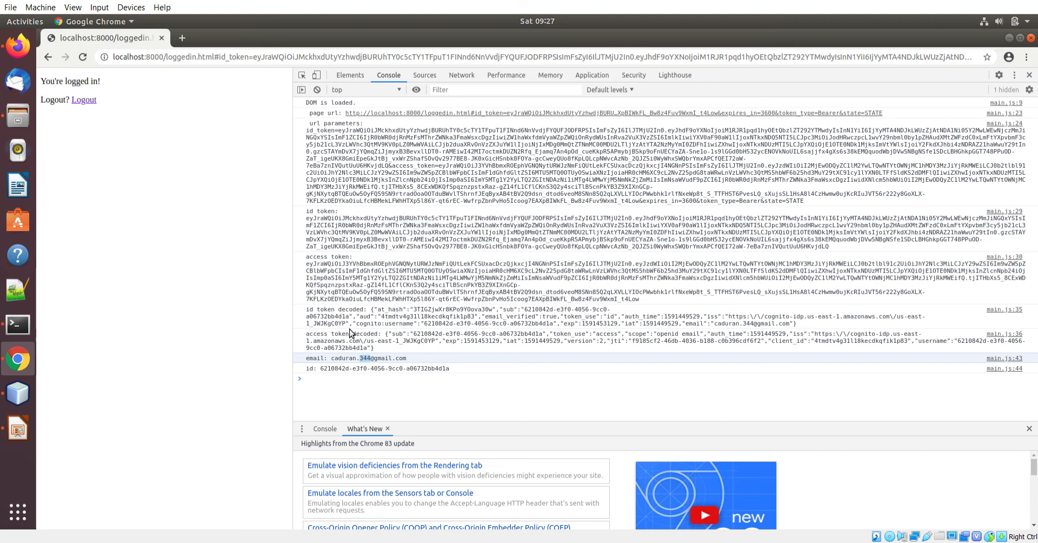
{"action": "mouse_move", "coordinate": [17, 393]}
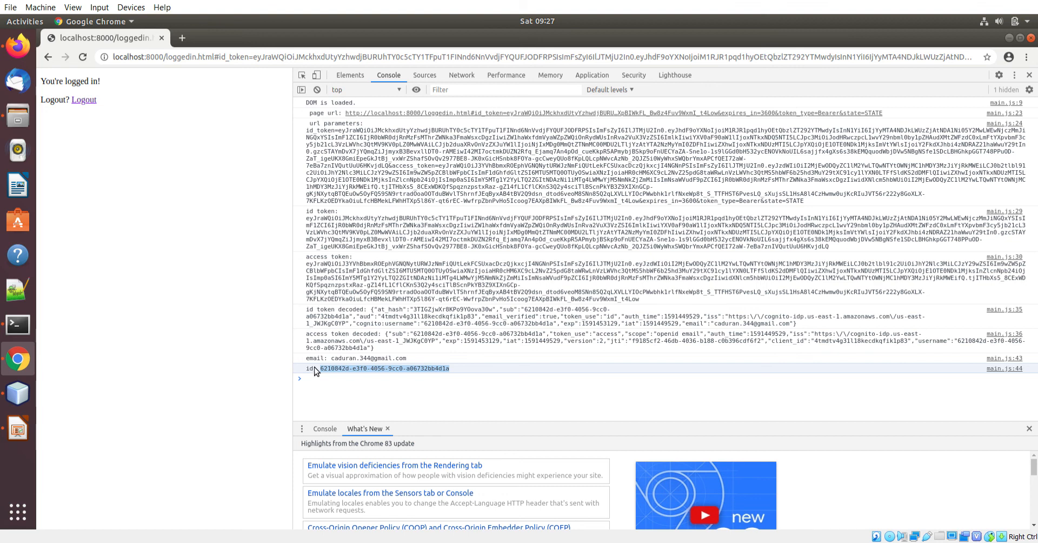
{"action": "mouse_move", "coordinate": [508, 322]}
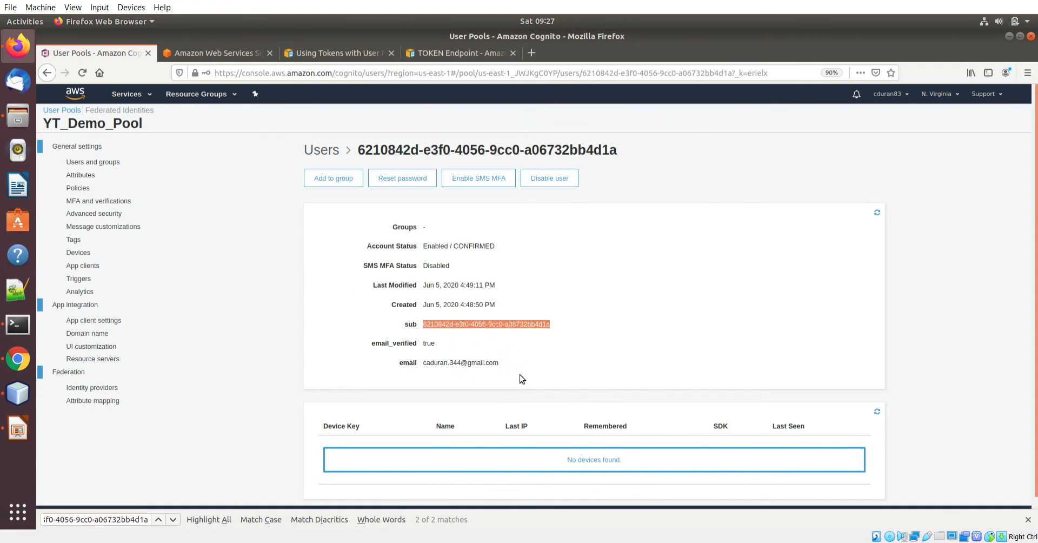
{"action": "mouse_move", "coordinate": [442, 337]}
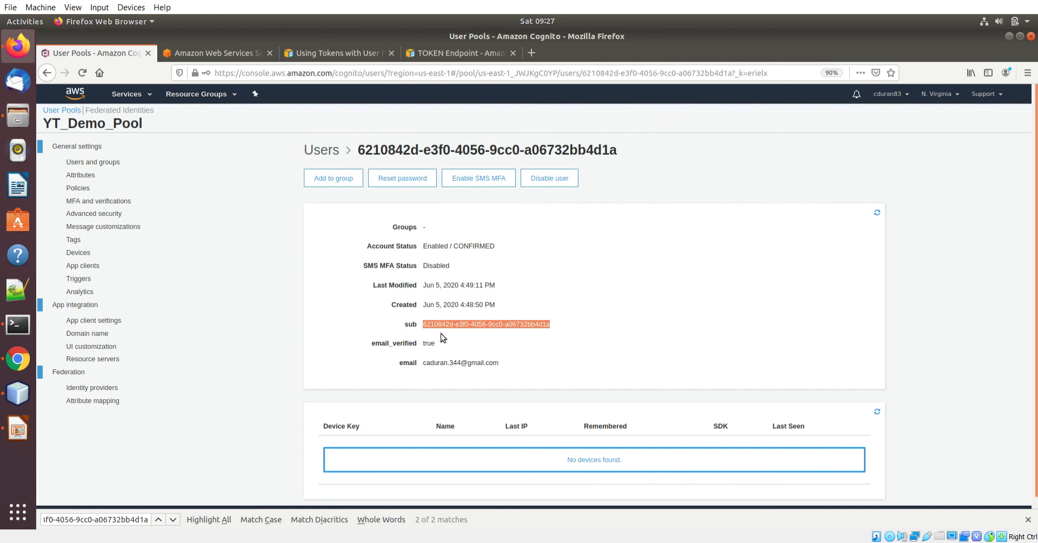
{"action": "mouse_move", "coordinate": [517, 371]}
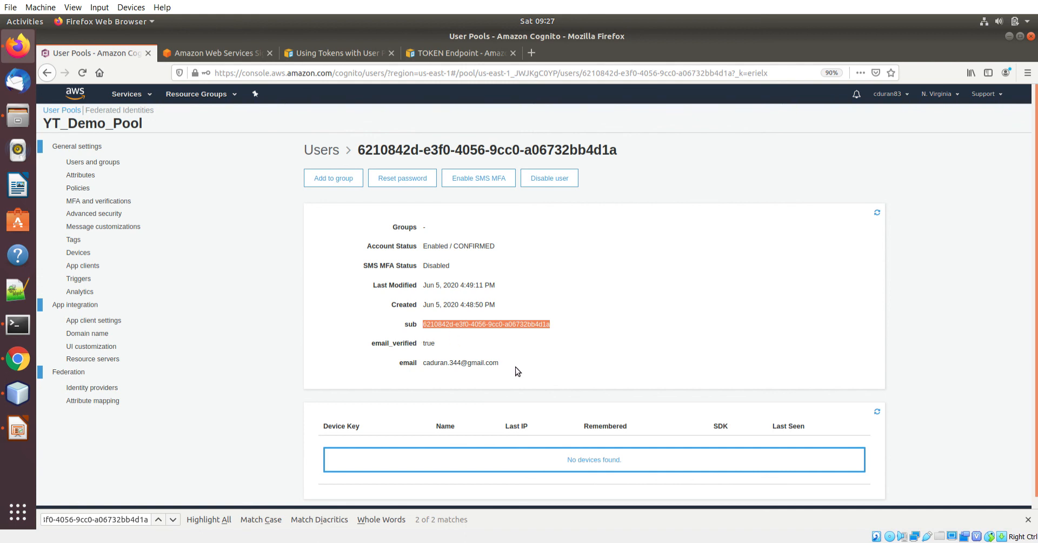
{"action": "mouse_move", "coordinate": [529, 373]}
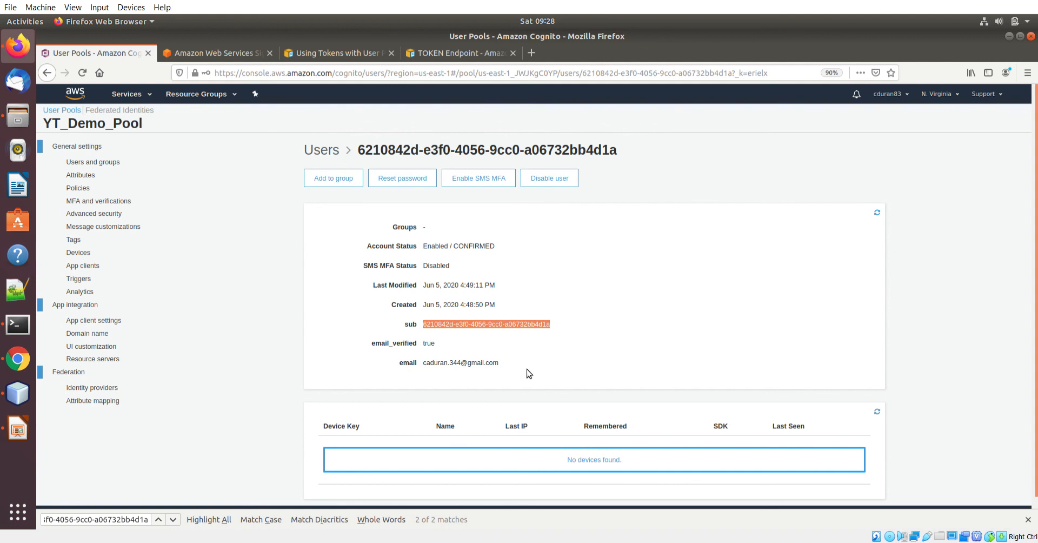
{"action": "mouse_move", "coordinate": [499, 341]}
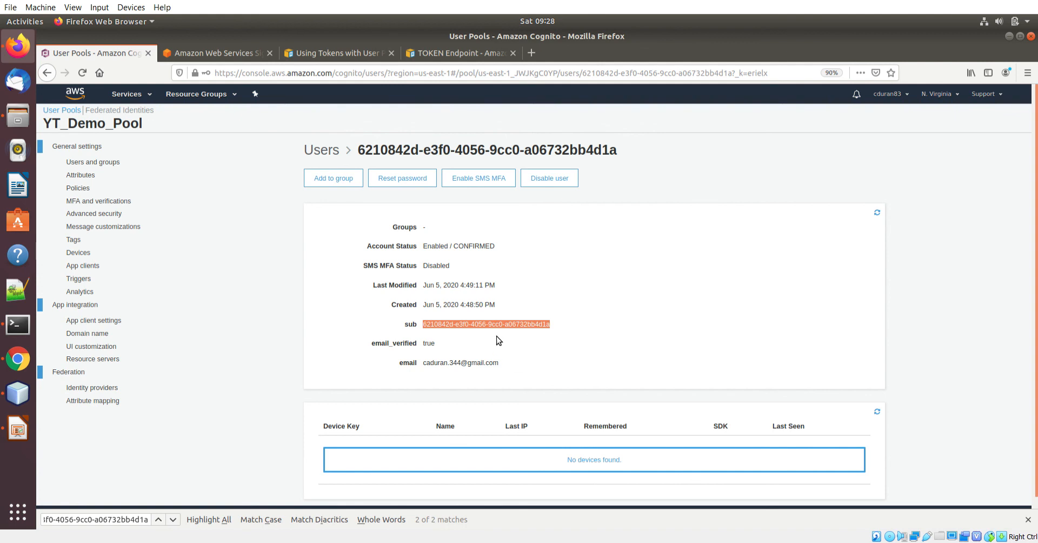
{"action": "mouse_move", "coordinate": [487, 373]}
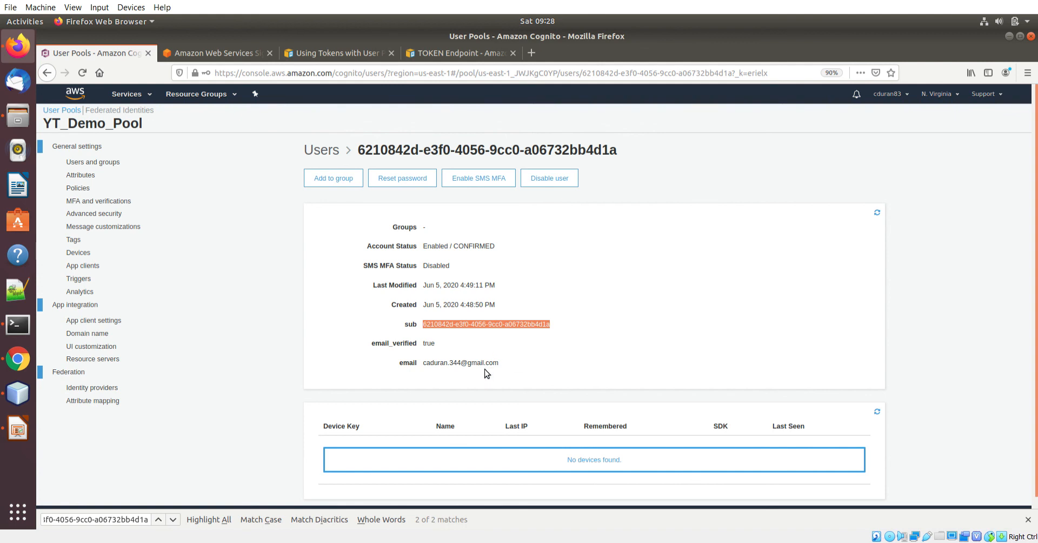
{"action": "mouse_move", "coordinate": [17, 394]}
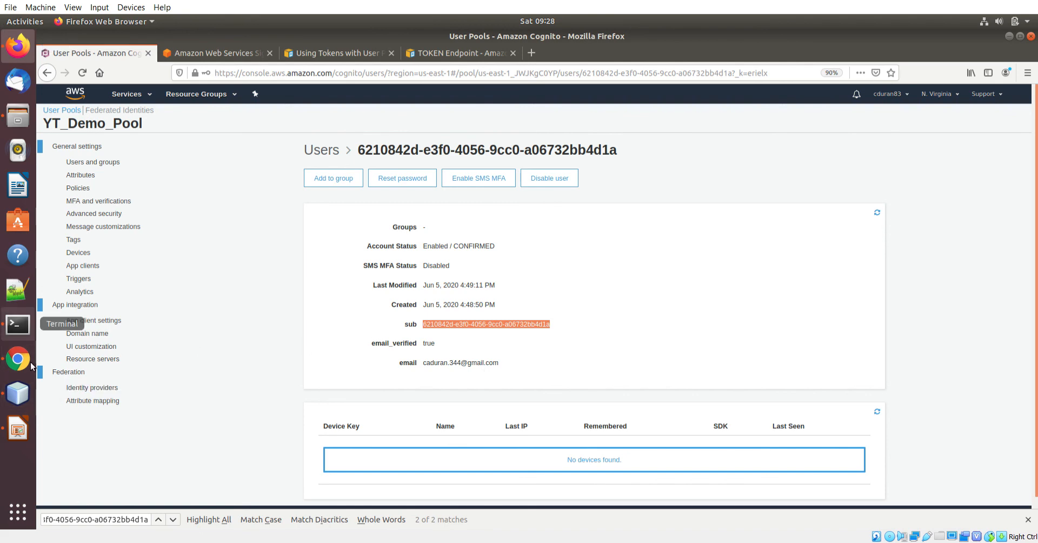
Step: Switch back to Chrome's Console showing the logged id that matches the Cognito sub
{"action": "left_click", "coordinate": [16, 358]}
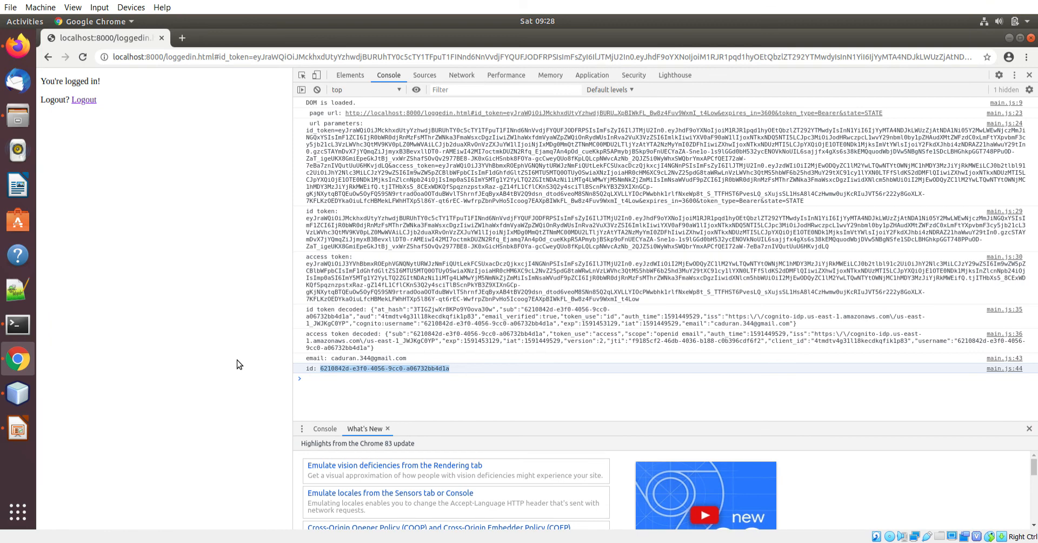